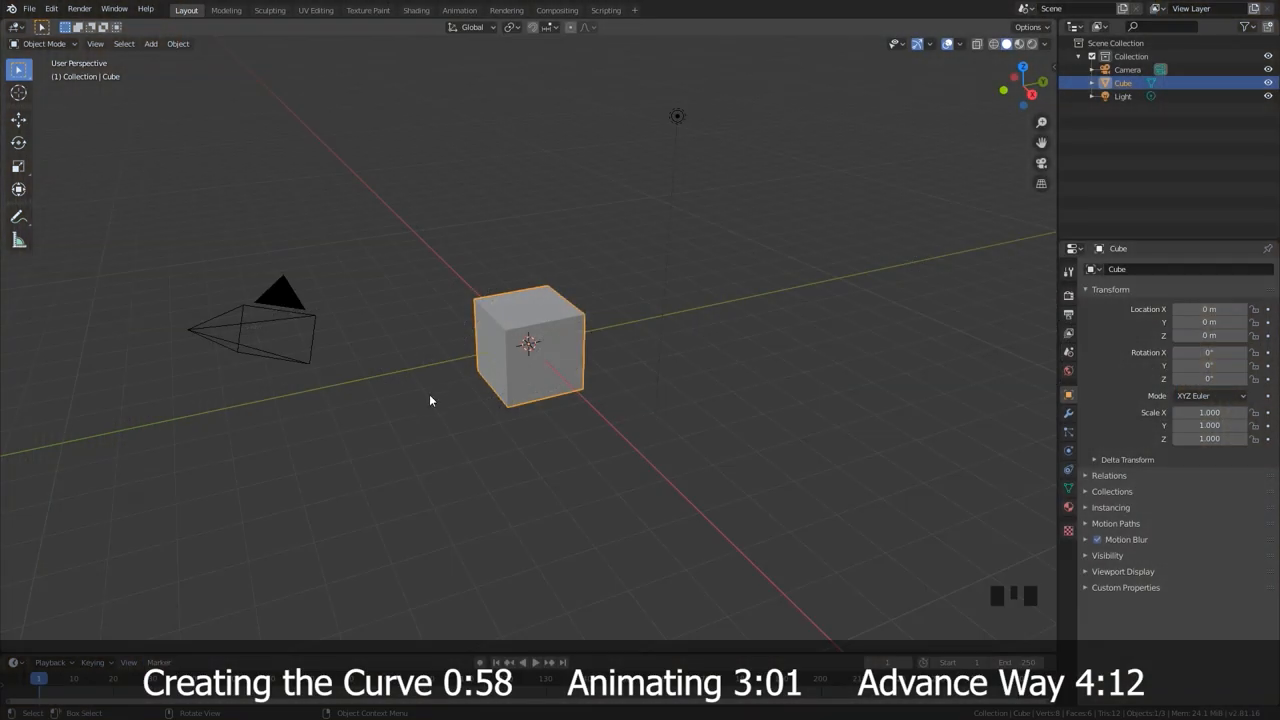
mouse_move(520, 370)
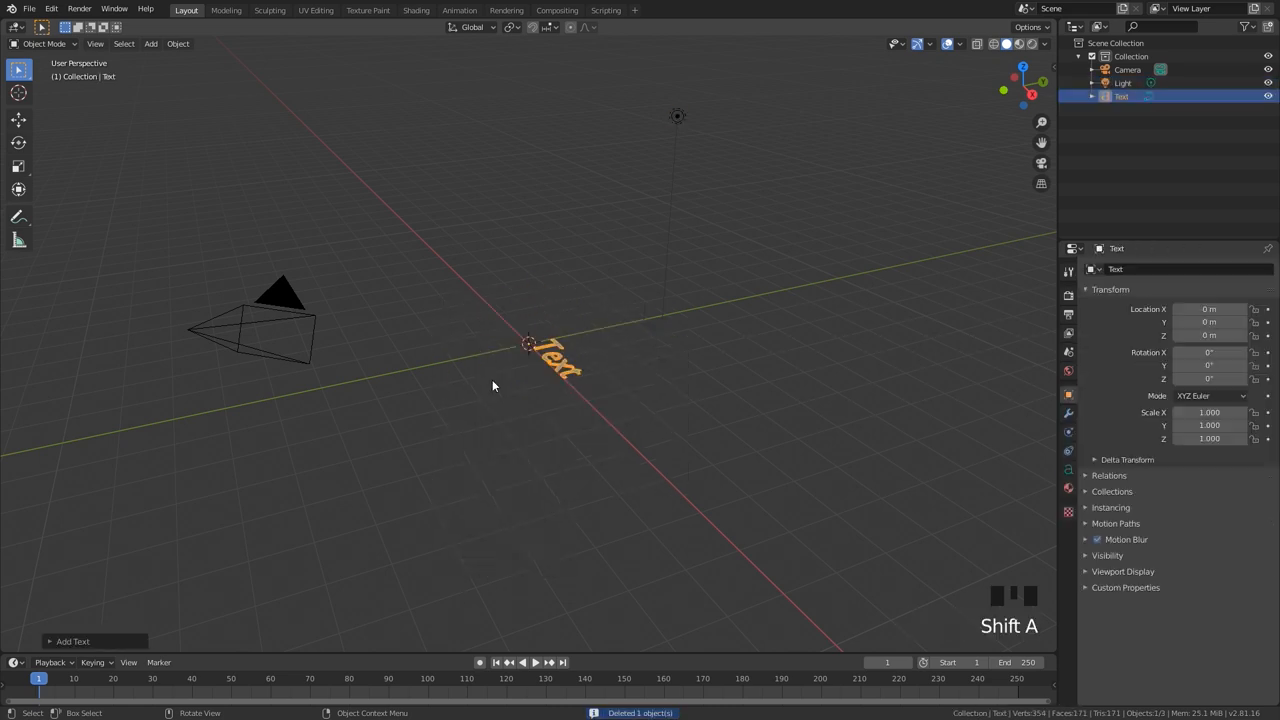
Zoom in and replace the default text with the word 'Blender', then leave Edit Mode.
scroll("up", 3)
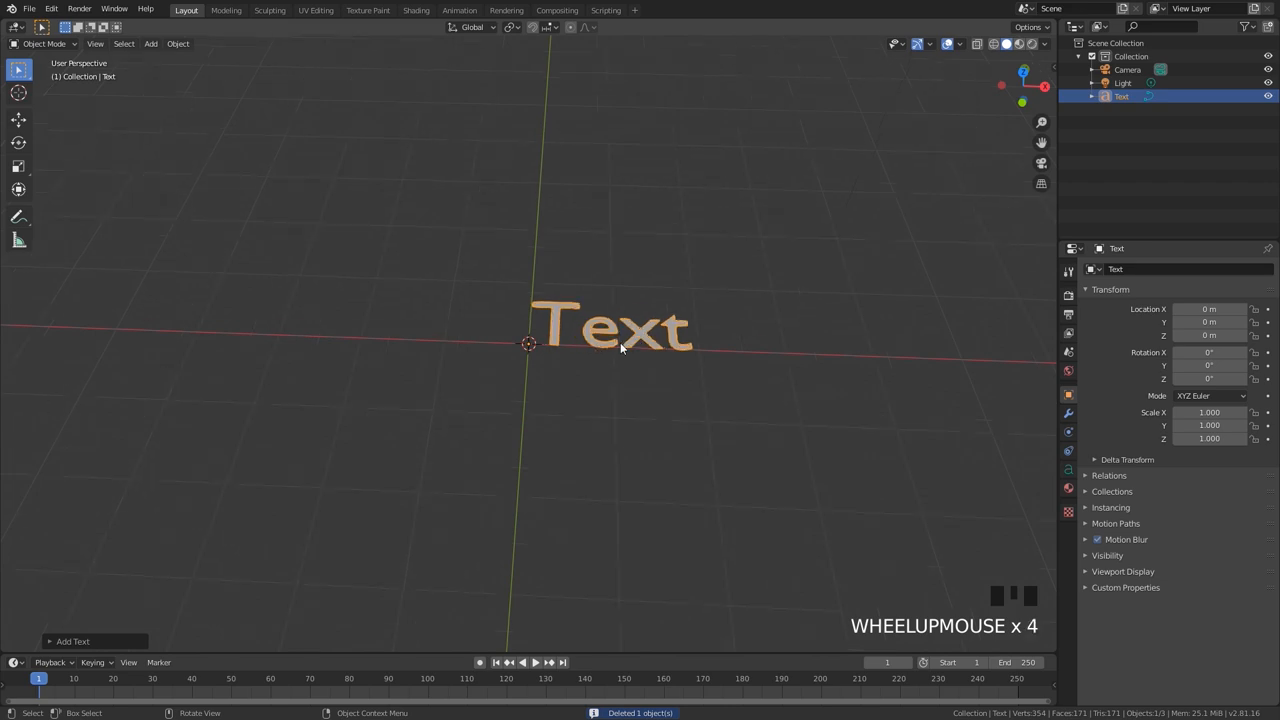
scroll("up", 3)
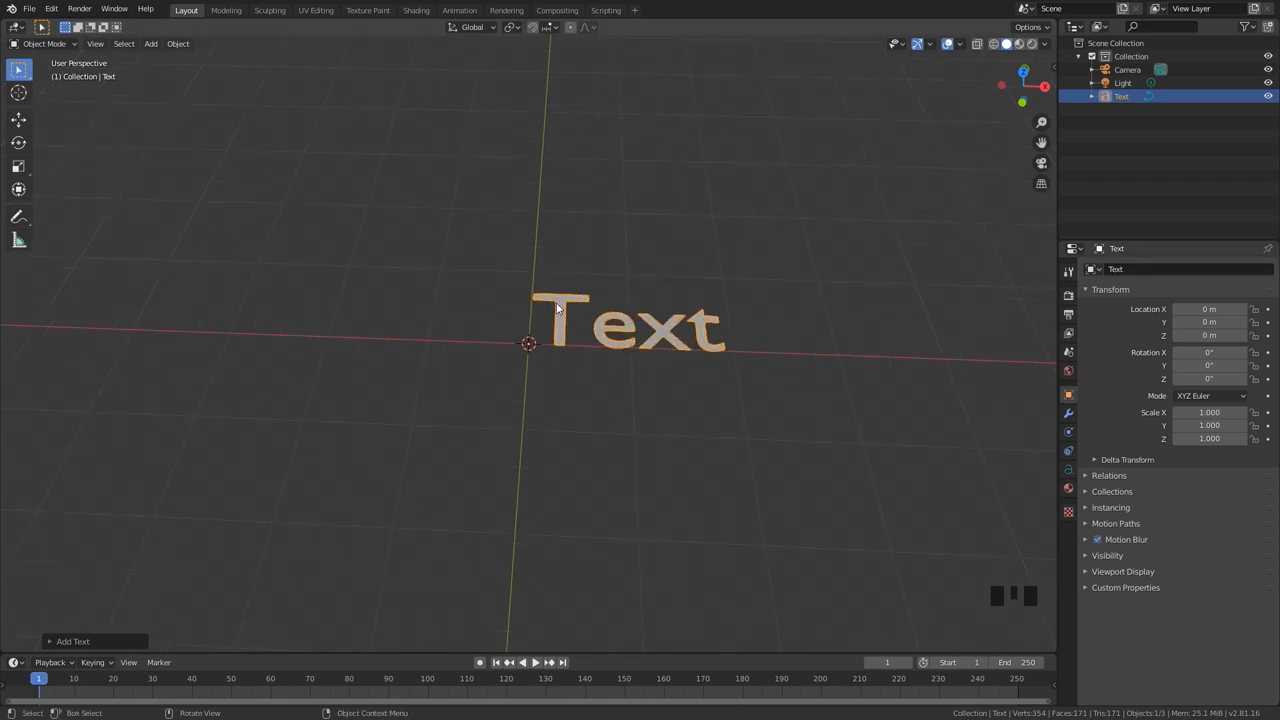
mouse_move(647, 334)
type("Blende")
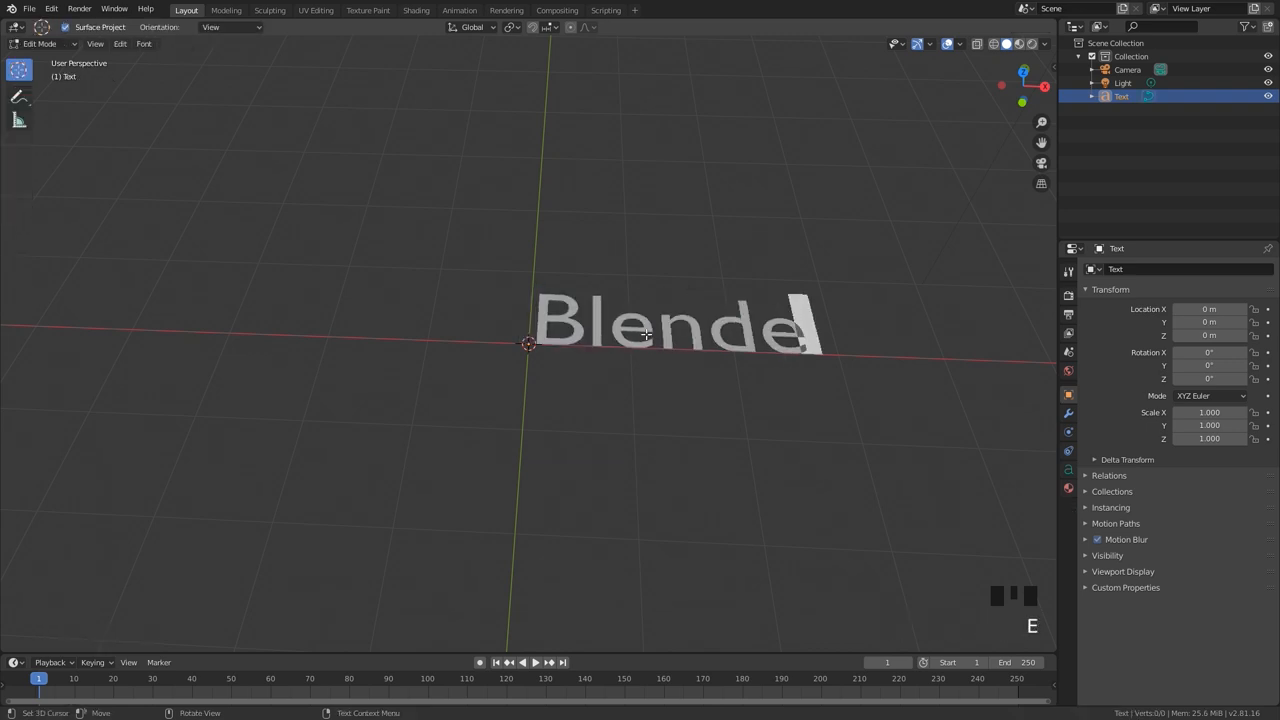
key("Tab")
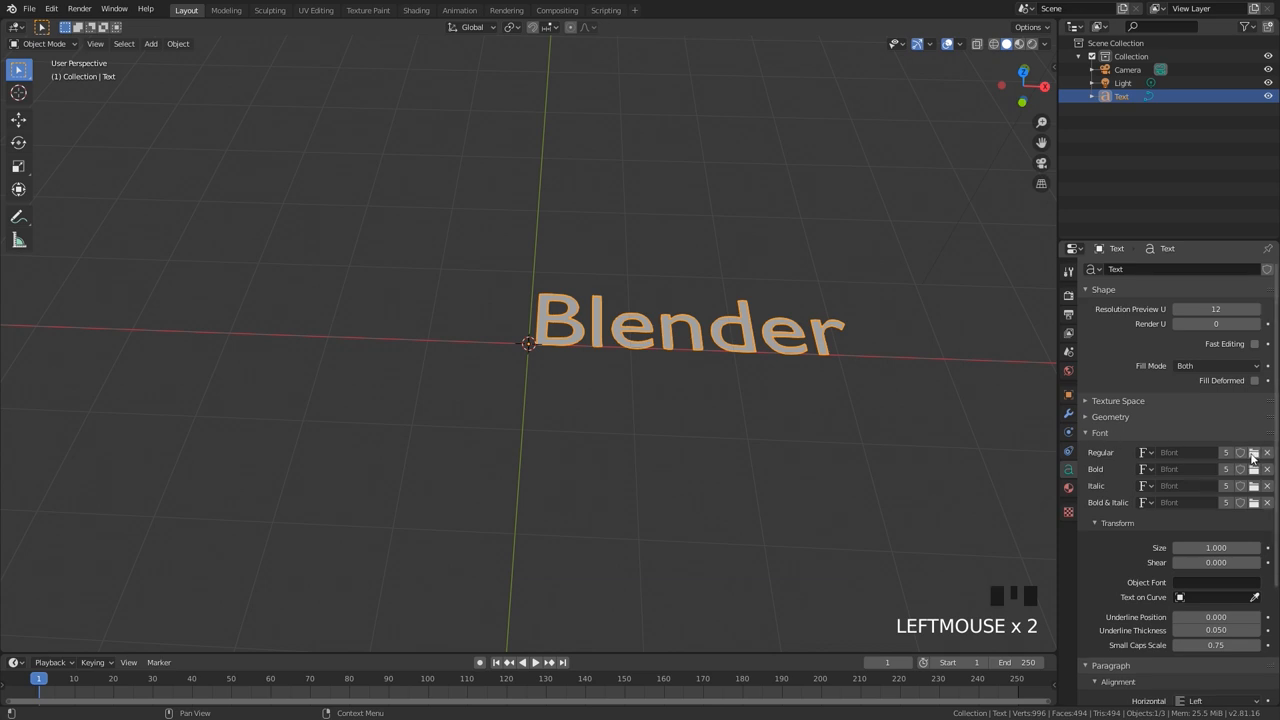
Load BRUSHSCI.TTF as the text's regular font from a thumbnail file browser.
left_click(1254, 452)
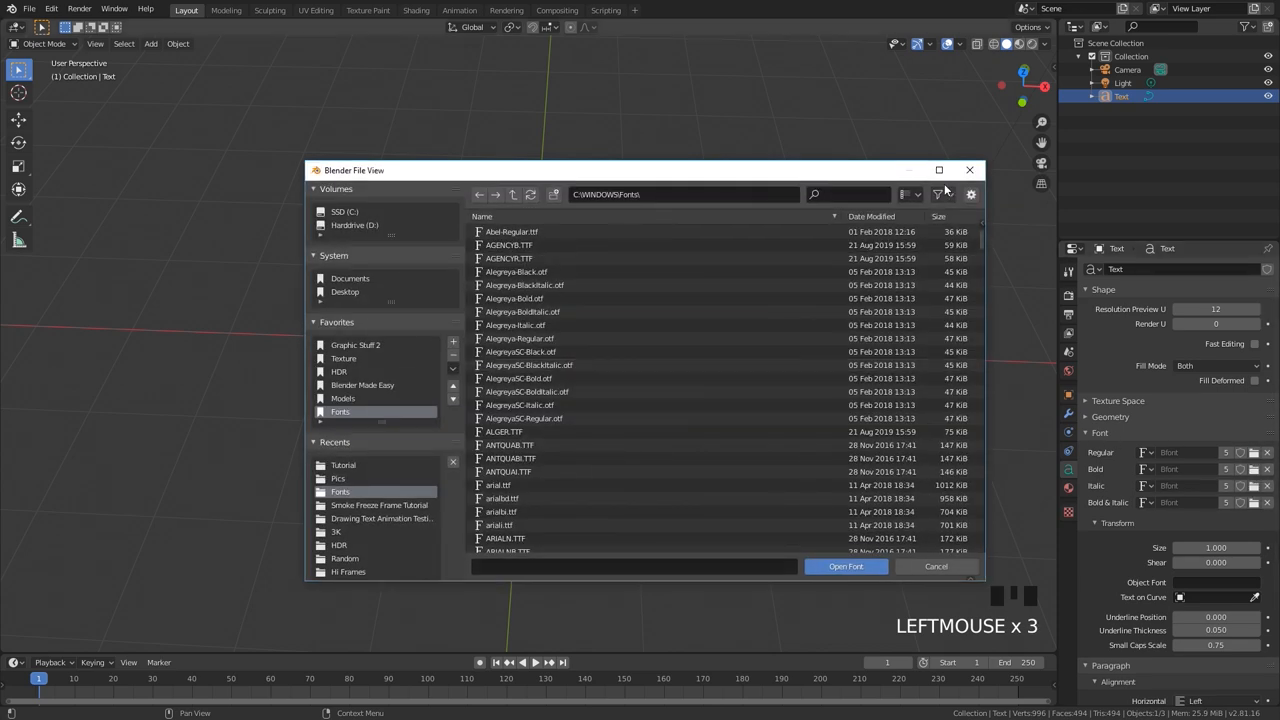
left_click(939, 170)
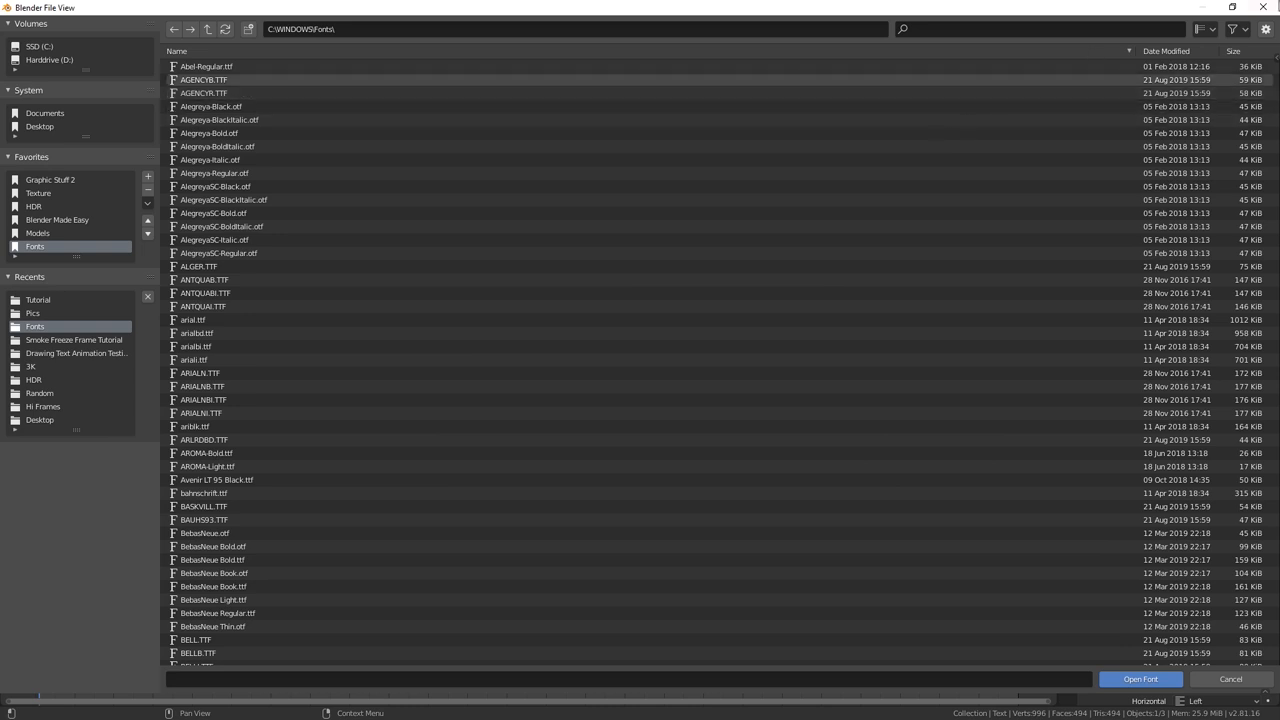
left_click(1205, 29)
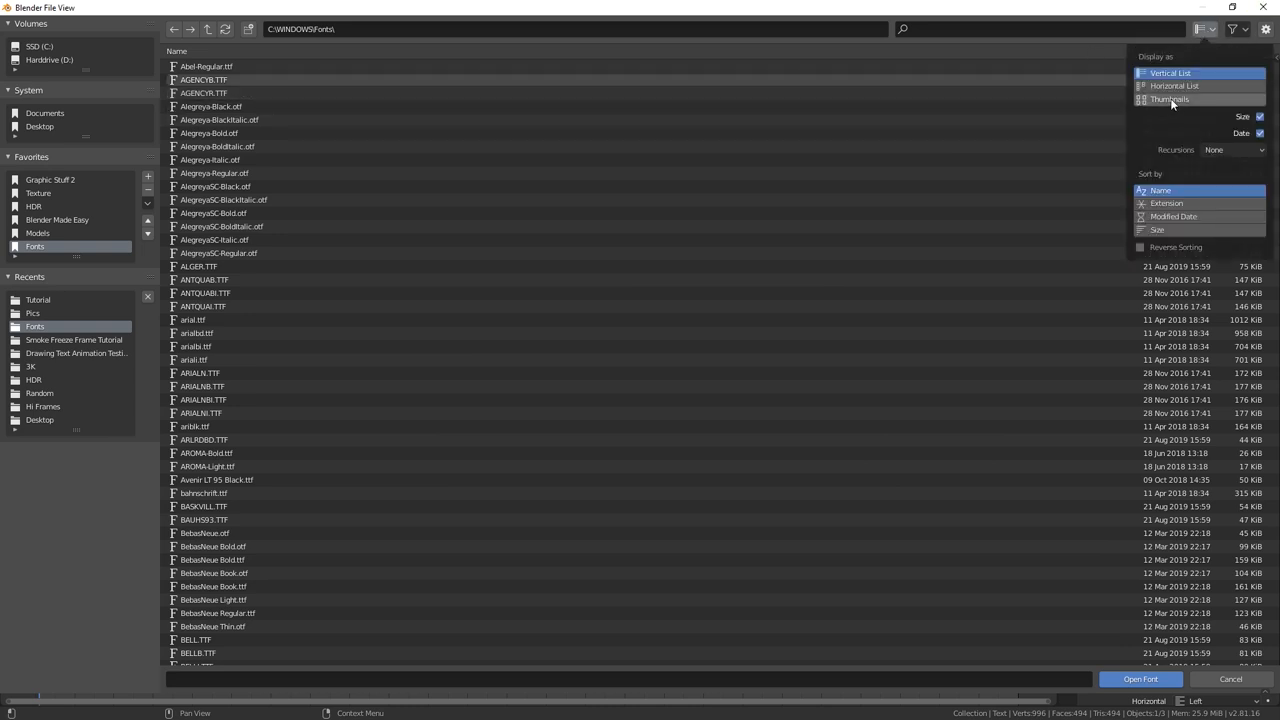
left_click(1169, 99)
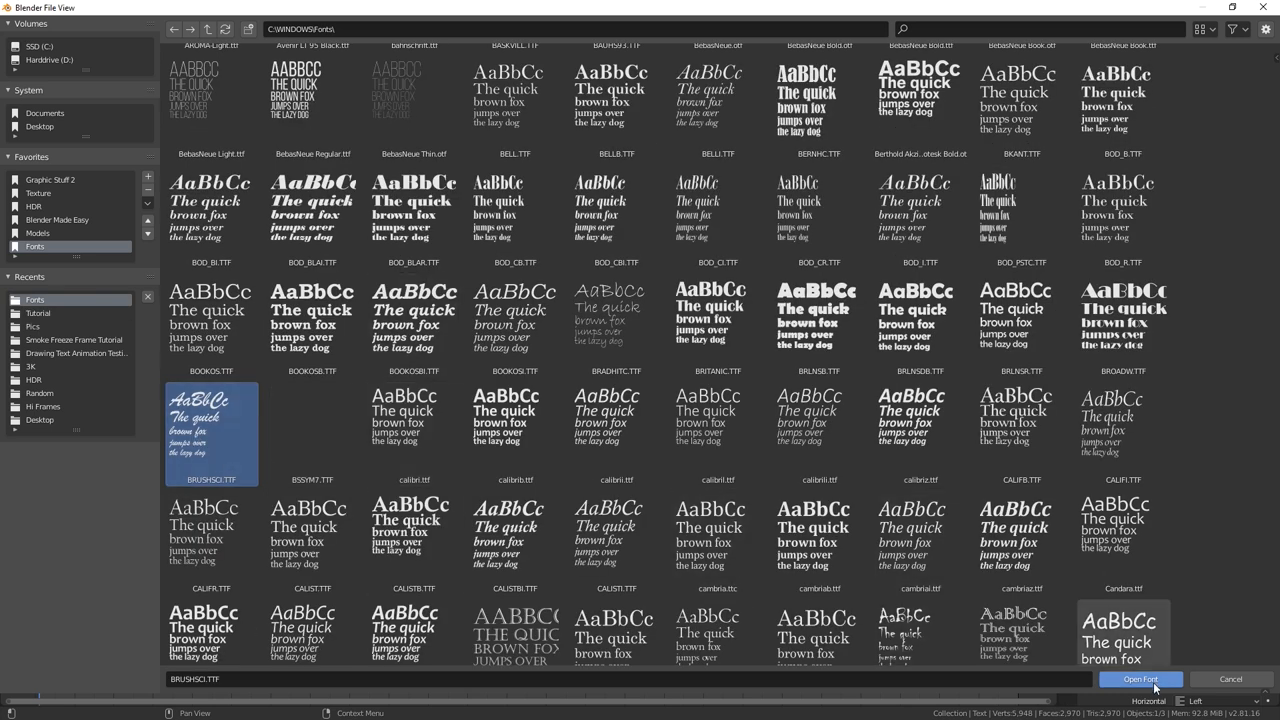
left_click(1140, 679)
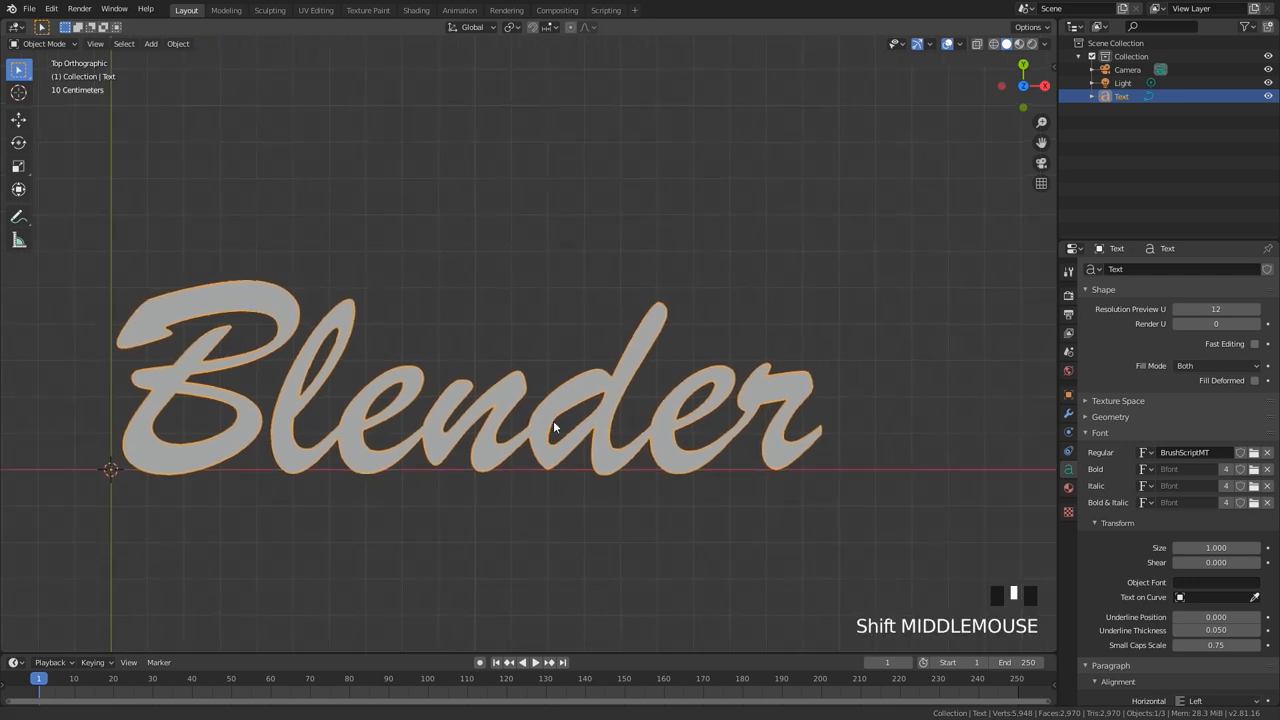
Add a Bezier curve and move it onto the B's top stroke.
key("shift+a")
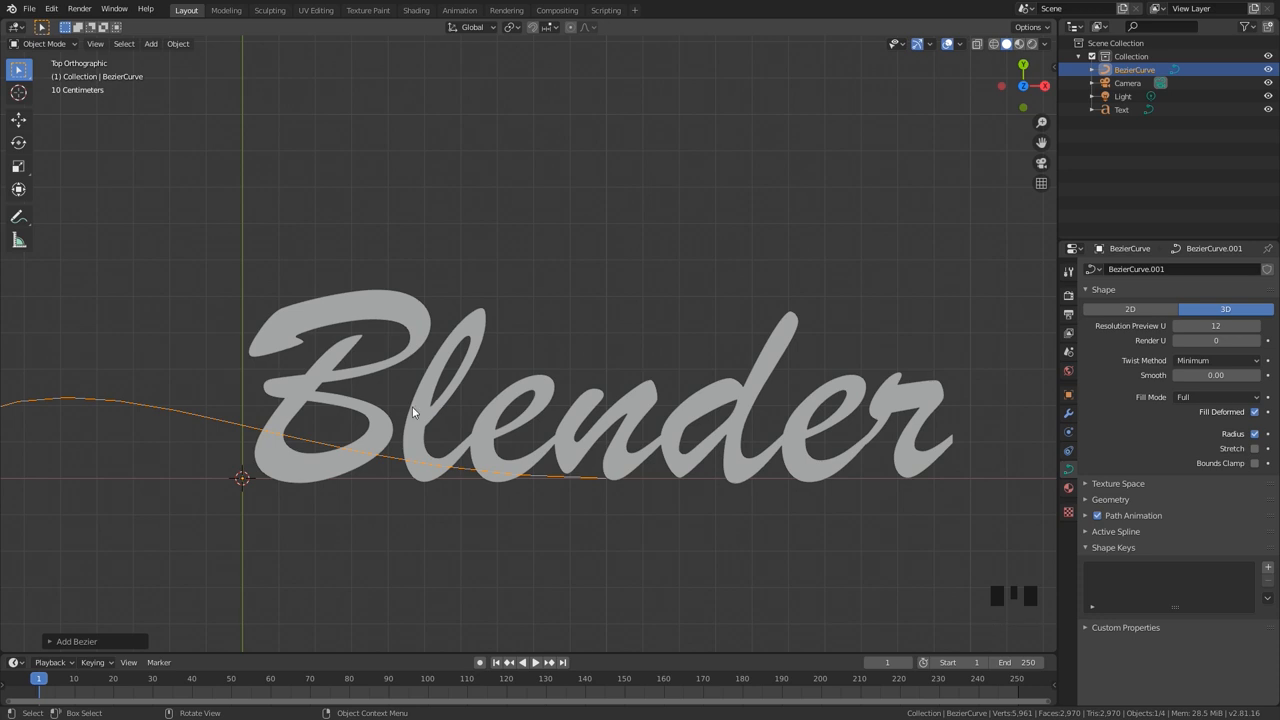
scroll("up", 3)
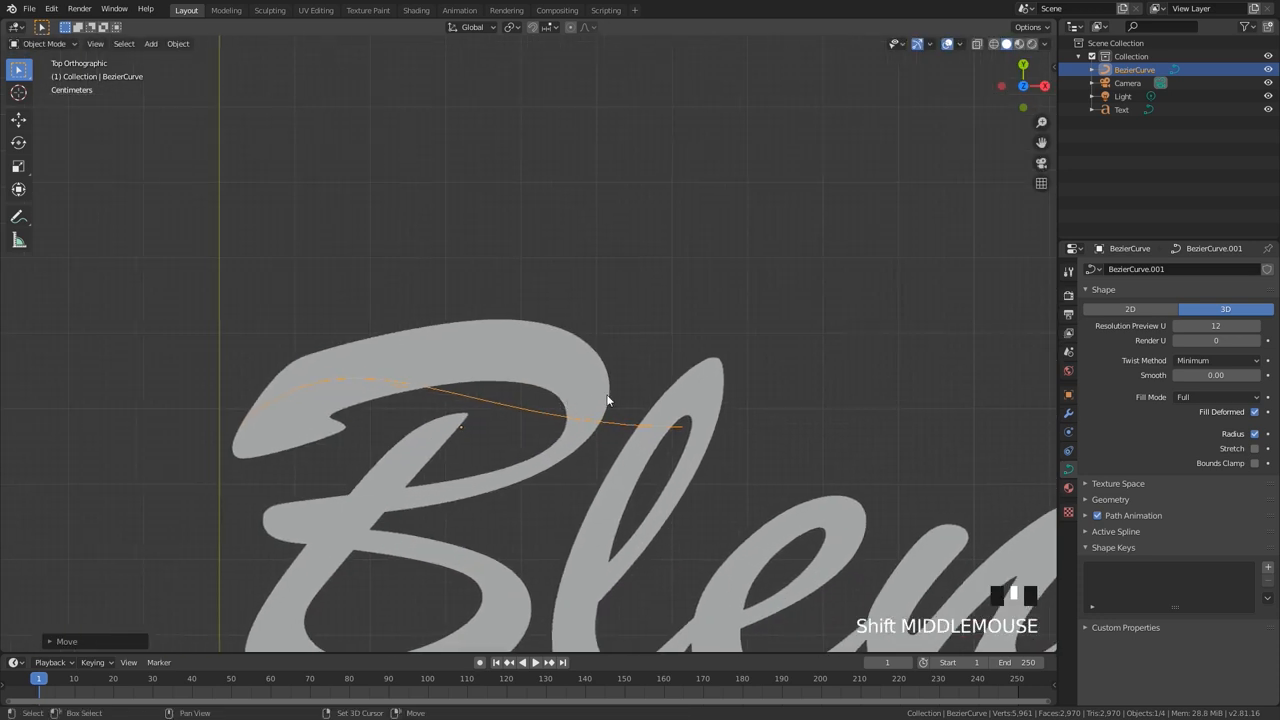
key("g")
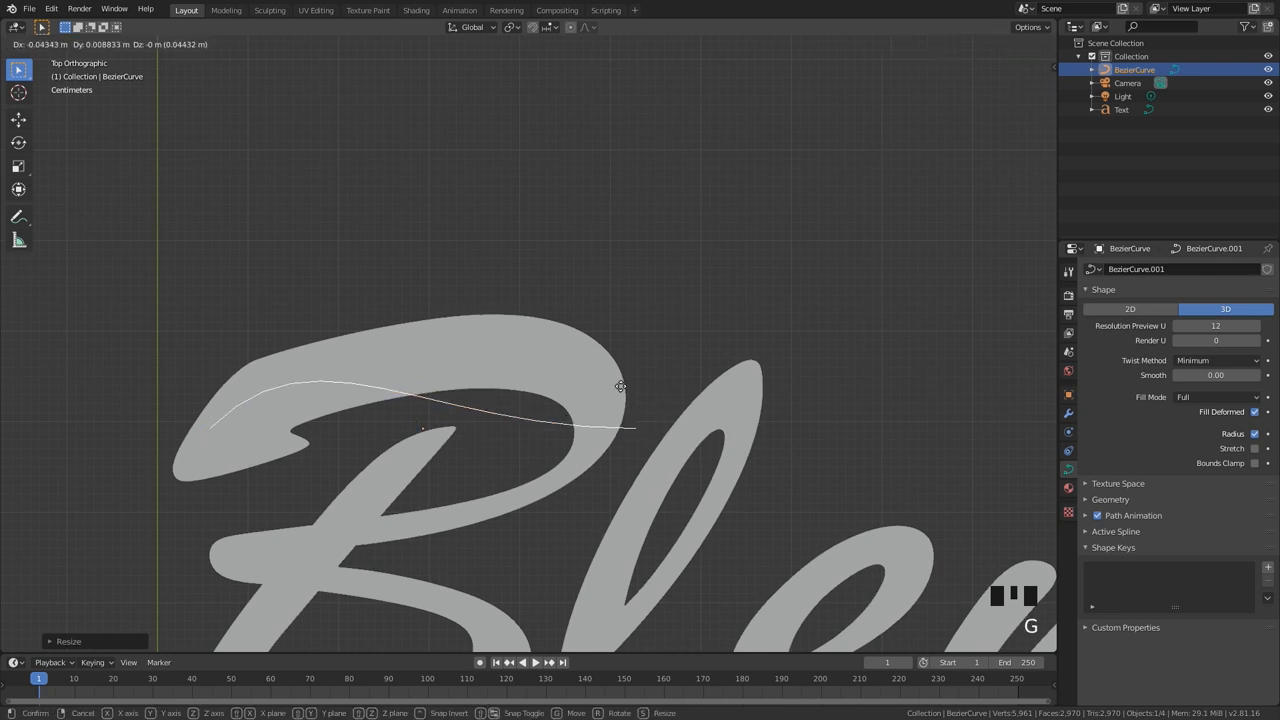
Rotate handles, add a new point and scale its handles along the B's curling top loop.
scroll("up", 3)
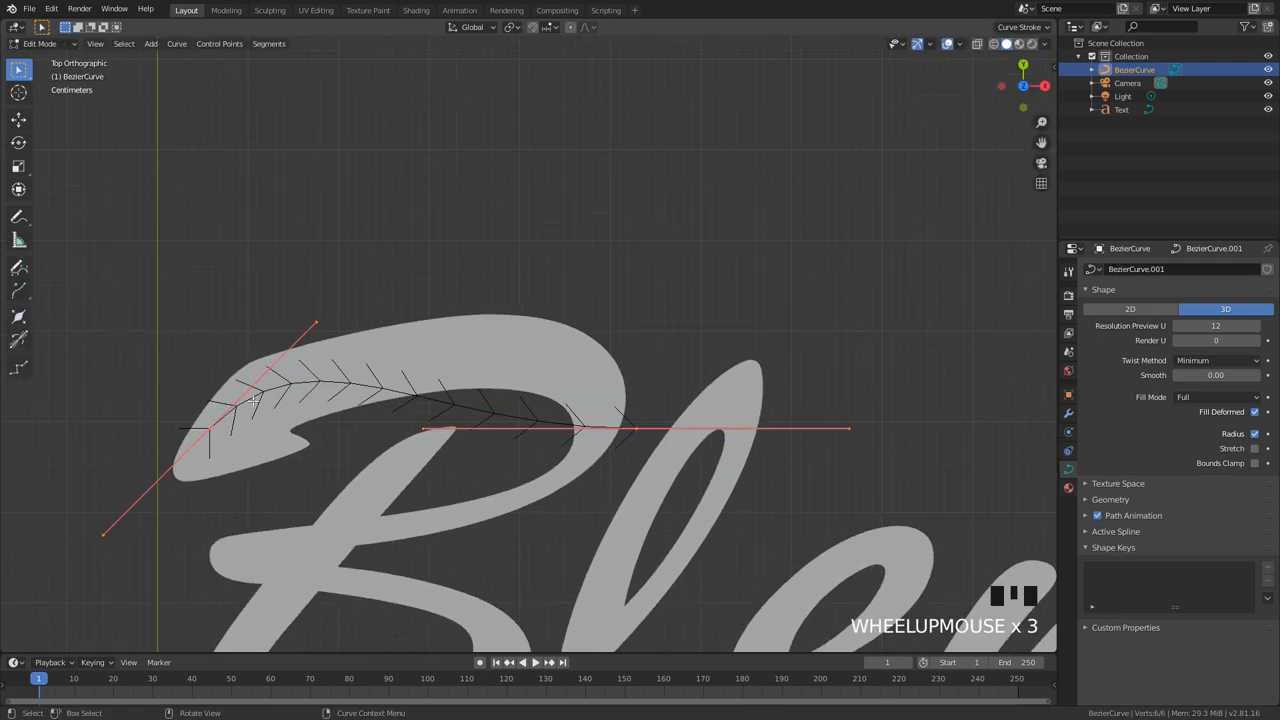
key("r")
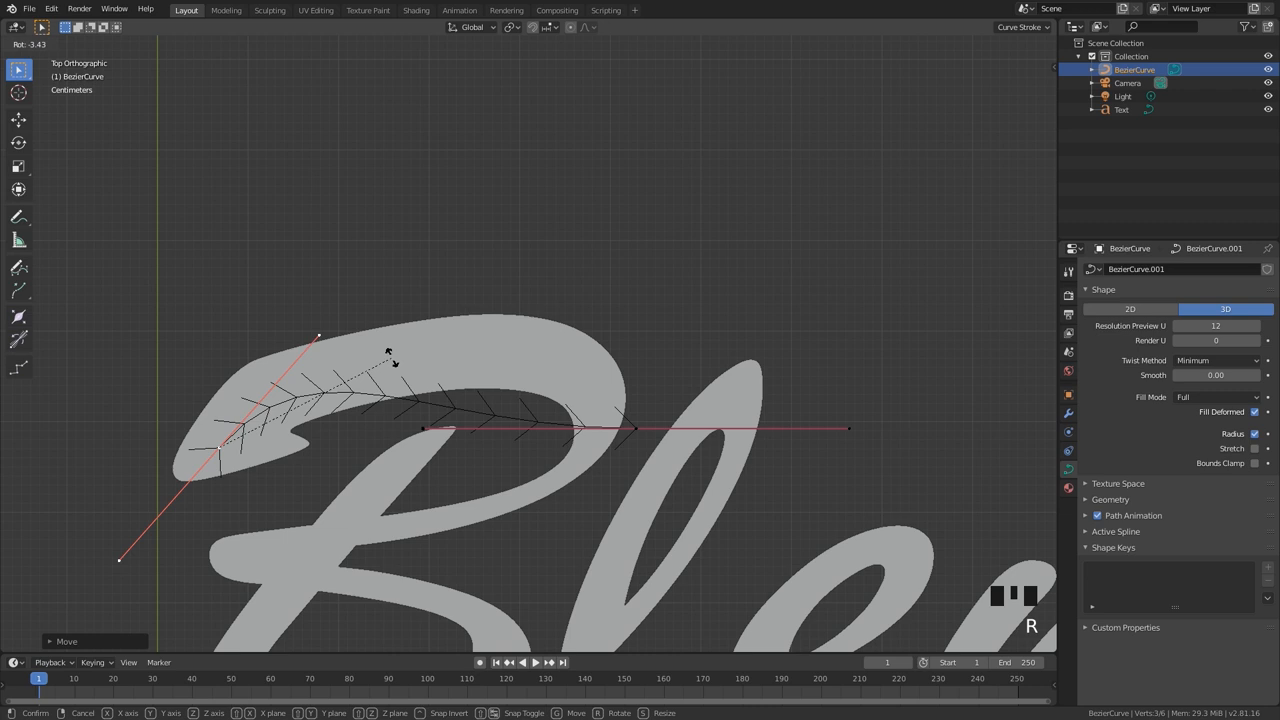
left_click(730, 372)
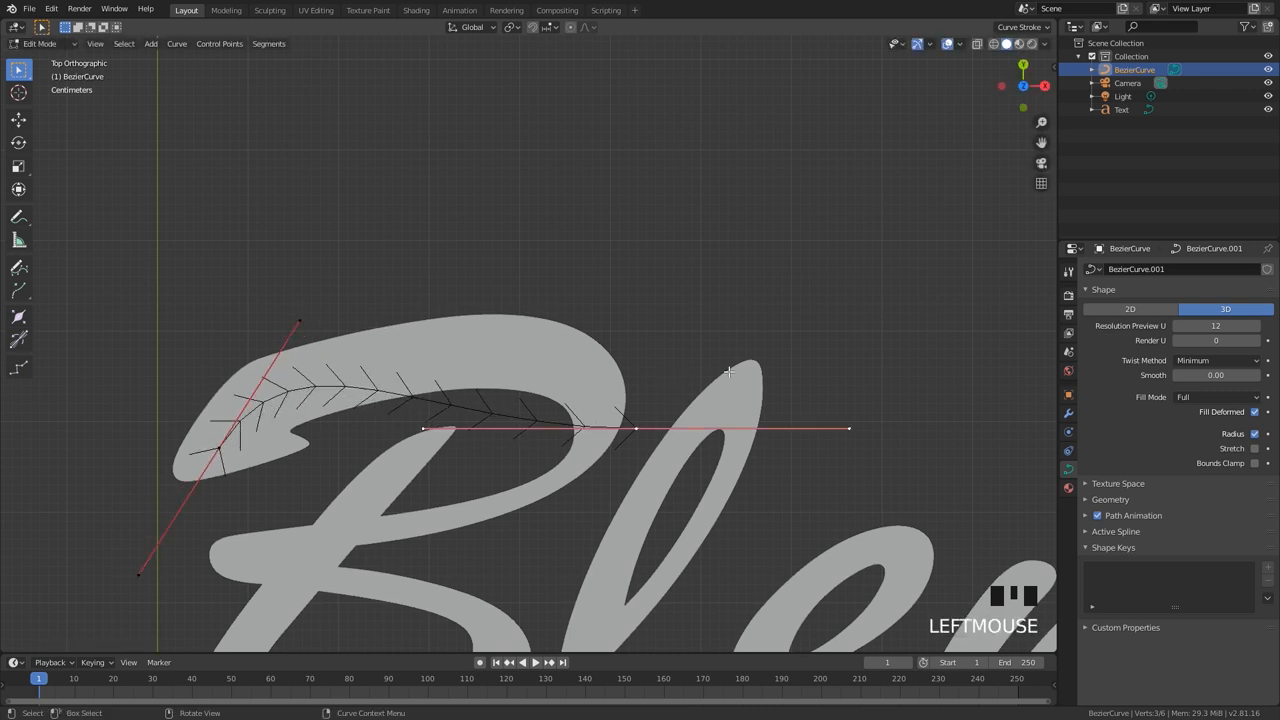
key("g")
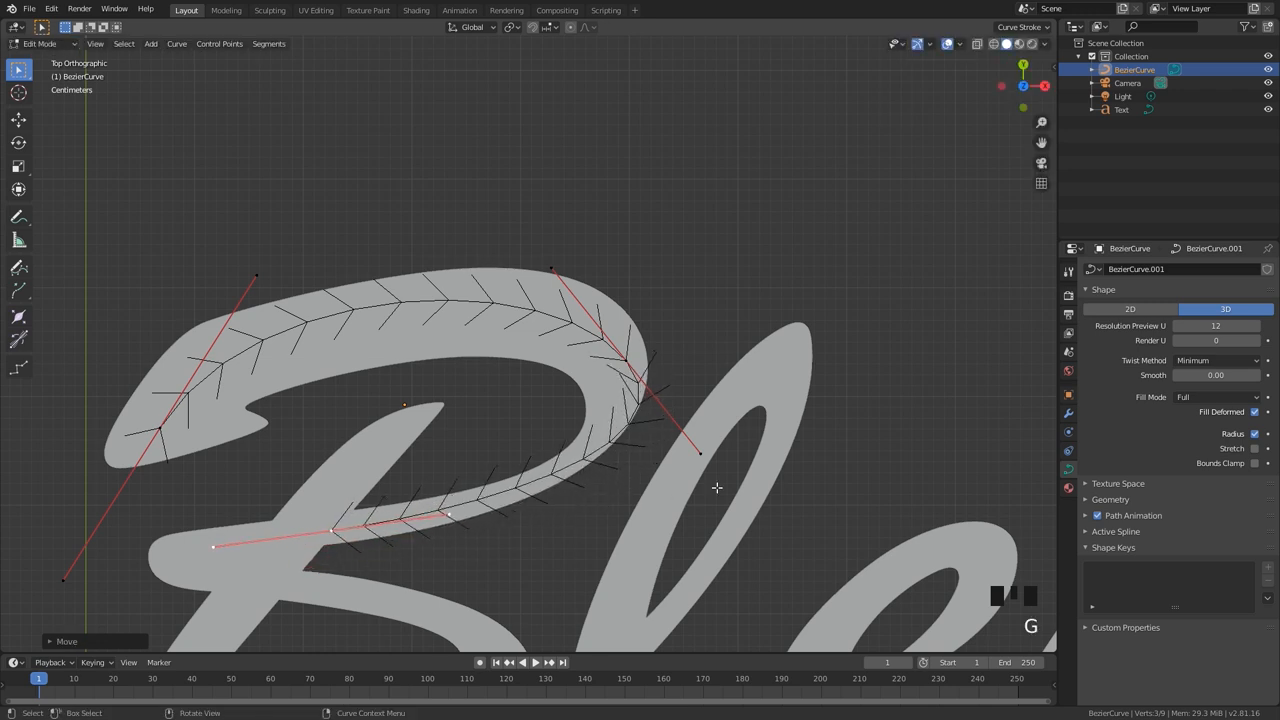
key("g")
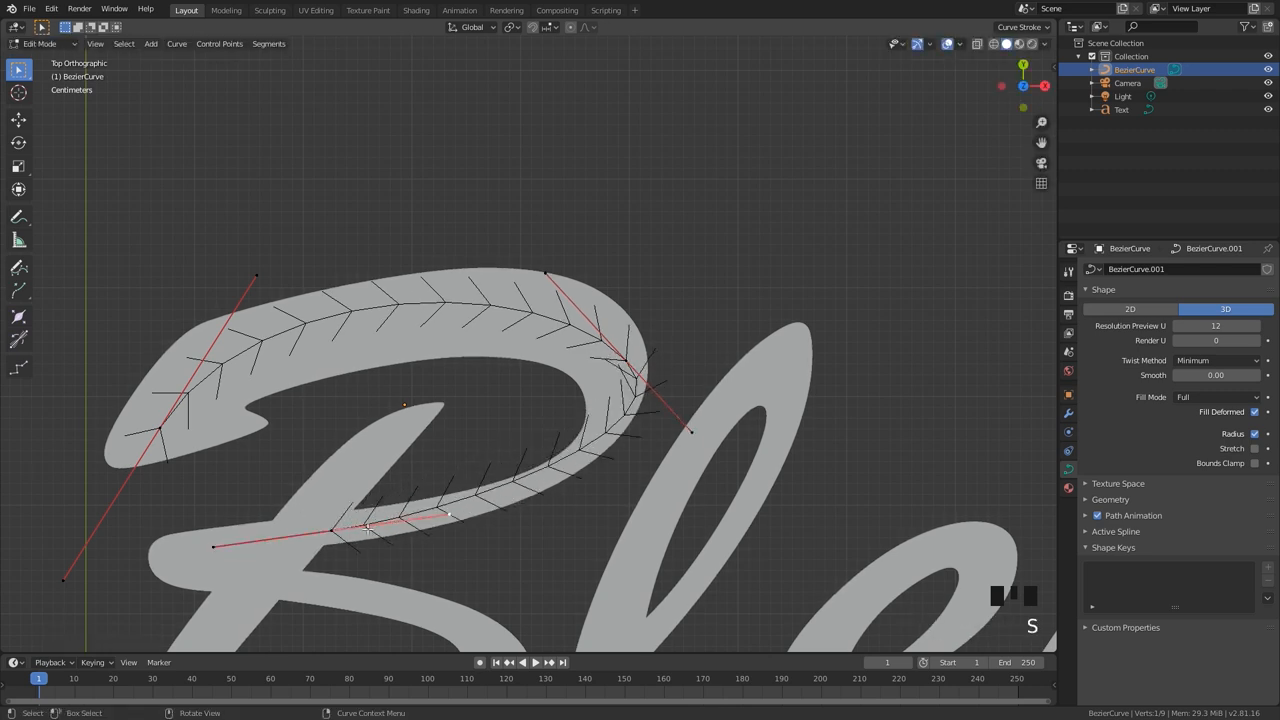
key("s")
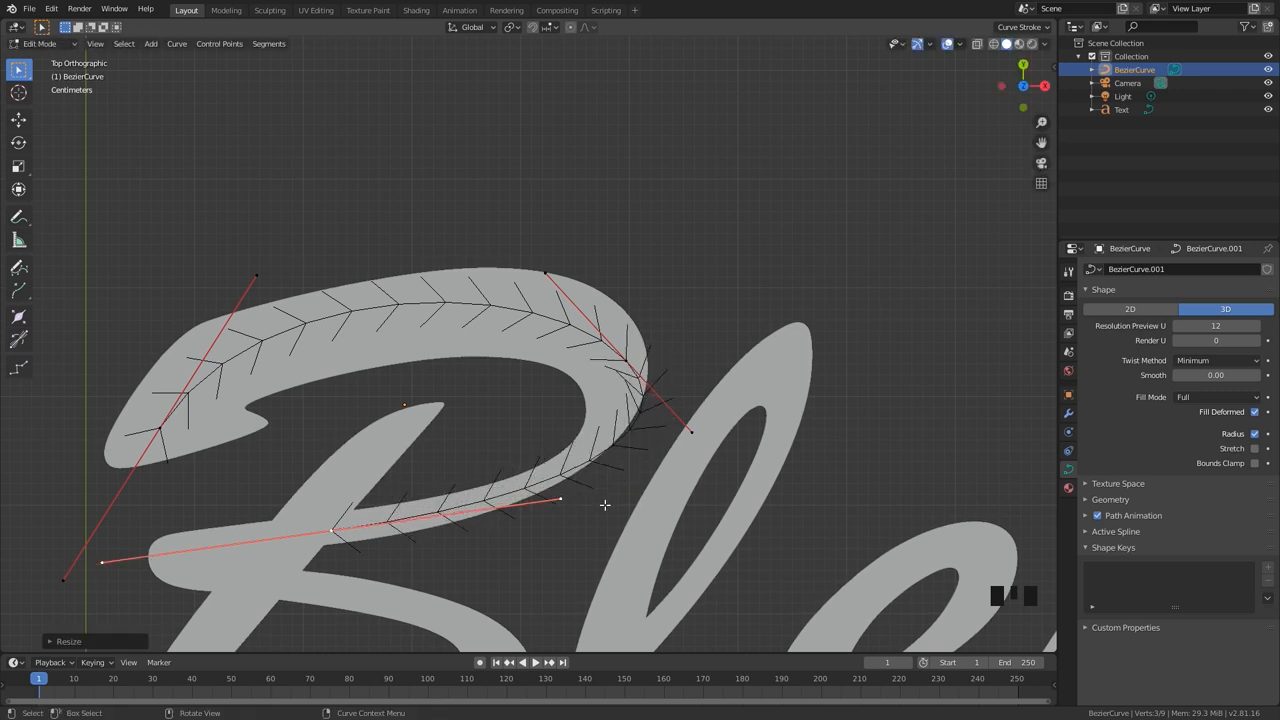
key("g")
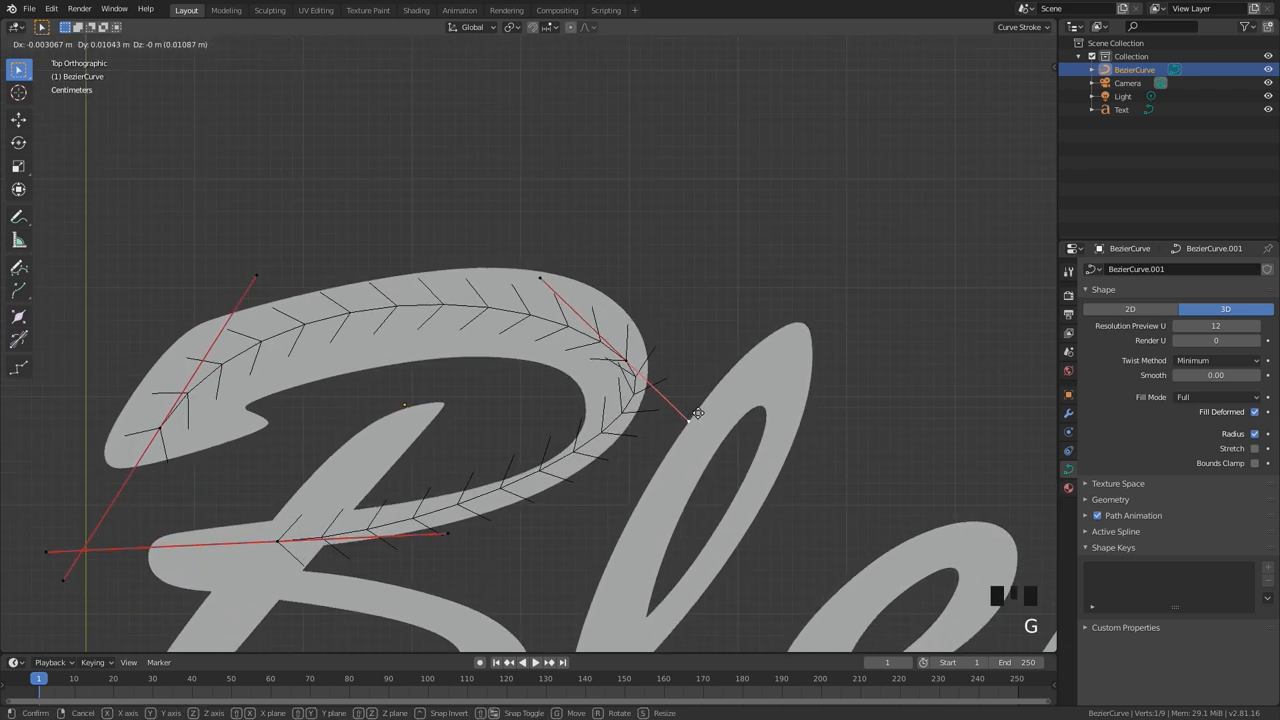
Add curve points around the B's lower bowl and up the l's upstroke.
left_click(404, 323)
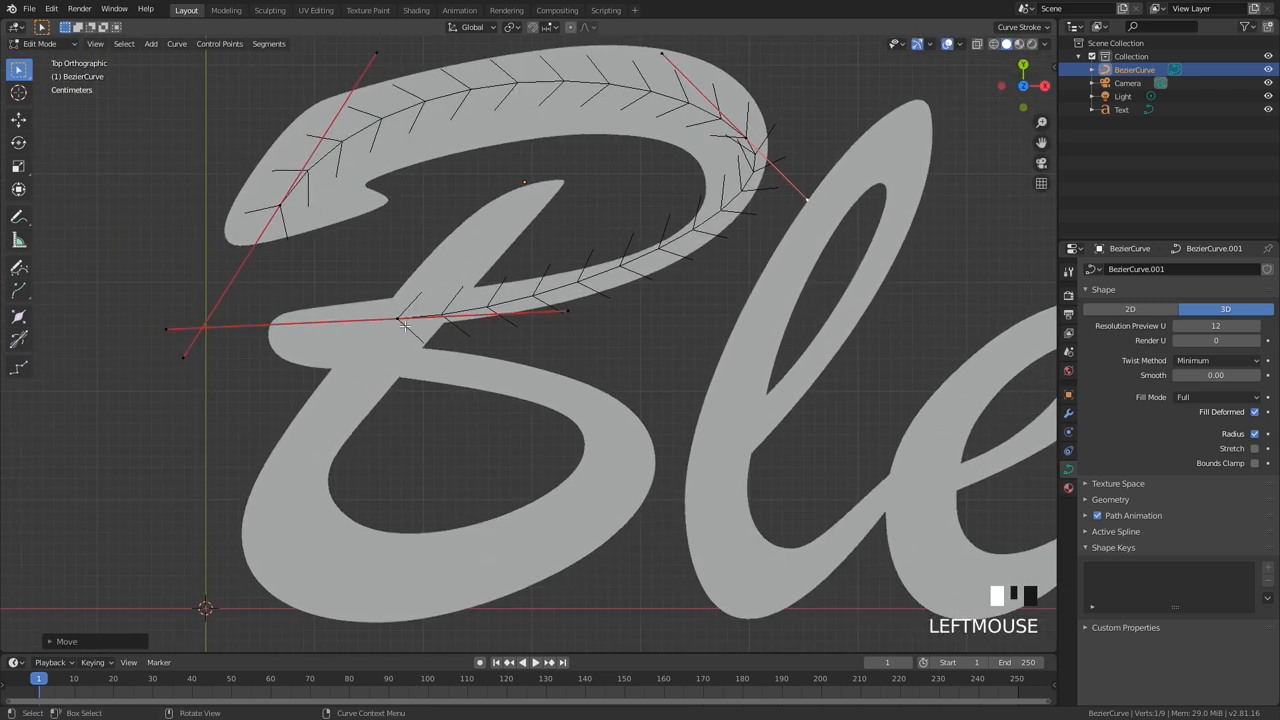
left_click_drag(405, 325, 375, 428)
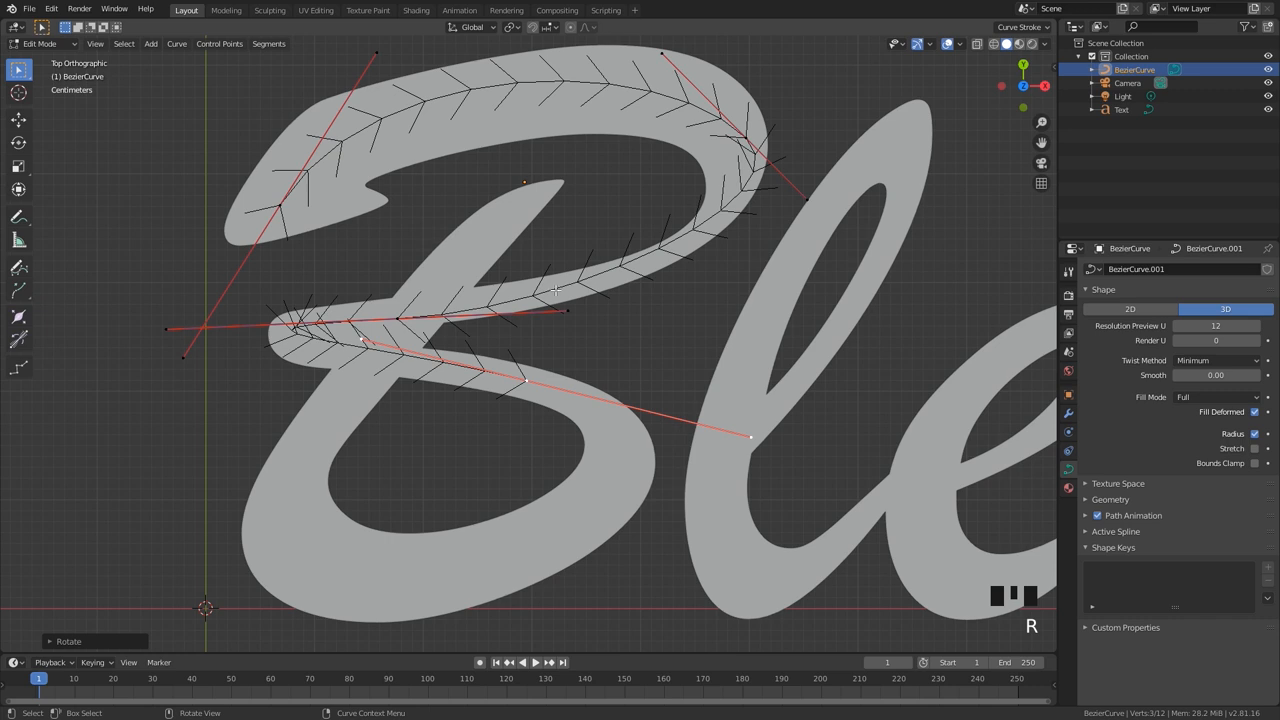
mouse_move(608, 433)
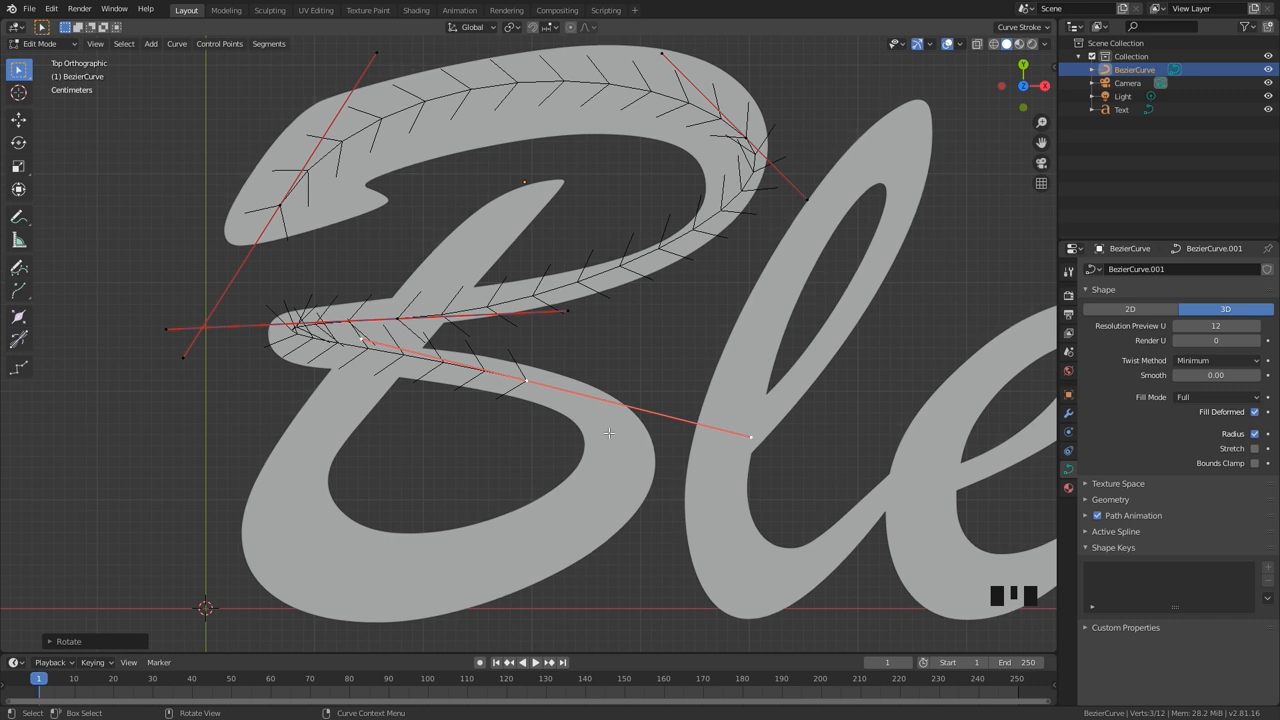
key("r")
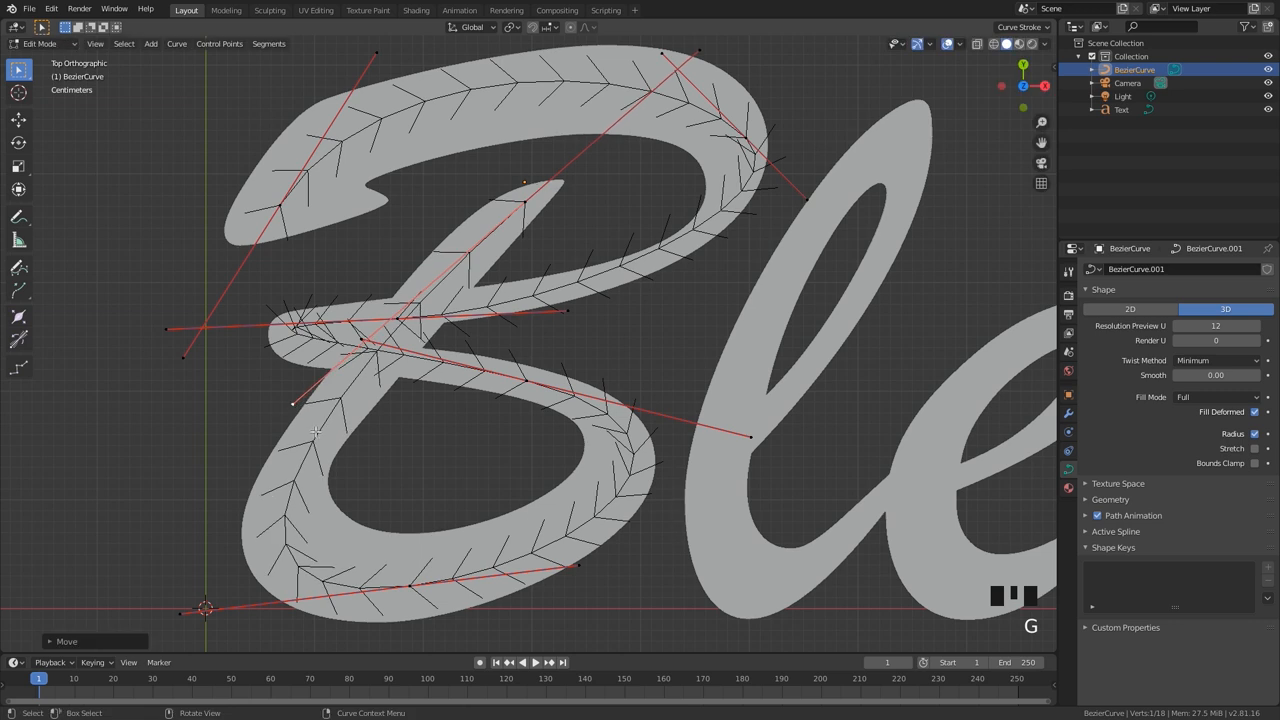
scroll("down", 3)
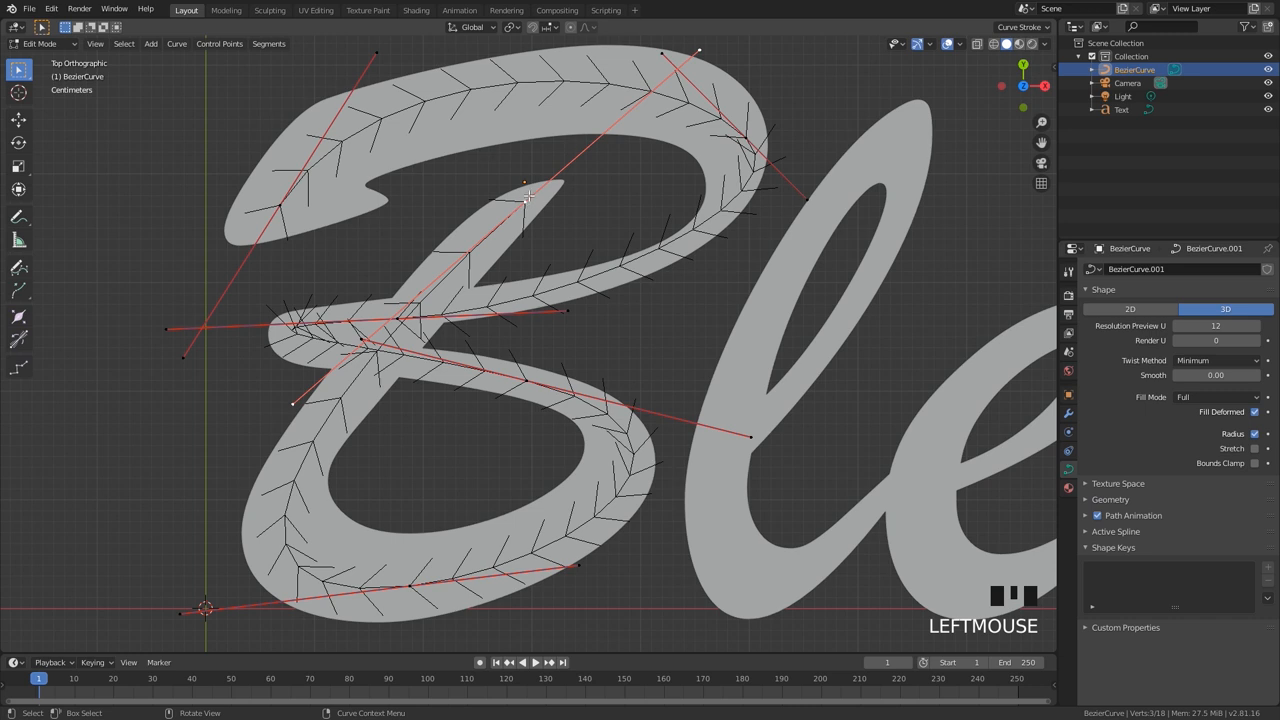
key("r")
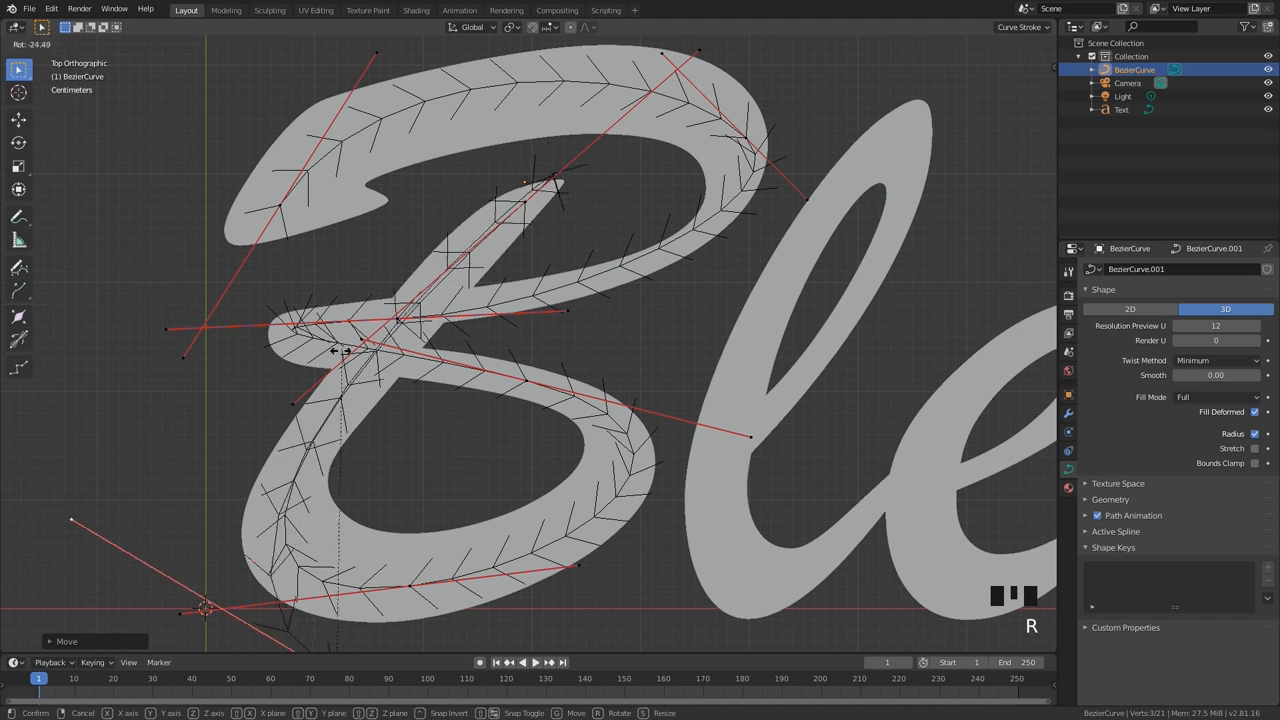
scroll("down", 3)
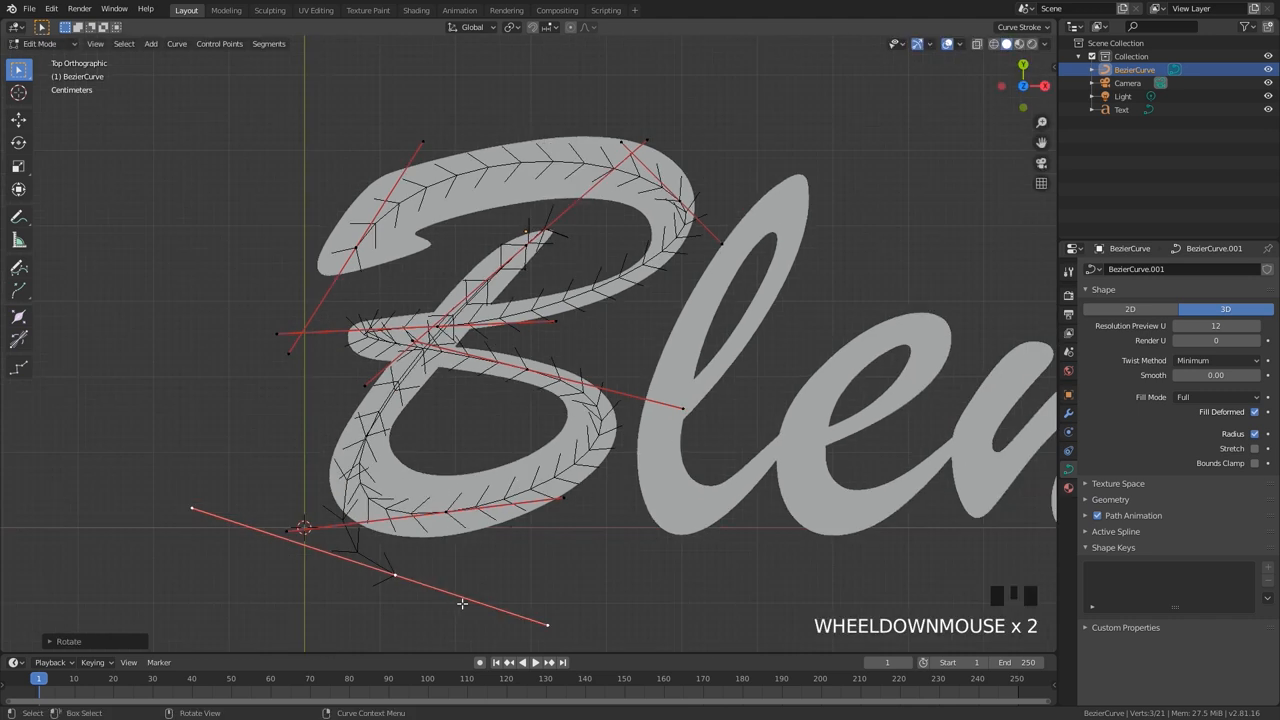
key("g")
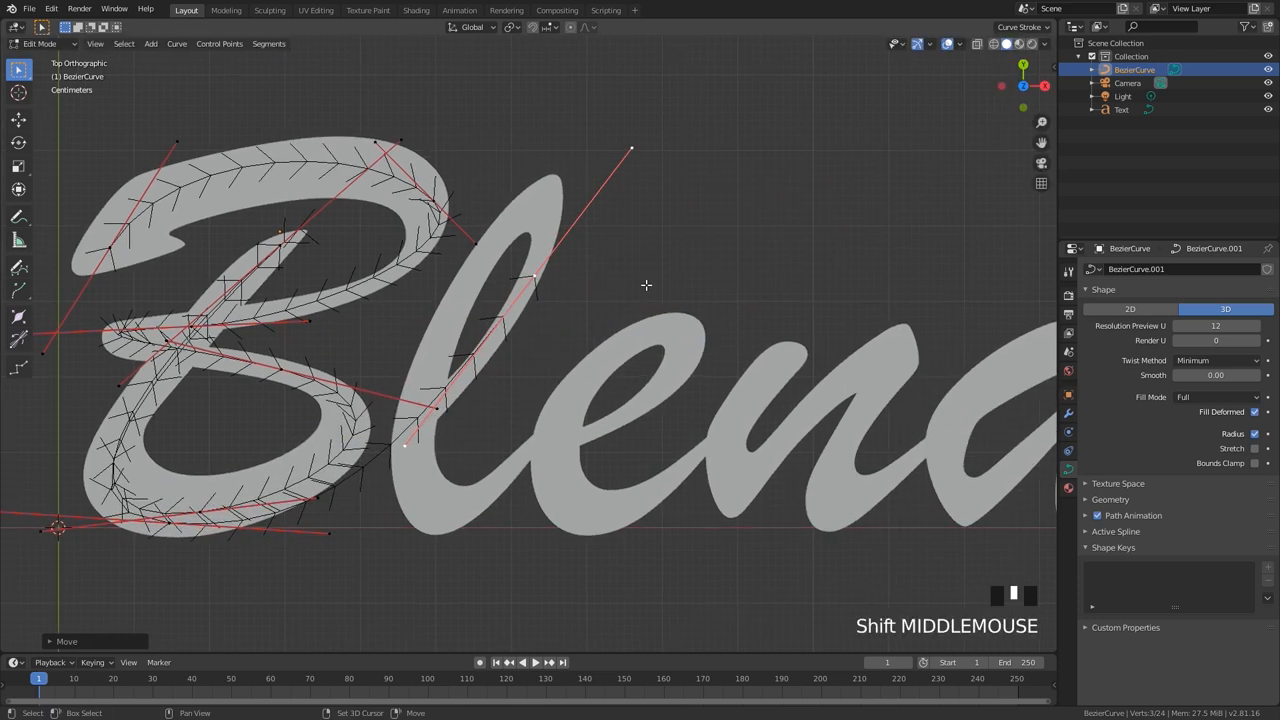
Move and rotate control points so the curve hugs the l, e, n and d strokes.
scroll("down", 3)
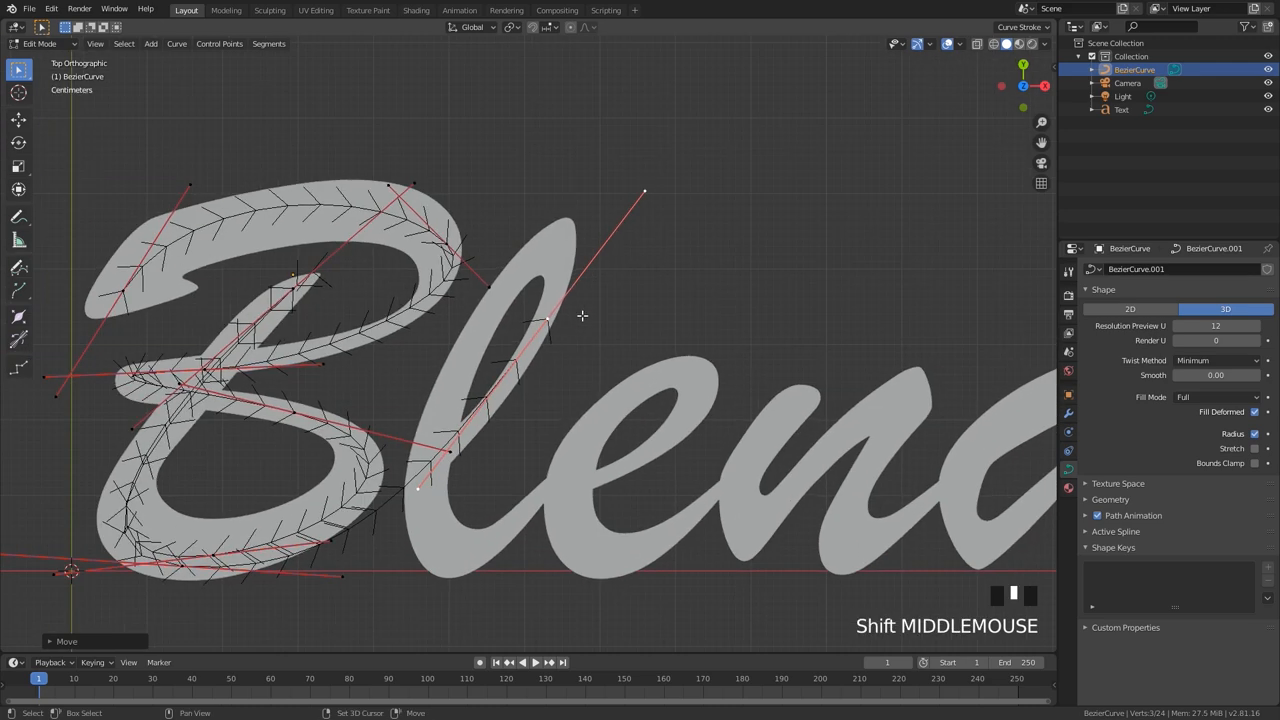
key("r")
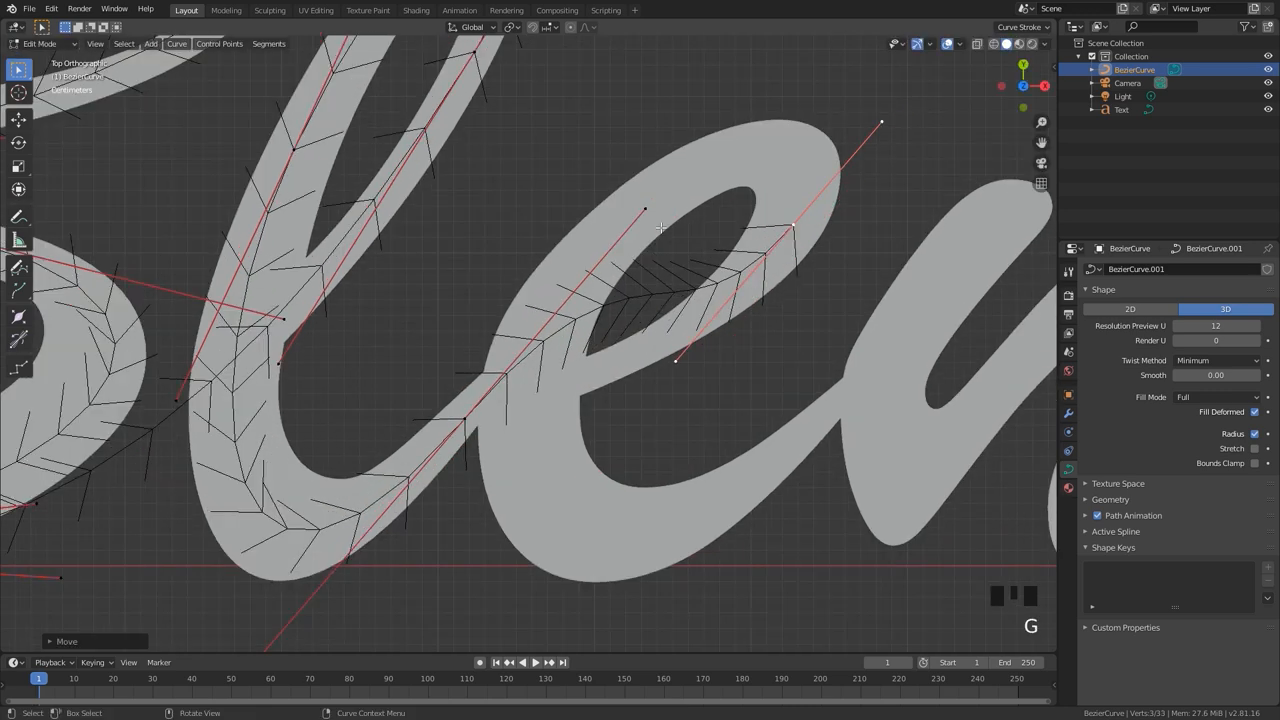
key("r")
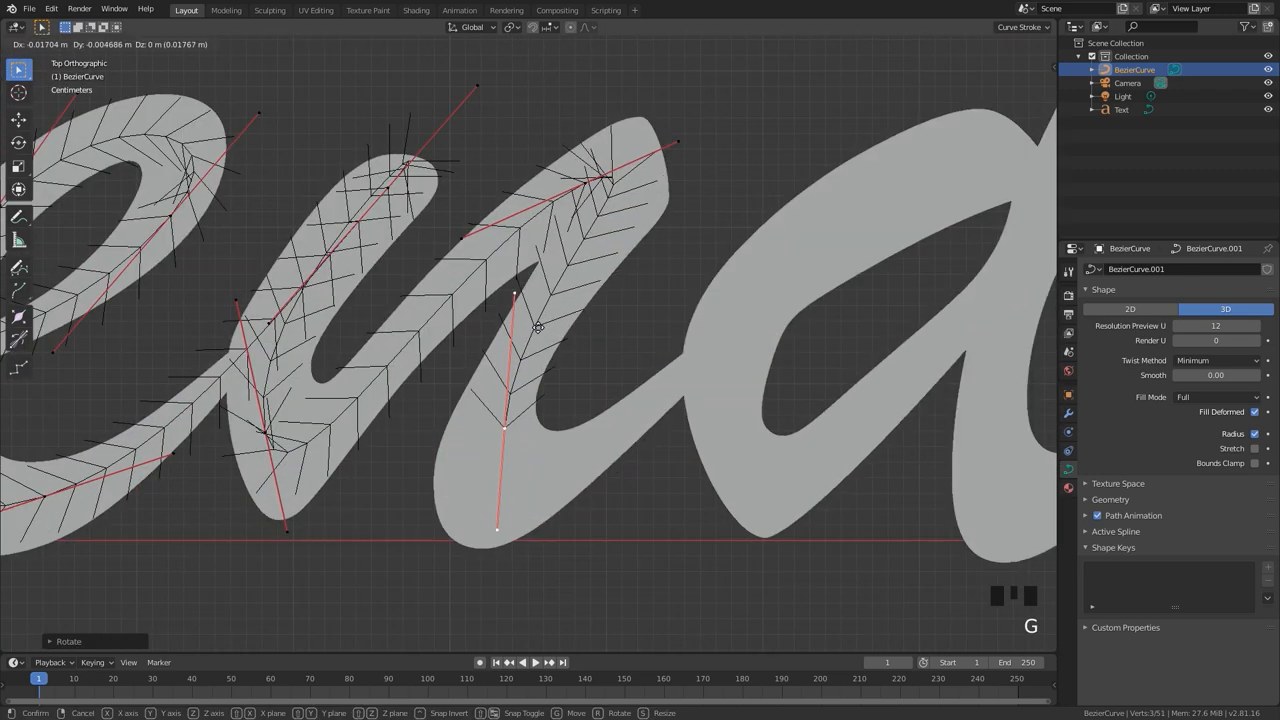
key("r")
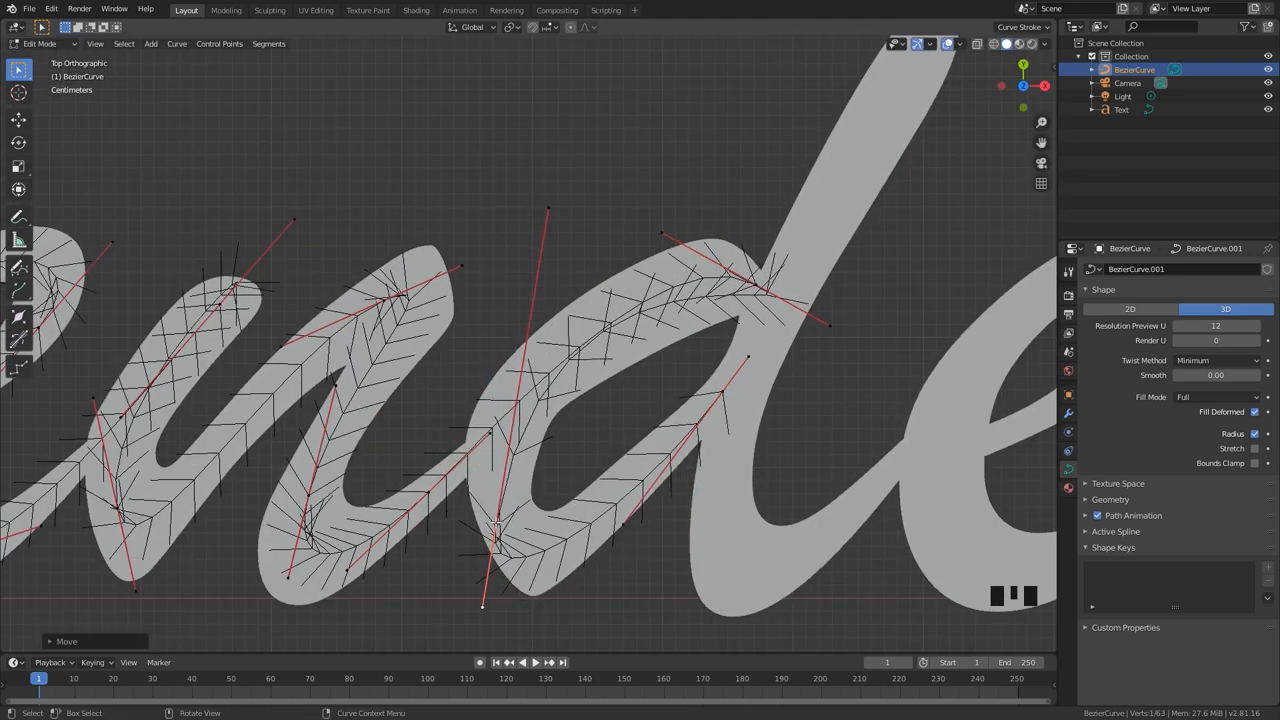
key("g")
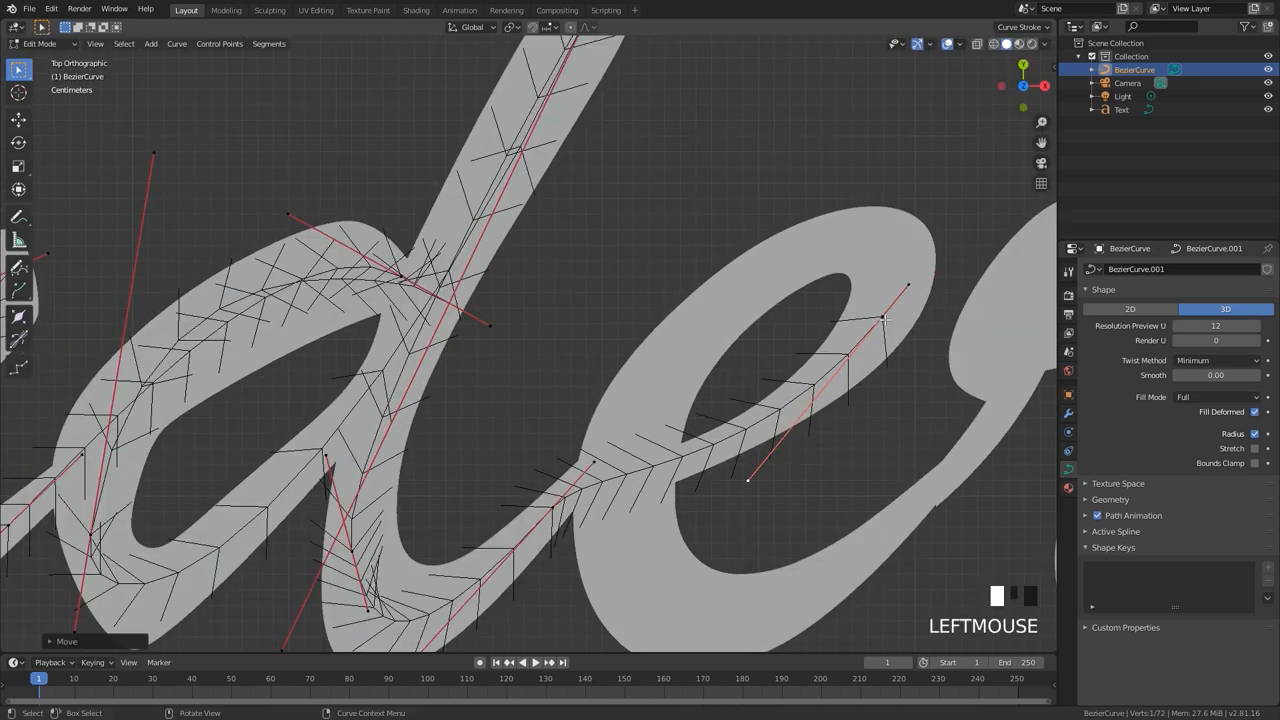
key("e")
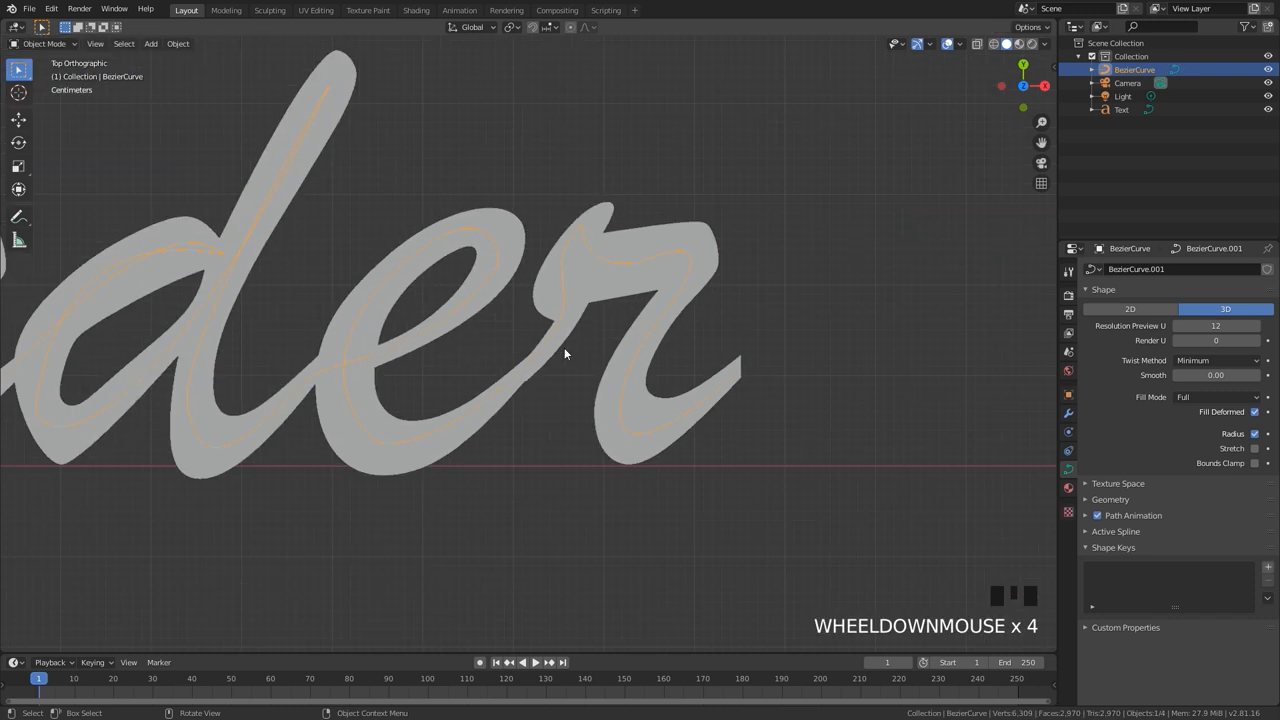
Frame the whole word and set Resolution Preview U and Render U to 32.
scroll("up", 3)
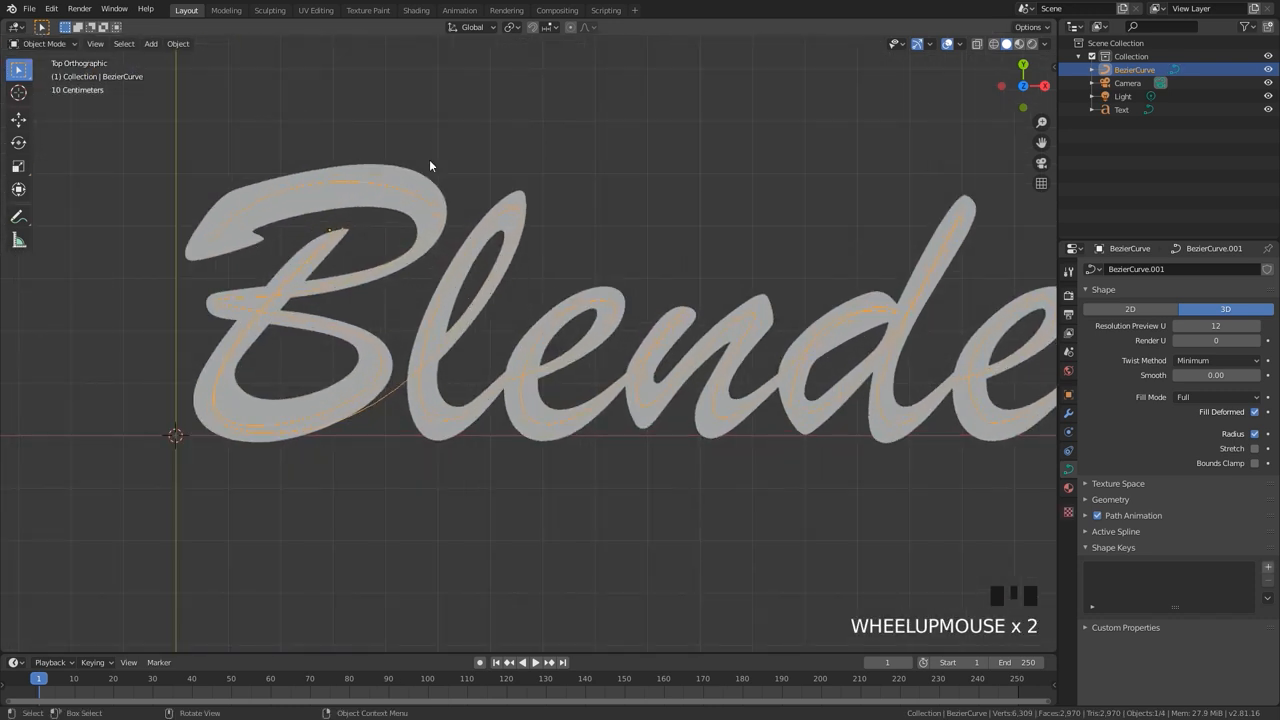
left_click_drag(430, 165, 875, 372)
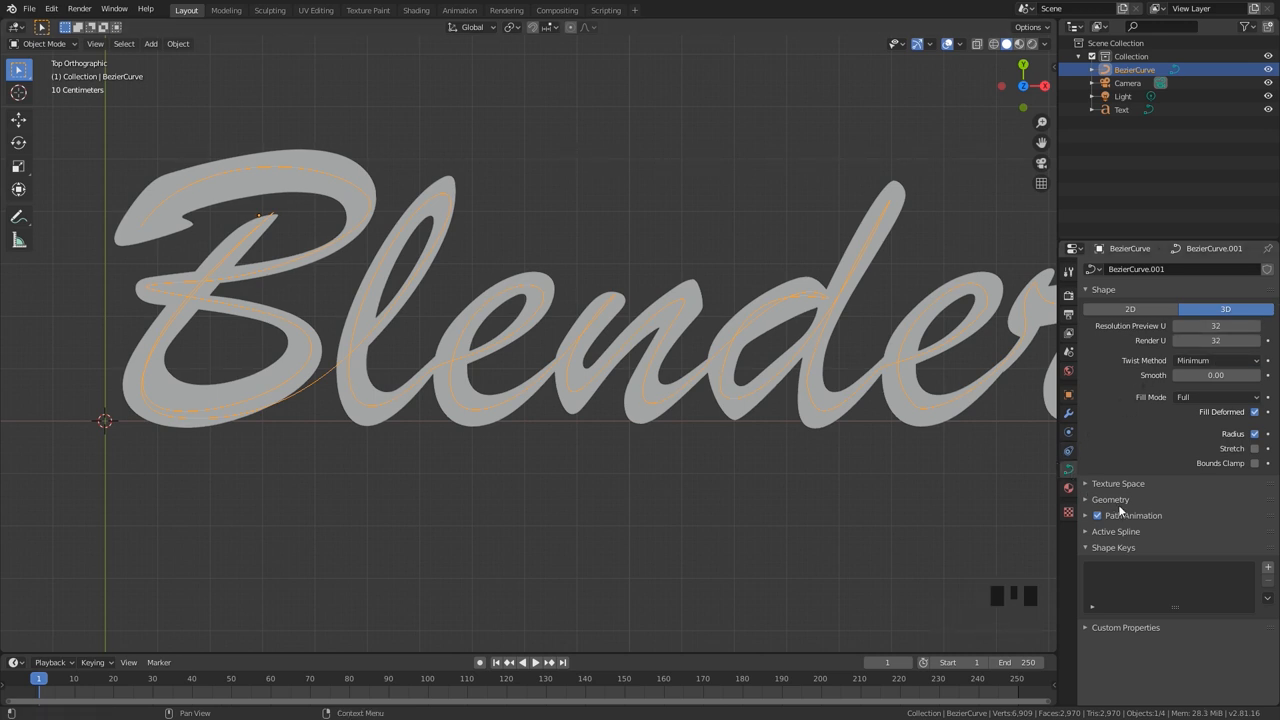
Set Bevel Depth 0.053 m and keyframe Bevel End 0 at frame 1, 1 at frame 100.
left_click(1110, 499)
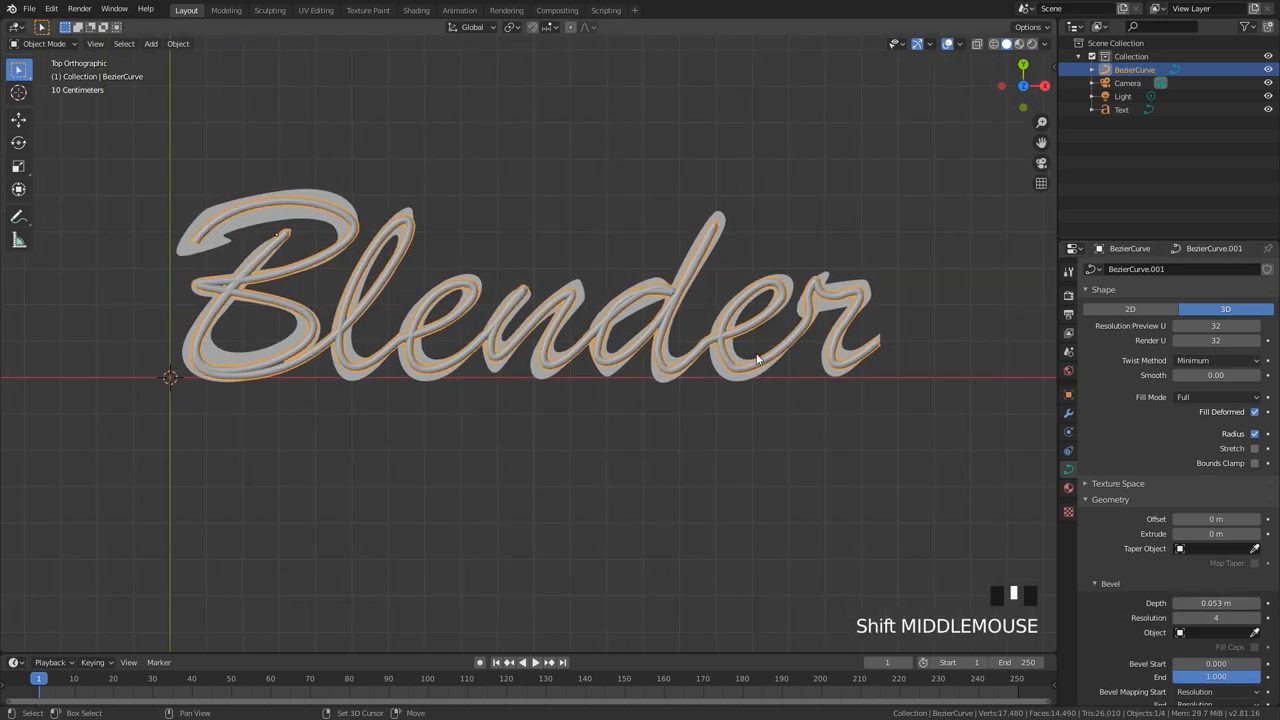
left_click_drag(755, 360, 785, 398)
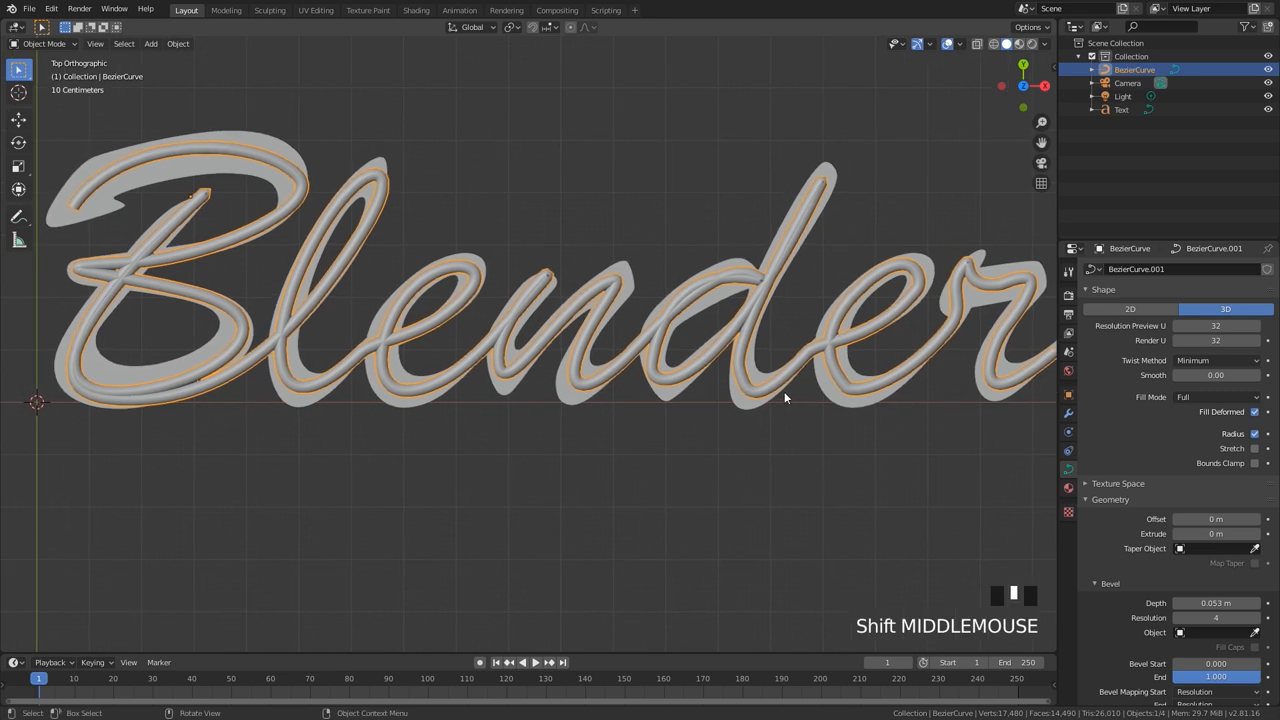
scroll("down", 3)
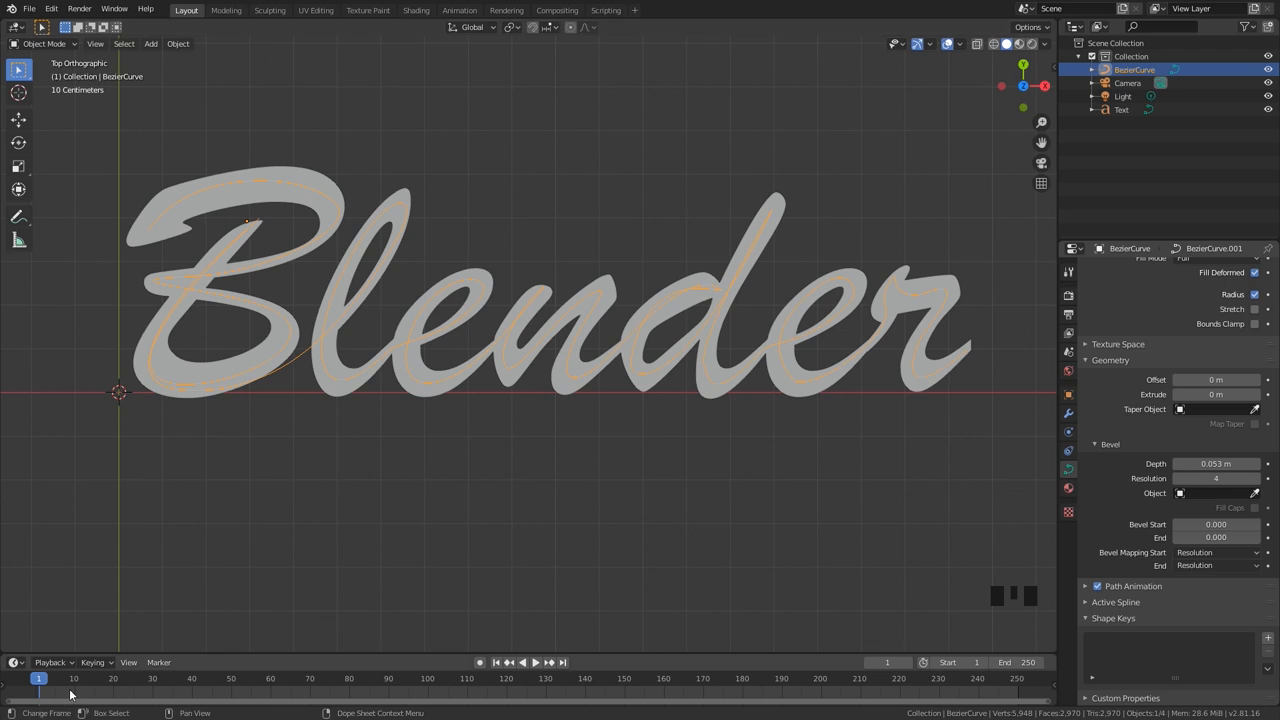
mouse_move(628, 680)
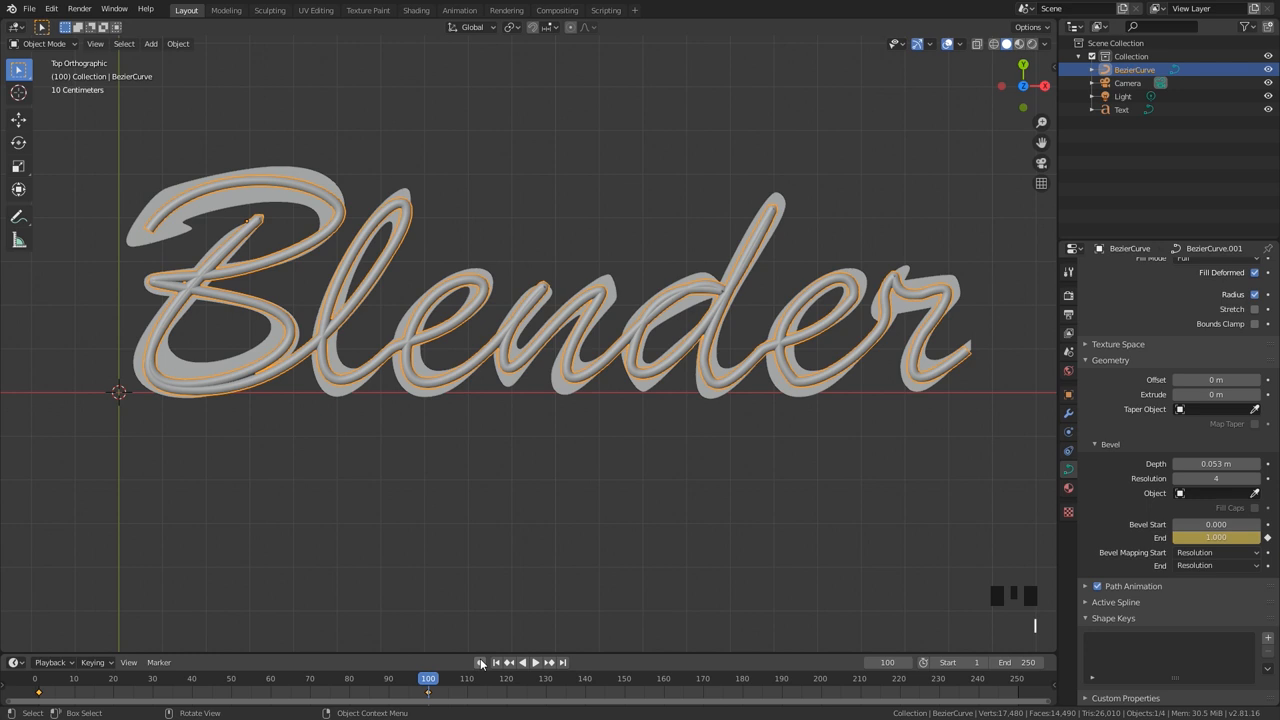
Play the write-on animation from the start, then stop playback.
key("space")
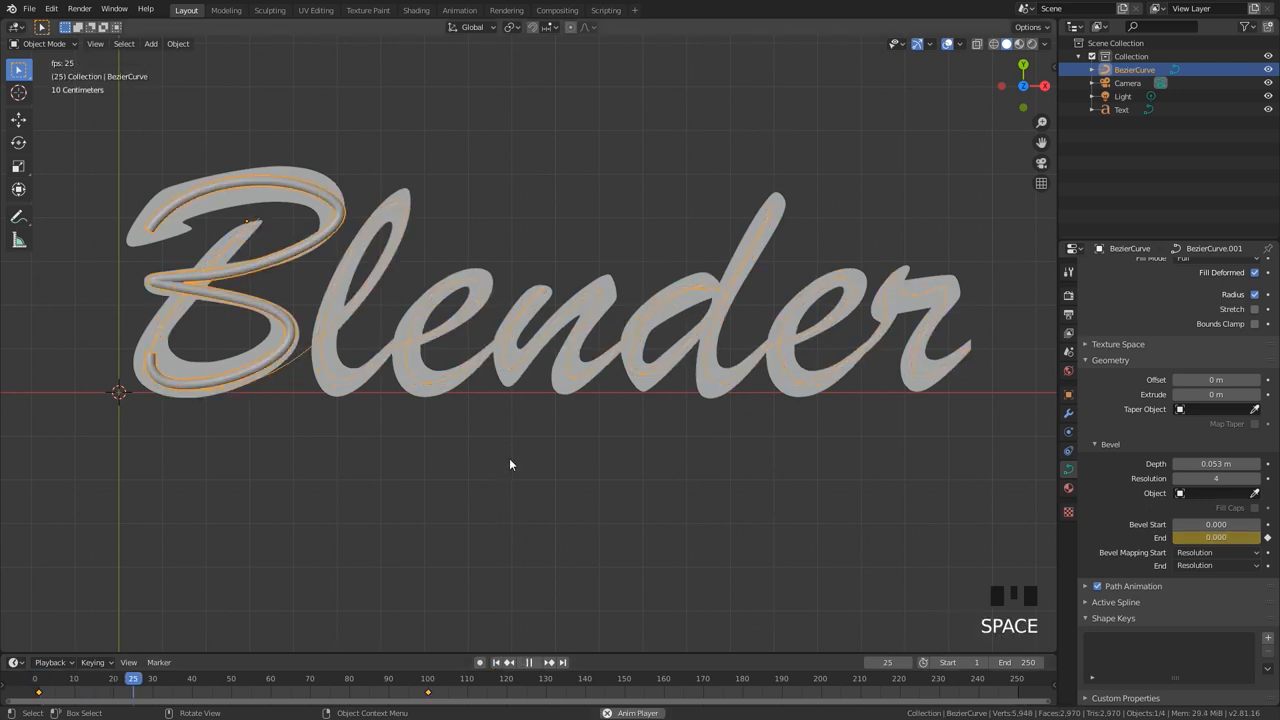
key("space")
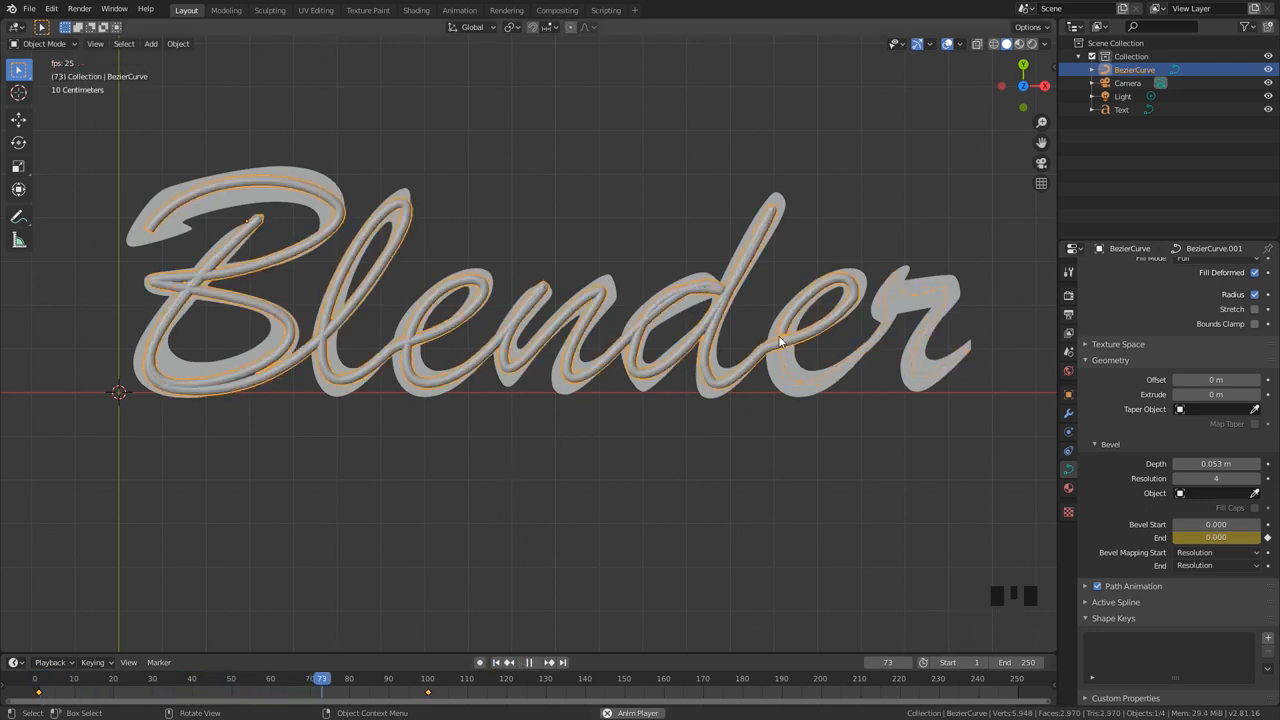
key("space")
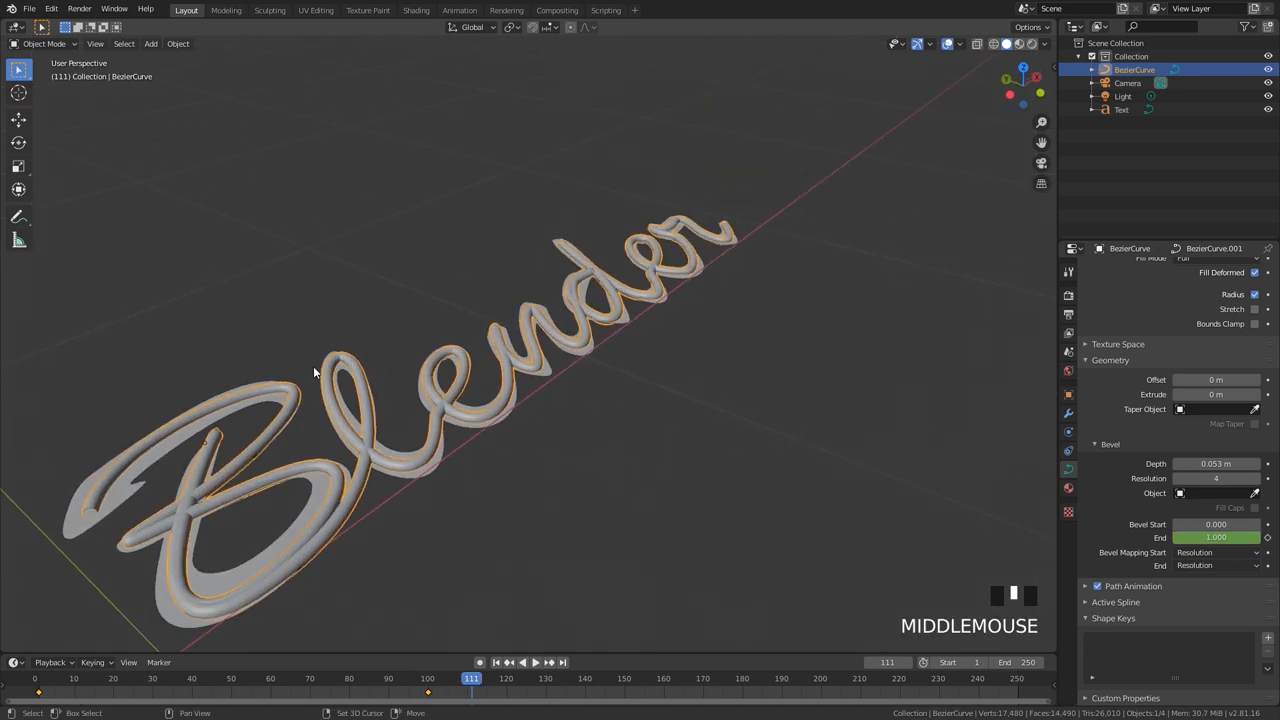
Inspect the beveled tube, then set Bevel Depth back to 0 m.
scroll("up", 3)
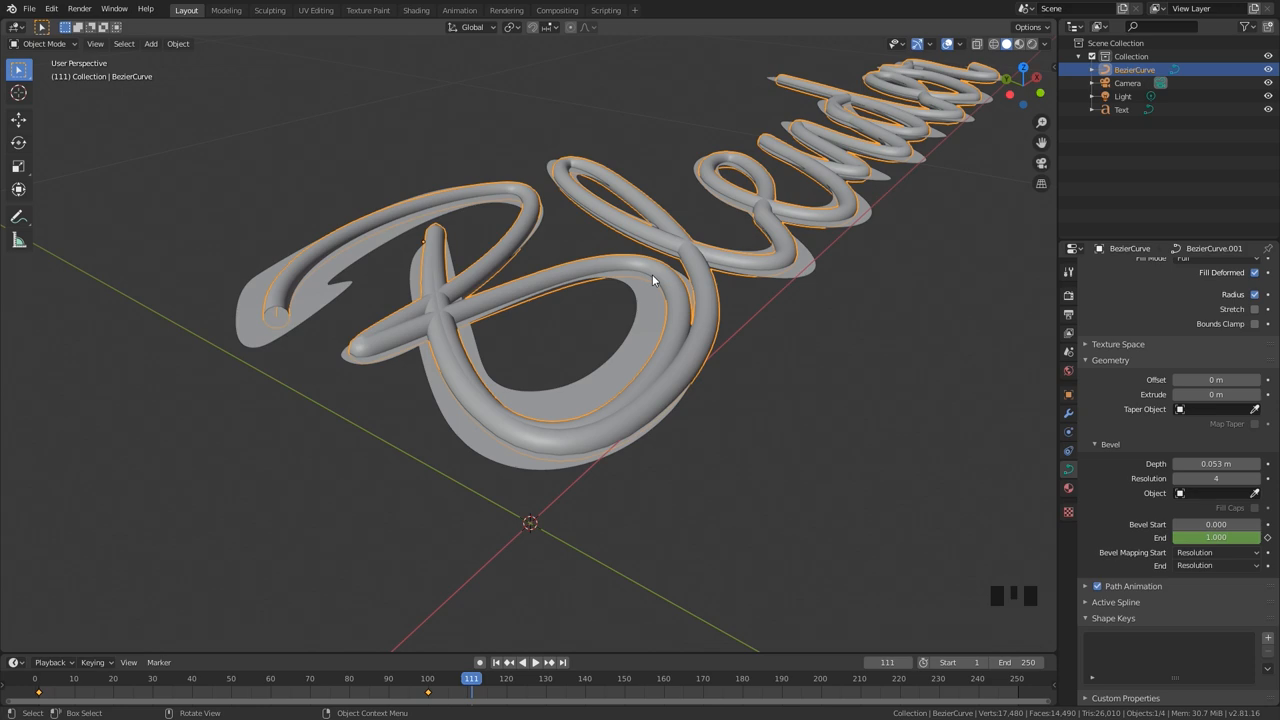
scroll("down", 3)
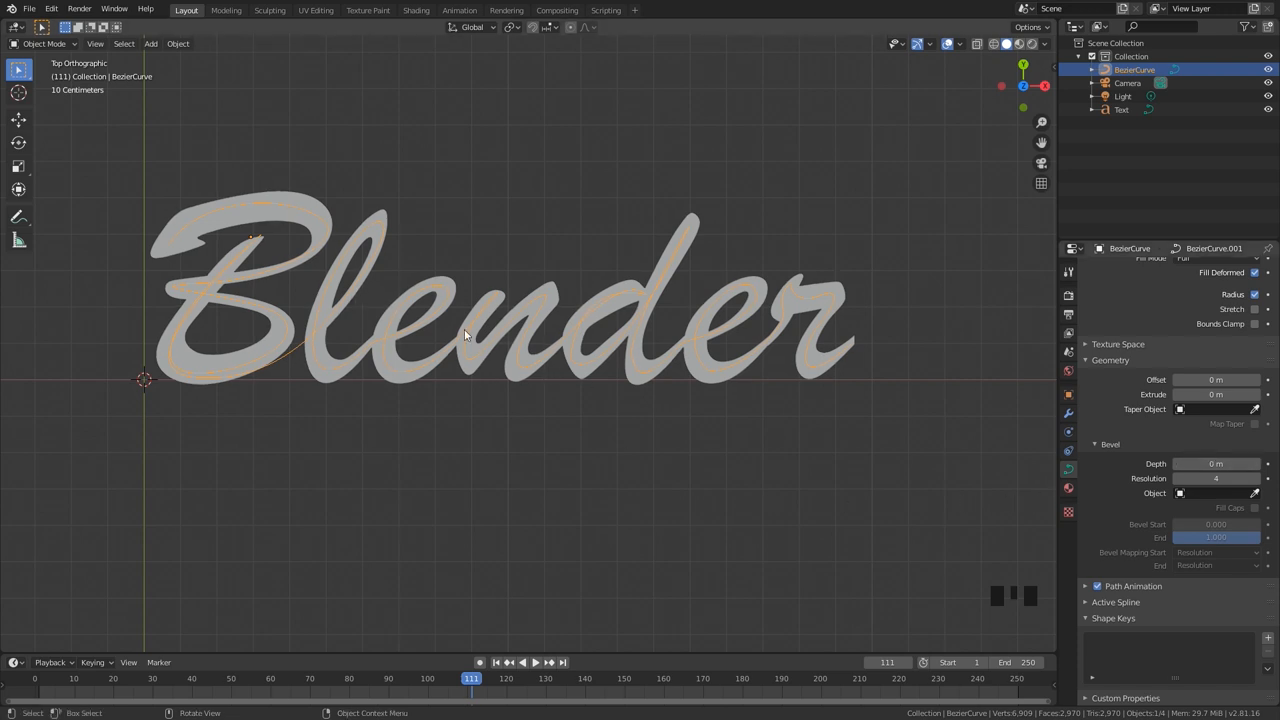
Add a plane canvas behind the word and hide the reference Text object.
key("shift+a")
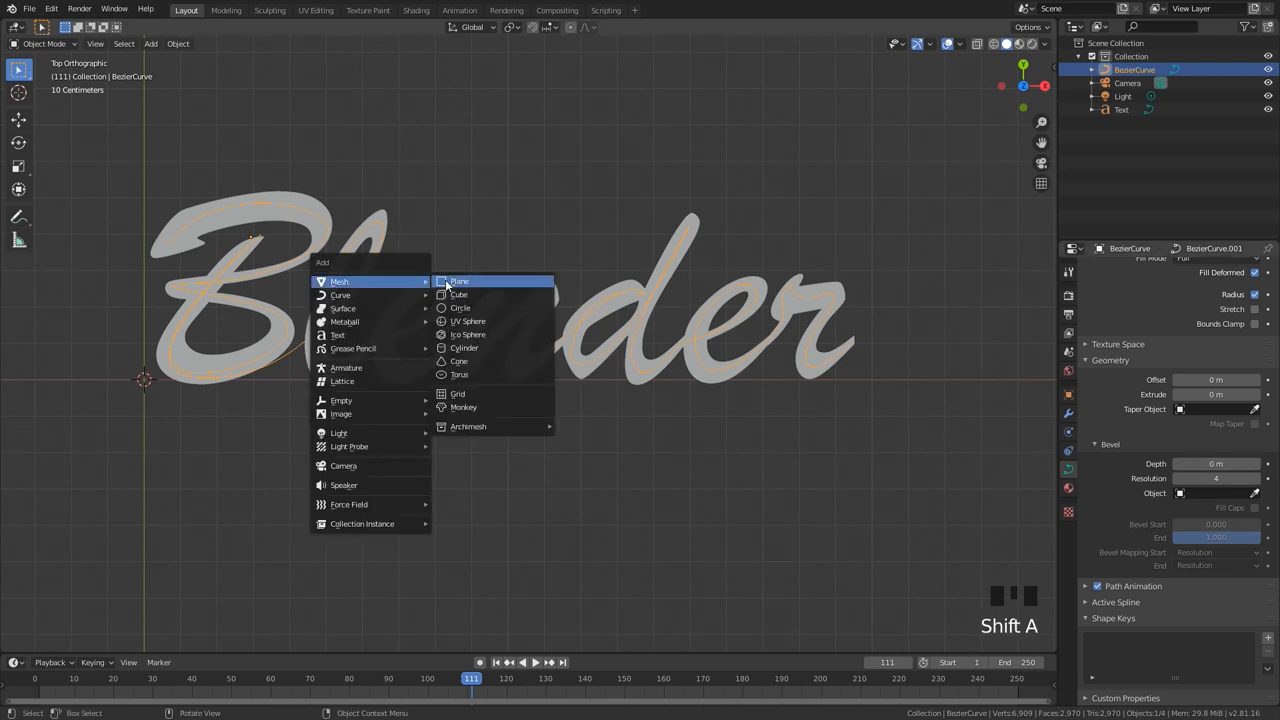
left_click(459, 280)
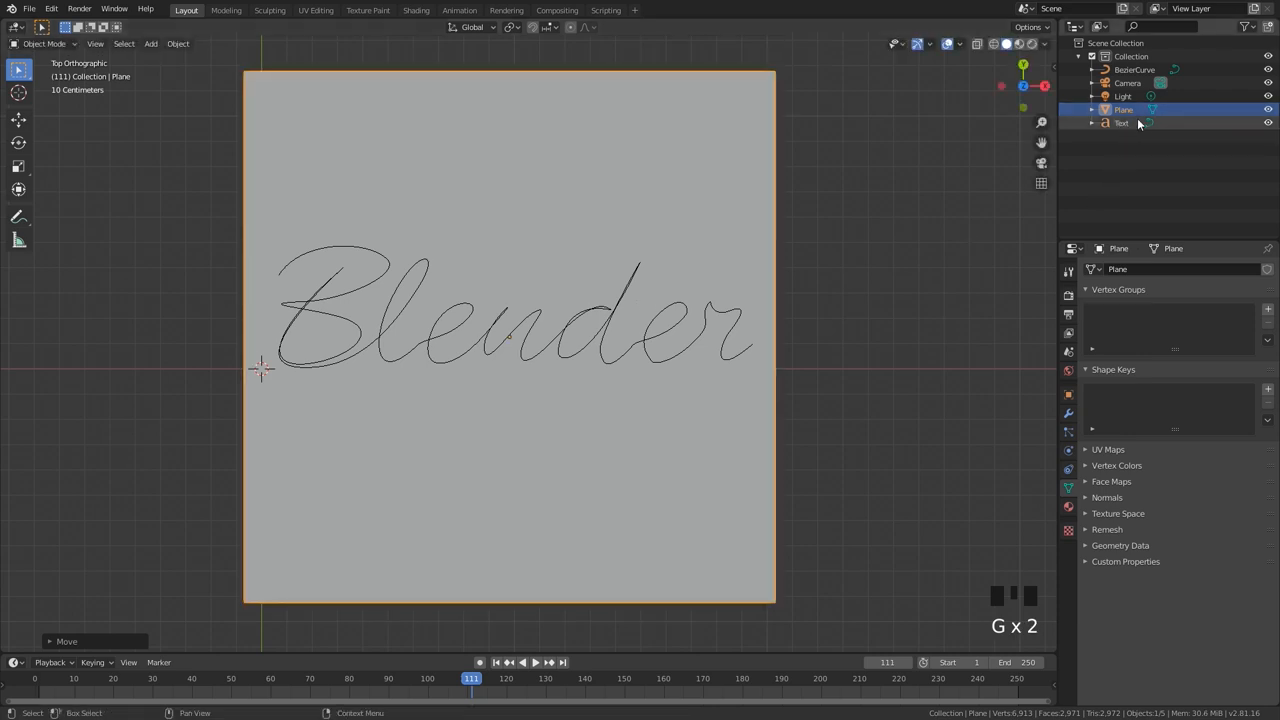
left_click(1267, 123)
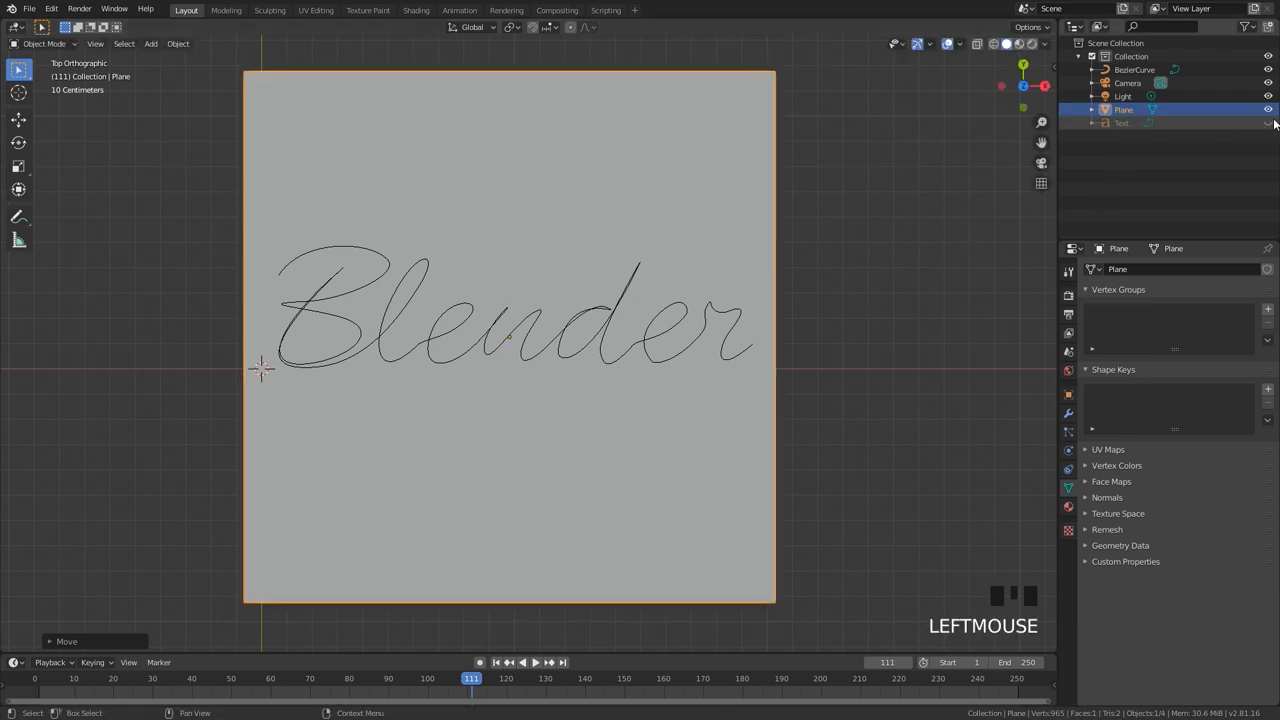
key("shift+a")
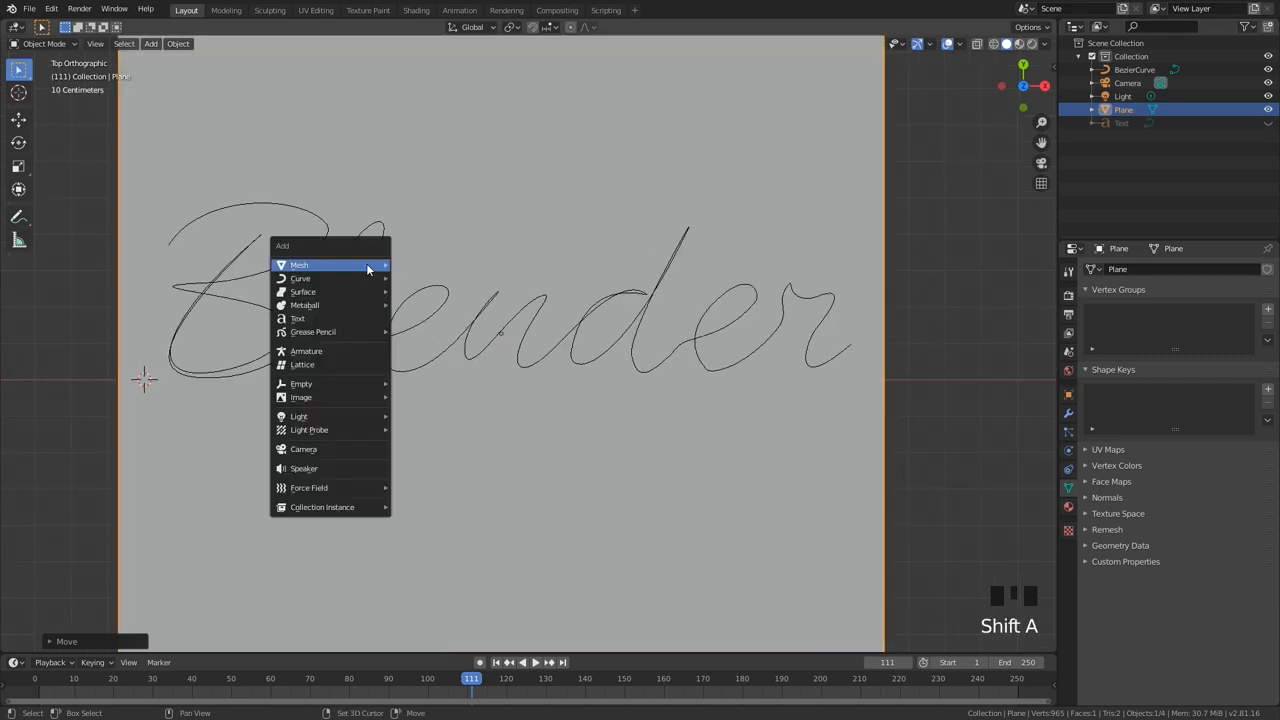
Add a small mesh cylinder at the origin to serve as the pen tip.
left_click(299, 265)
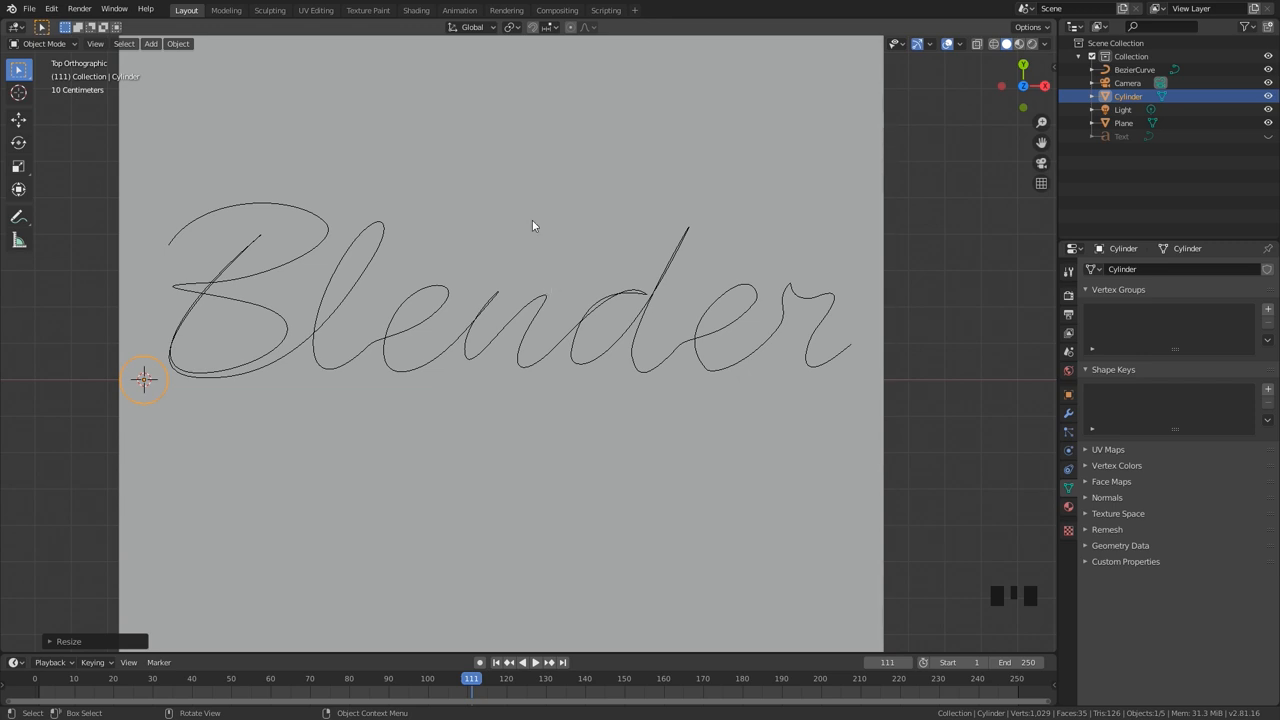
mouse_move(330, 378)
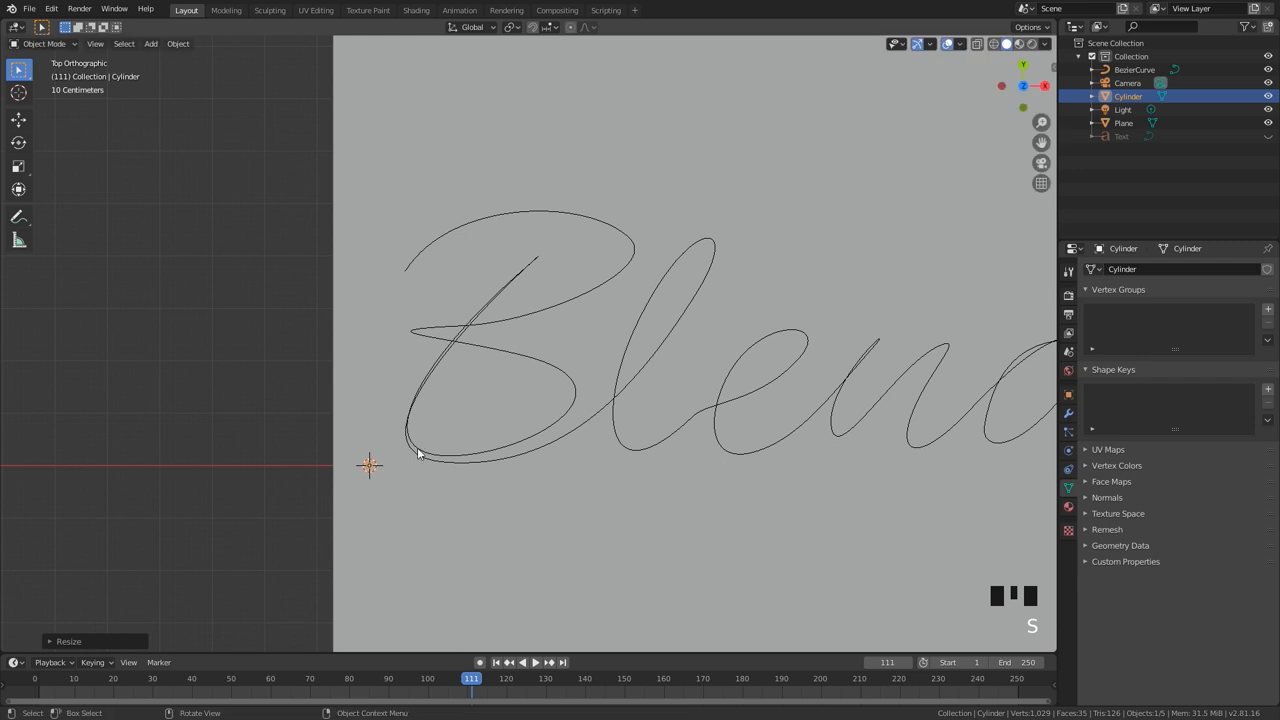
scroll("up", 3)
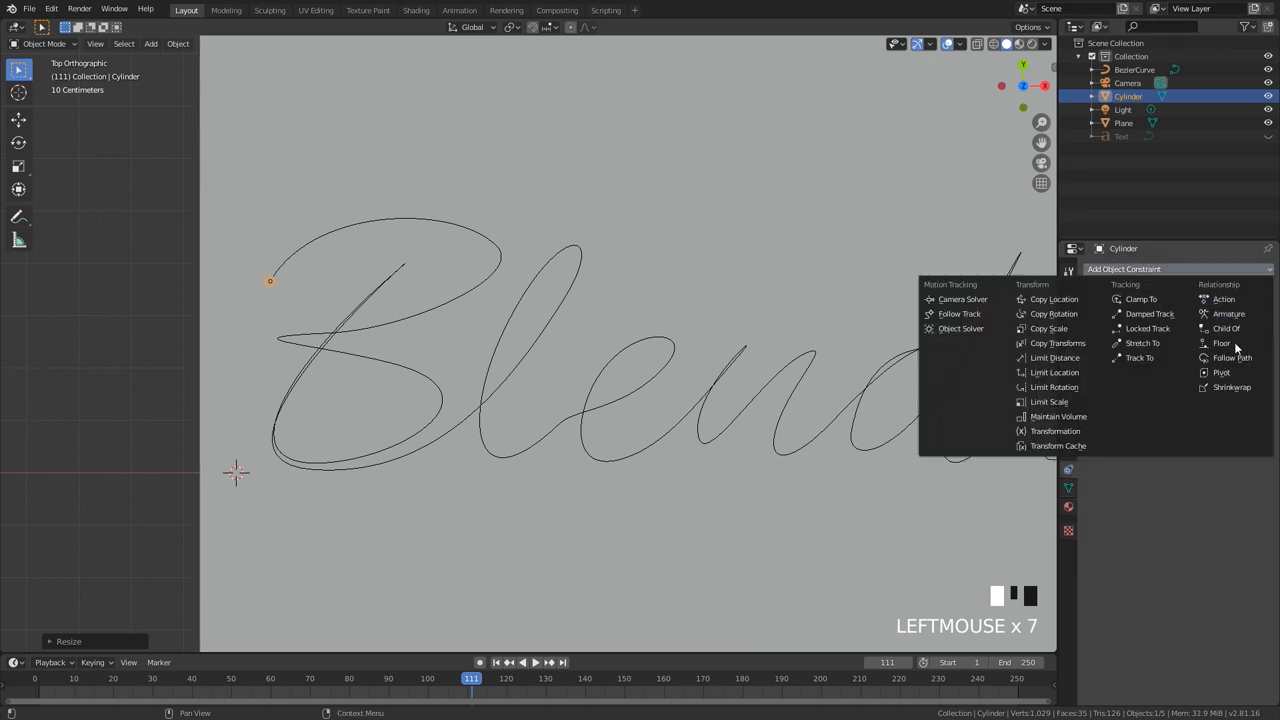
Give the cylinder a Follow Path constraint targeting BezierCurve.
left_click(1231, 358)
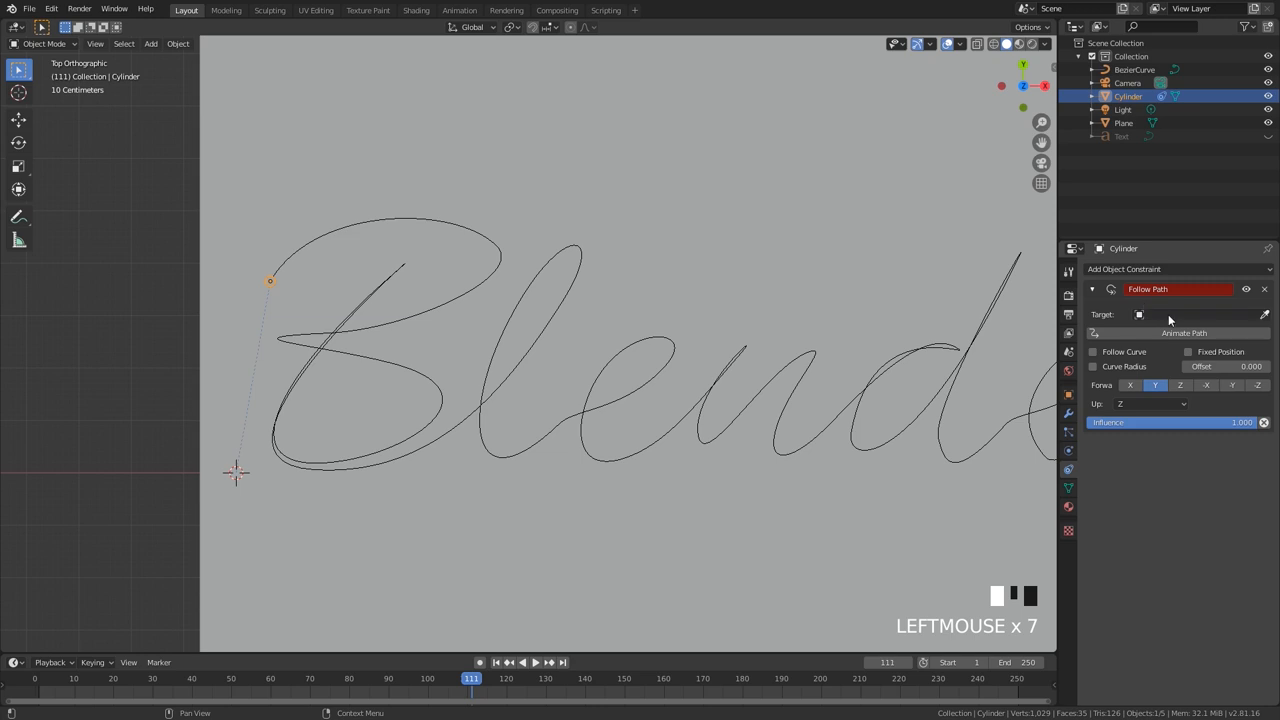
left_click(1190, 314)
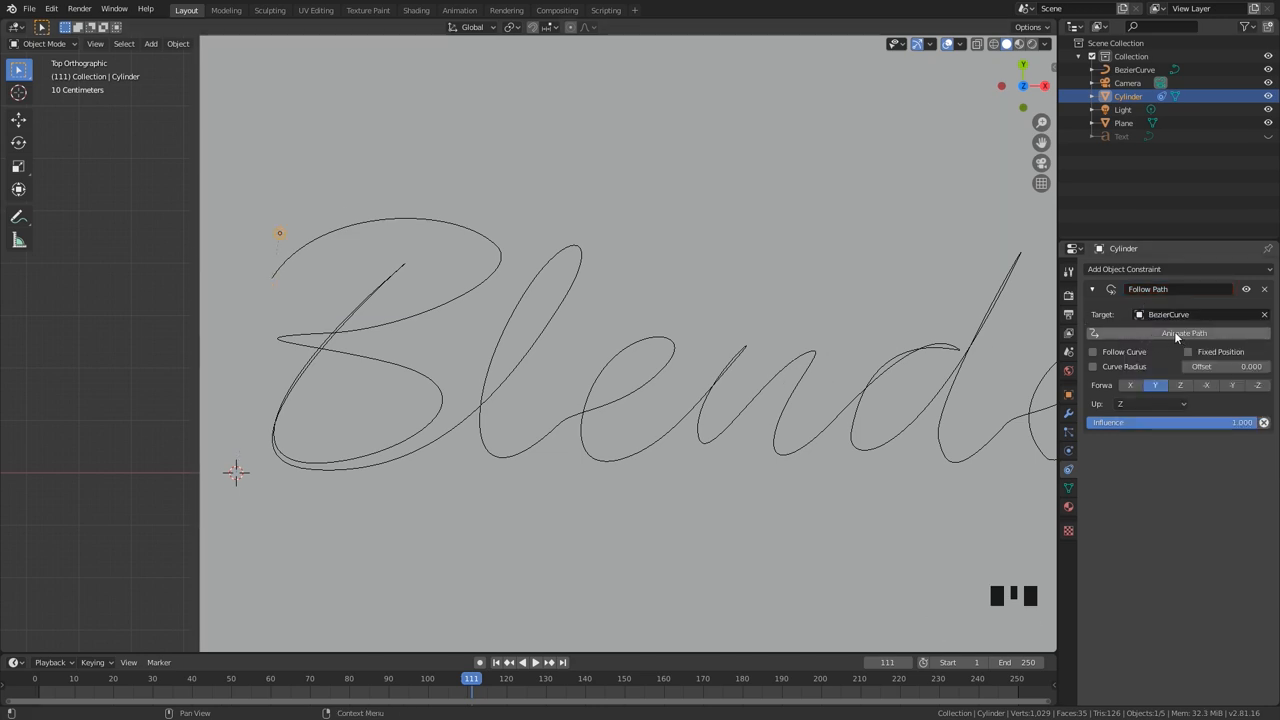
scroll("down", 3)
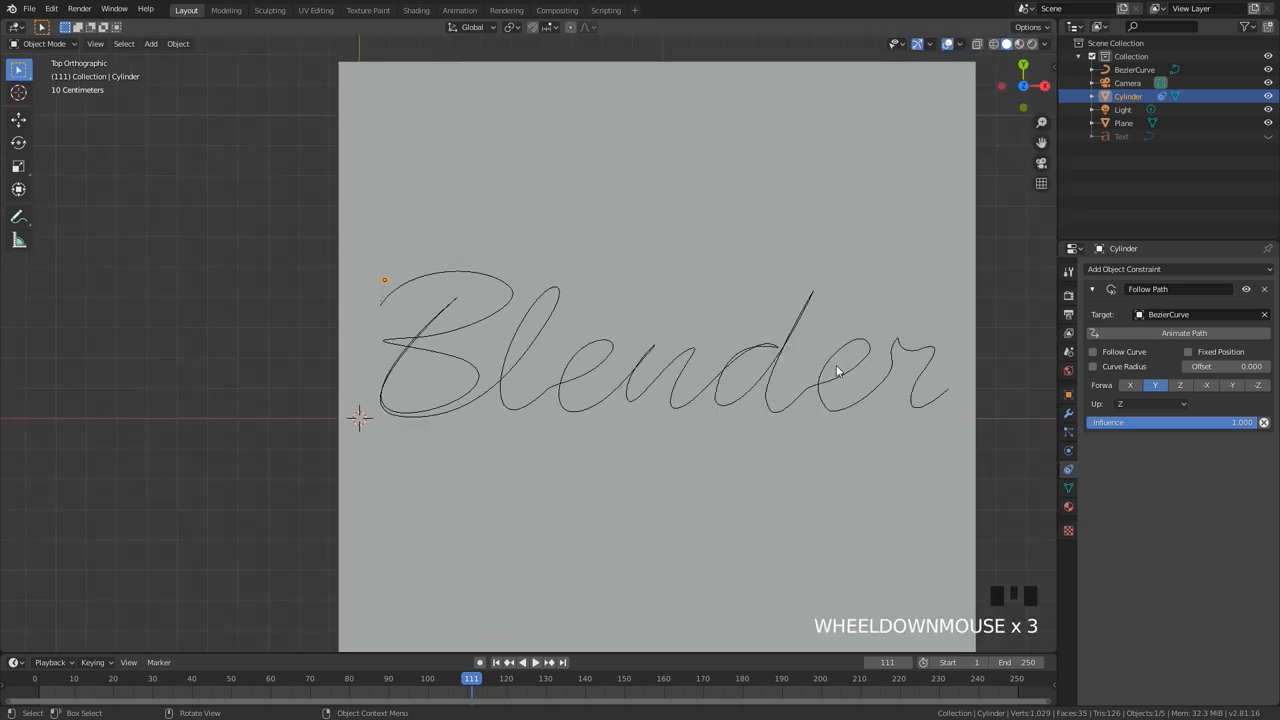
scroll("down", 3)
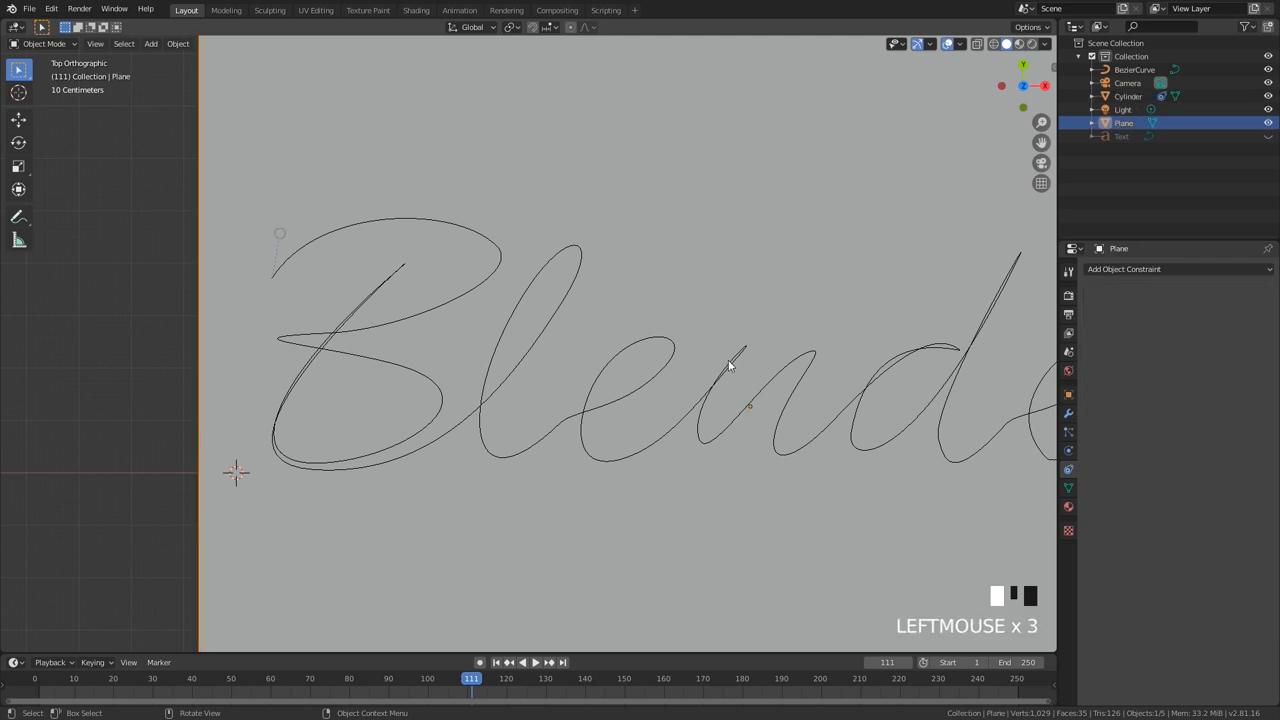
Set the BezierCurve's path animation length to 150 frames.
scroll("down", 3)
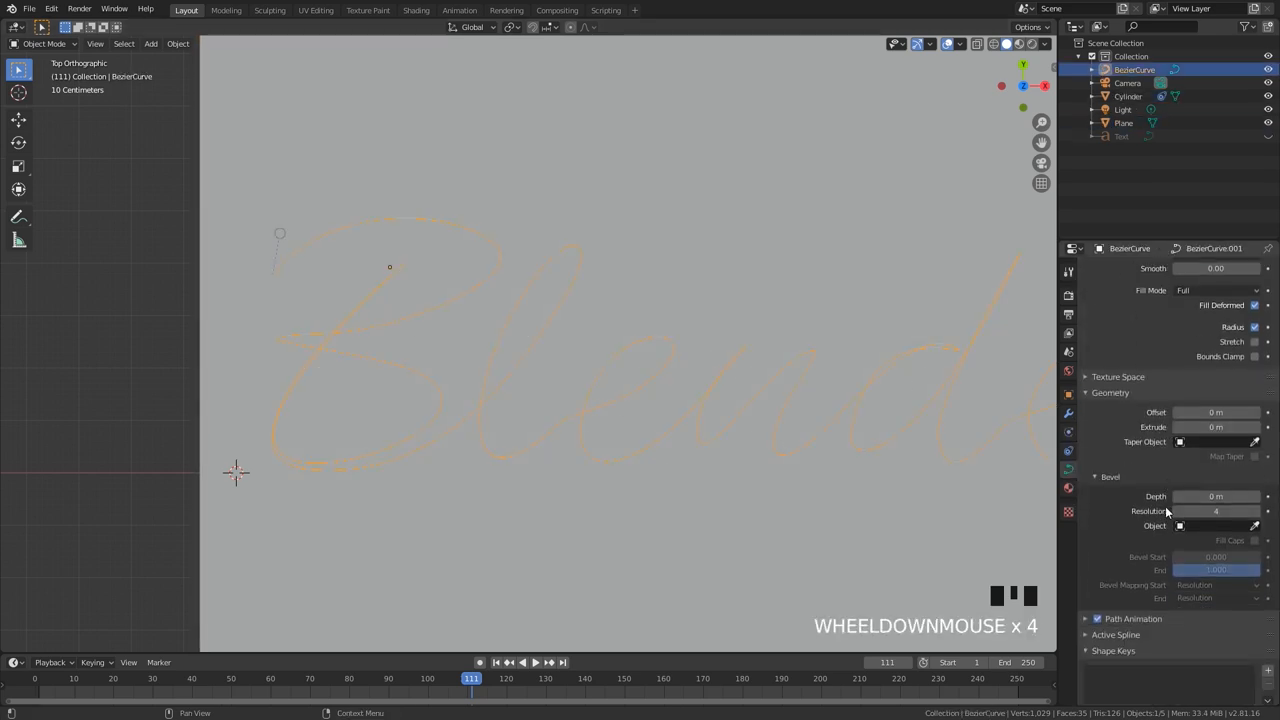
scroll("down", 3)
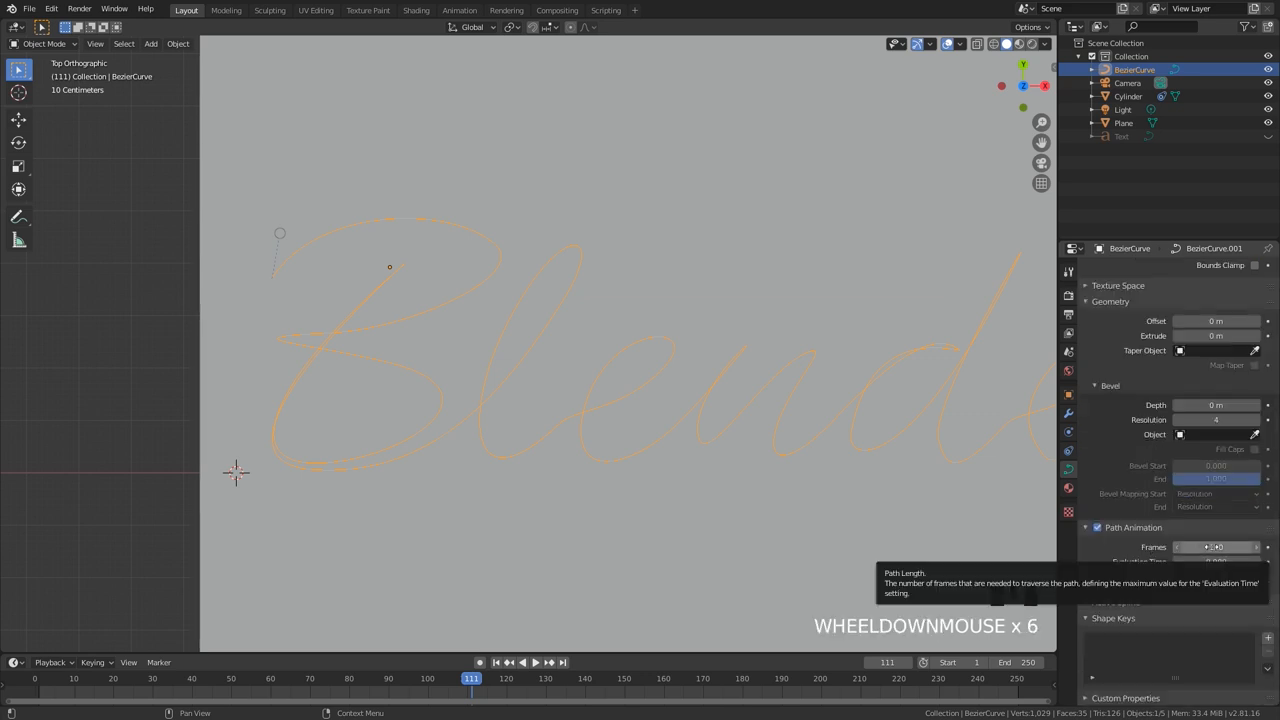
left_click(1215, 547)
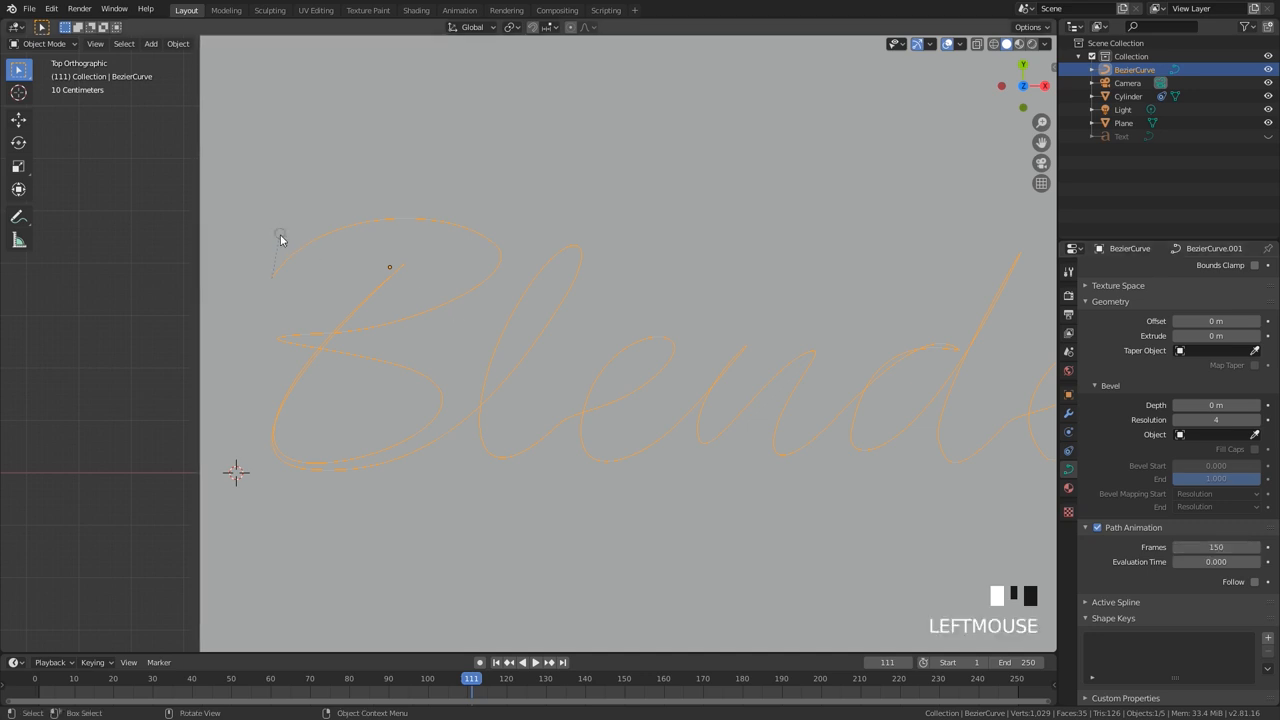
left_click(1128, 96)
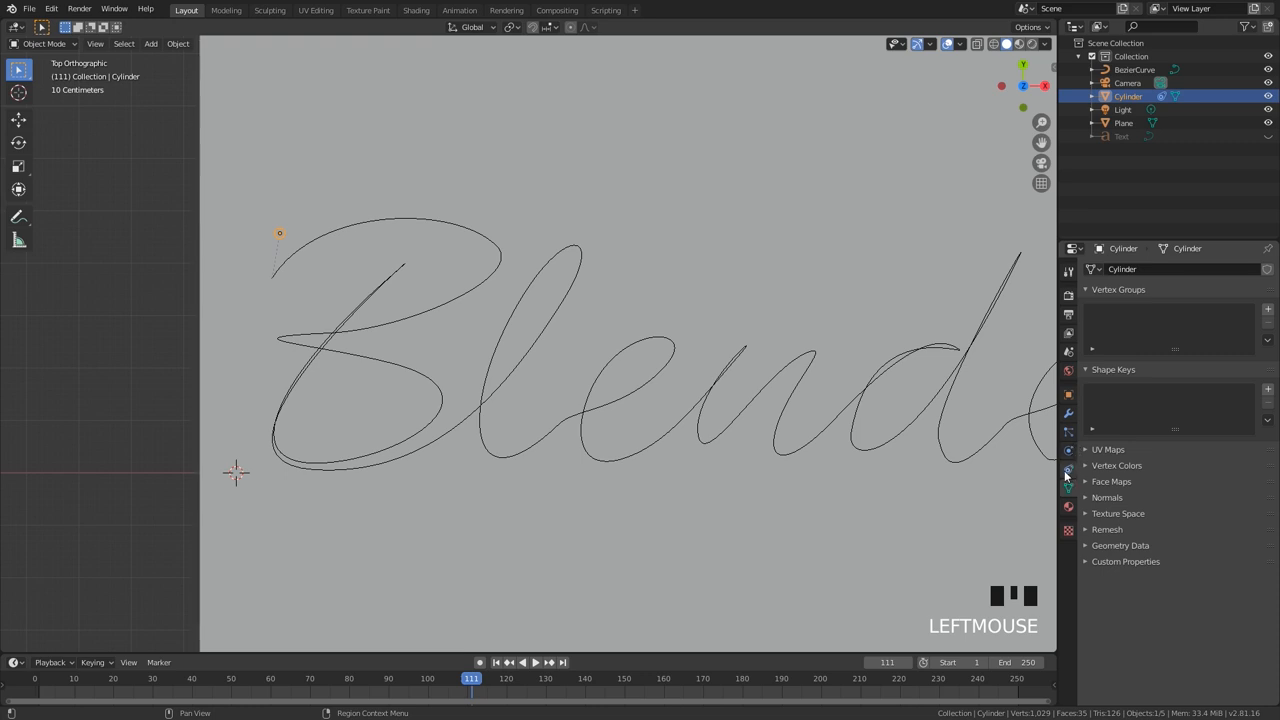
Move the pen cylinder onto the handwriting curve's start point.
key("g")
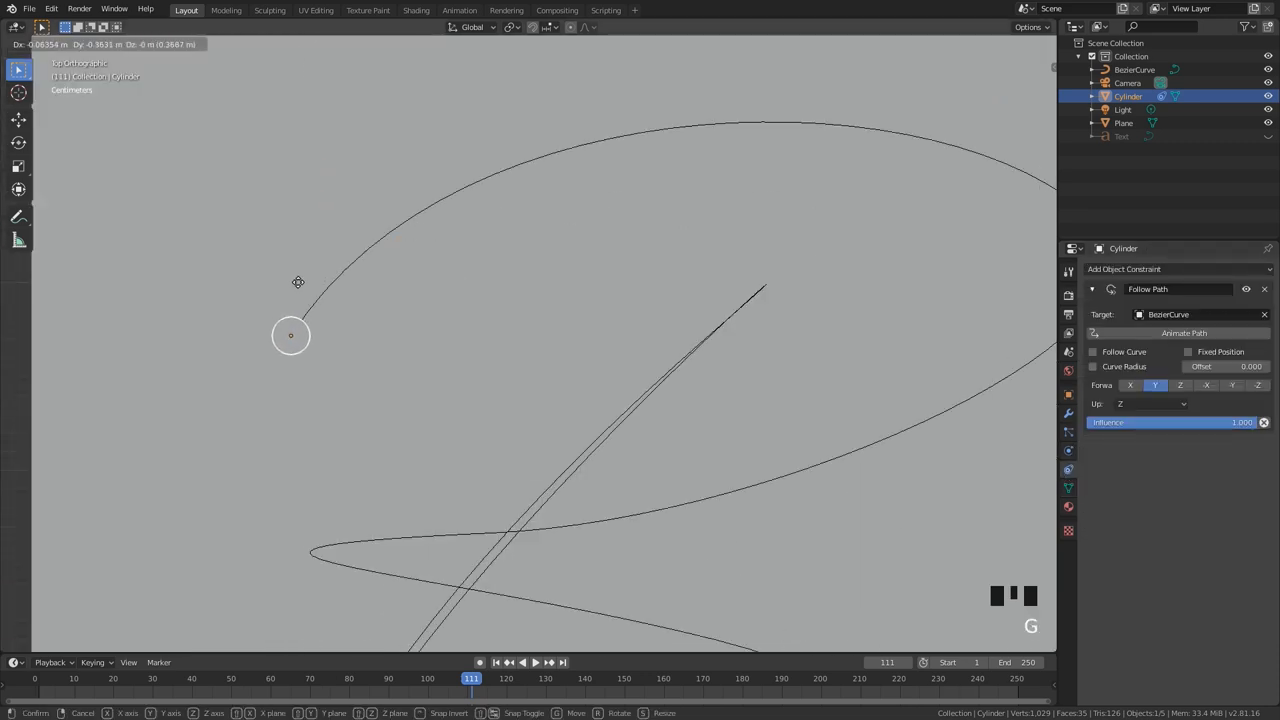
scroll("down", 3)
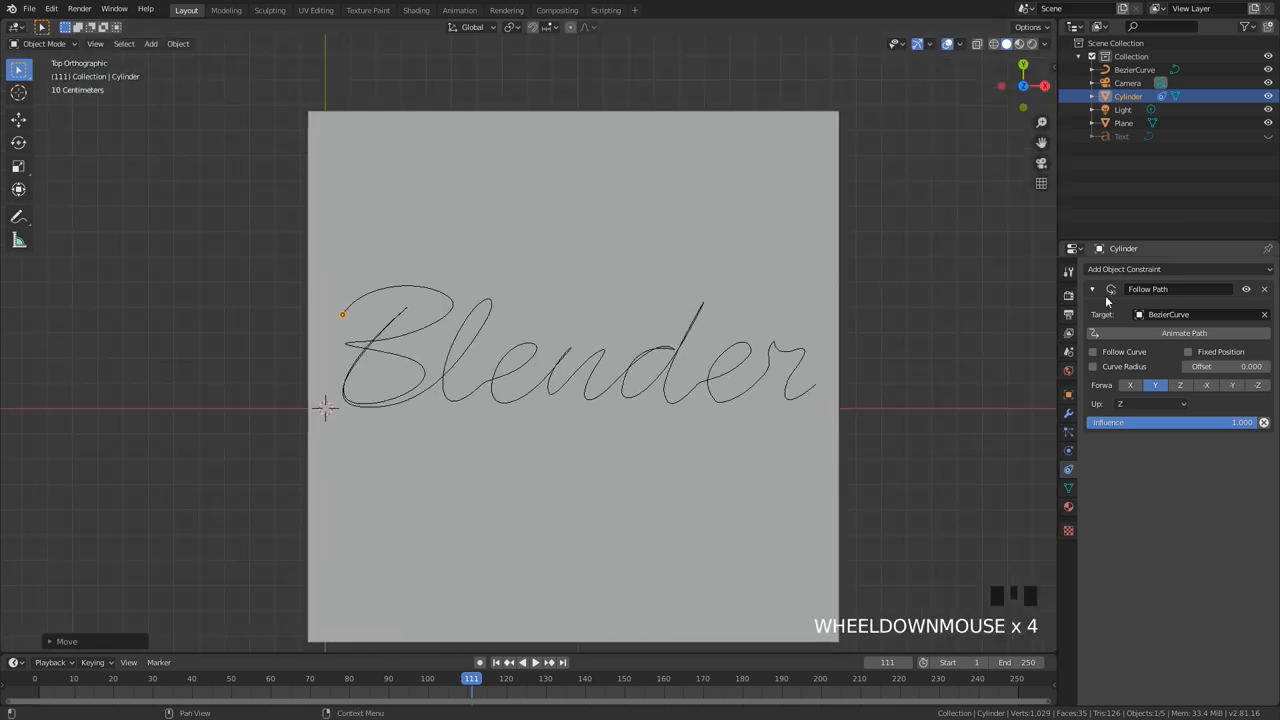
scroll("up", 3)
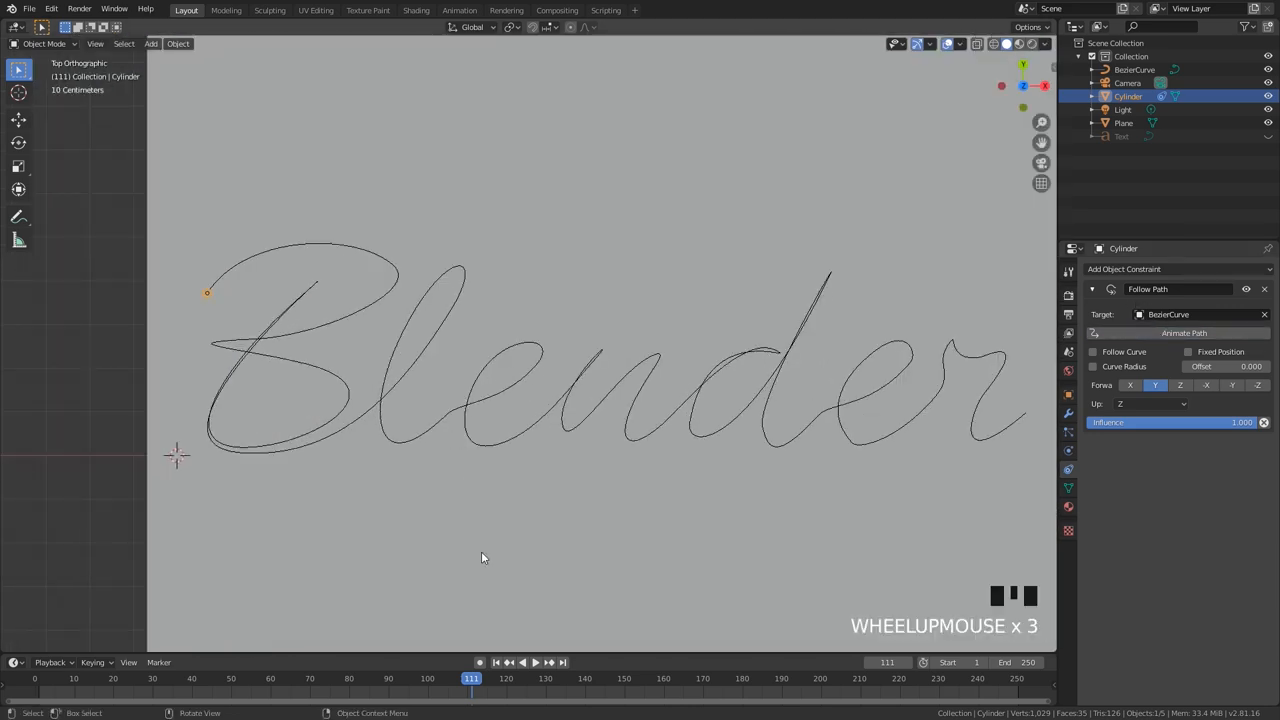
Play the animation to watch the pen travel along the word Blender.
key("space")
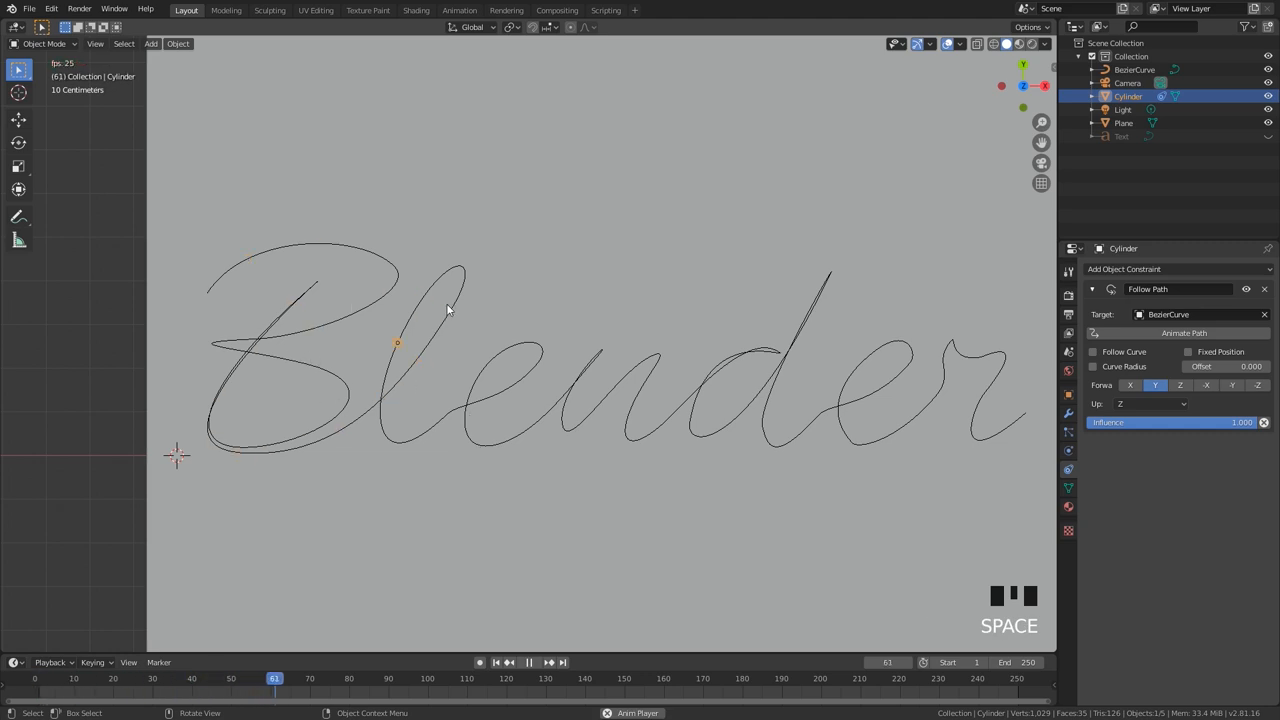
scroll("down", 3)
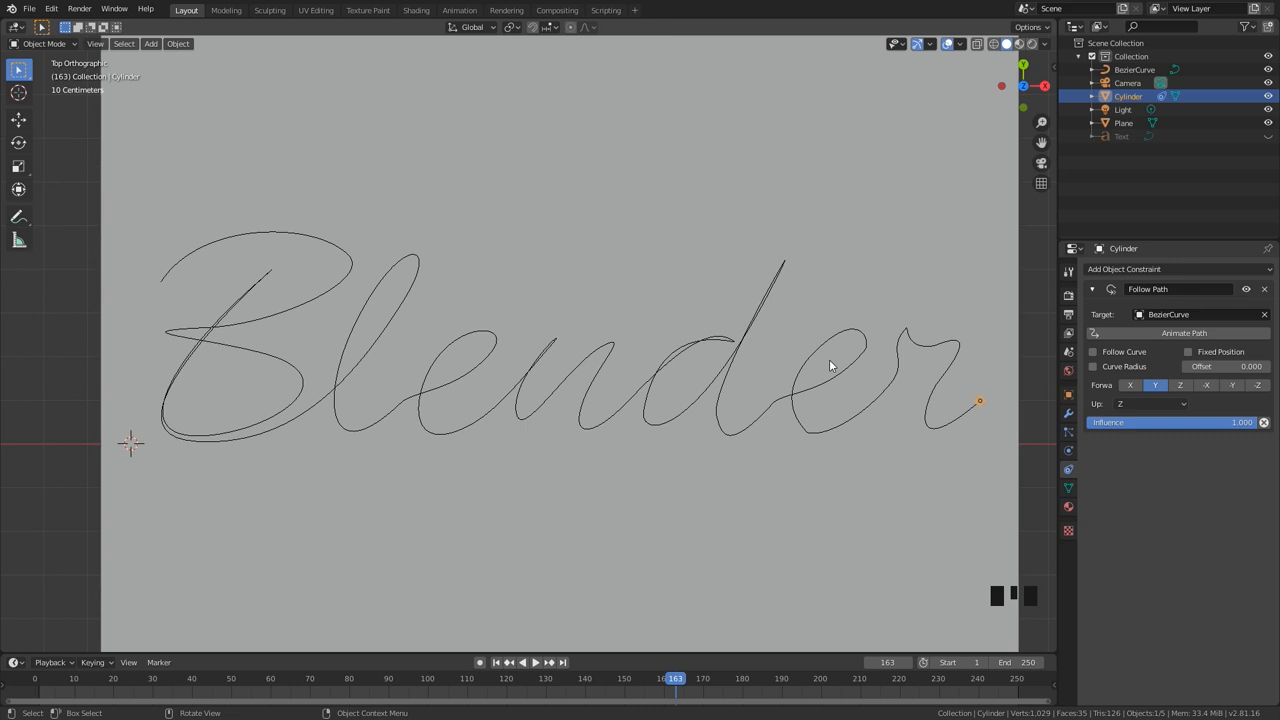
left_click(1069, 451)
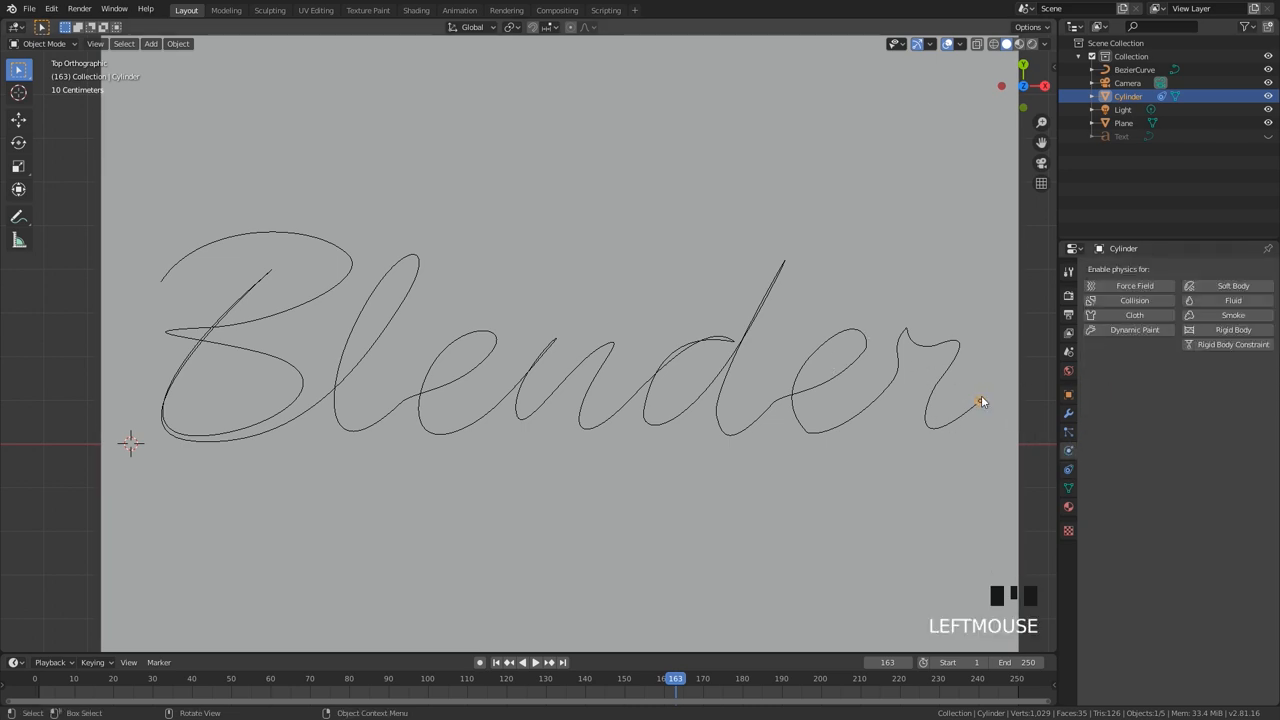
Make the cylinder a Dynamic Paint brush with a black paint colour.
left_click(1134, 329)
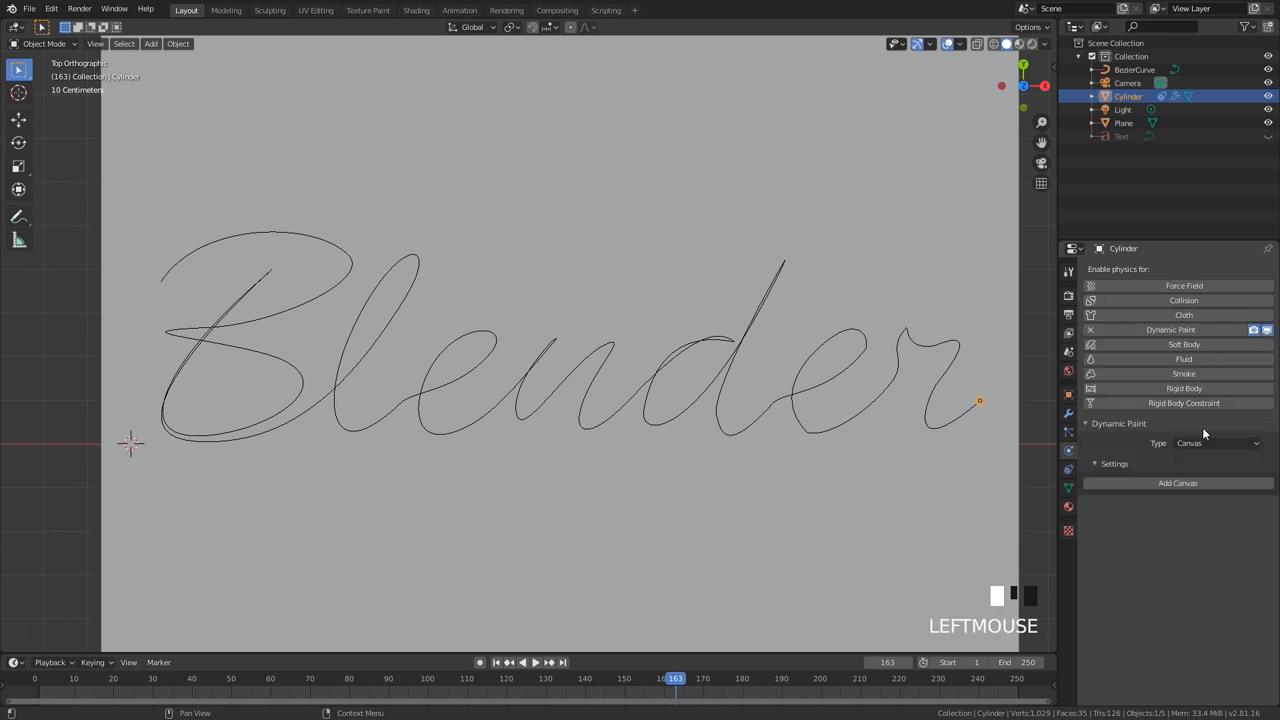
left_click(1218, 443)
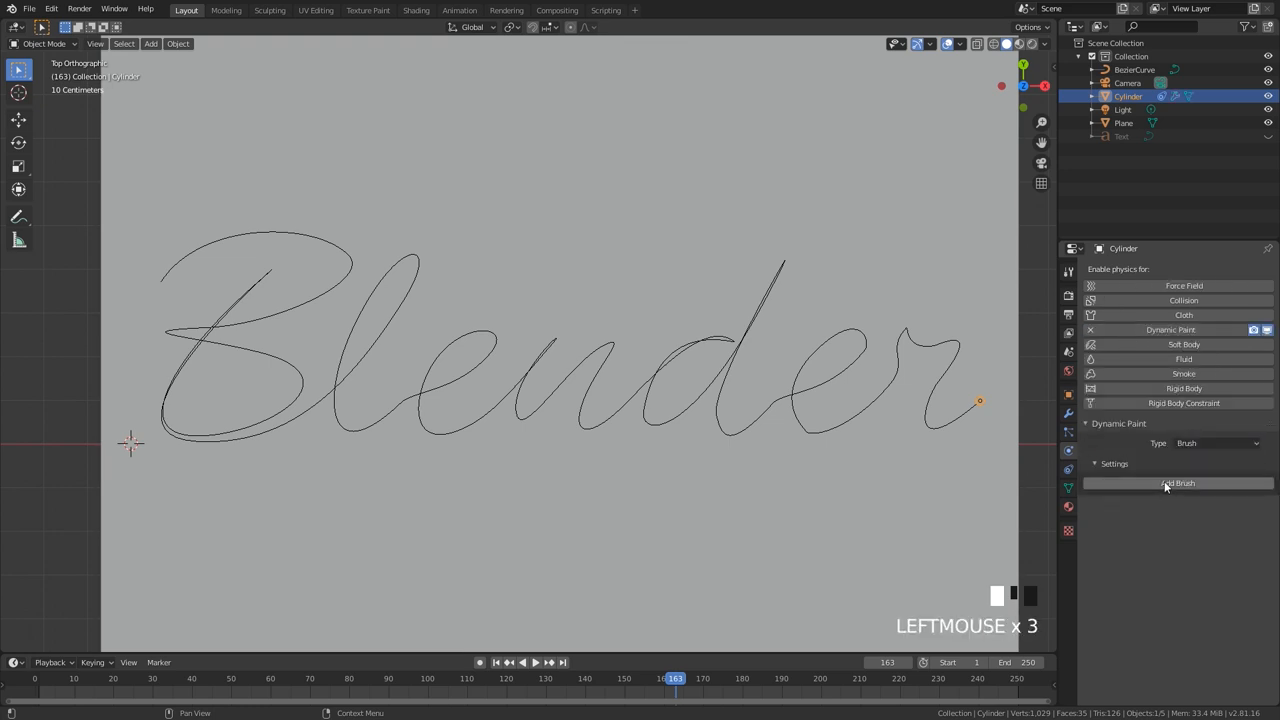
left_click(1178, 483)
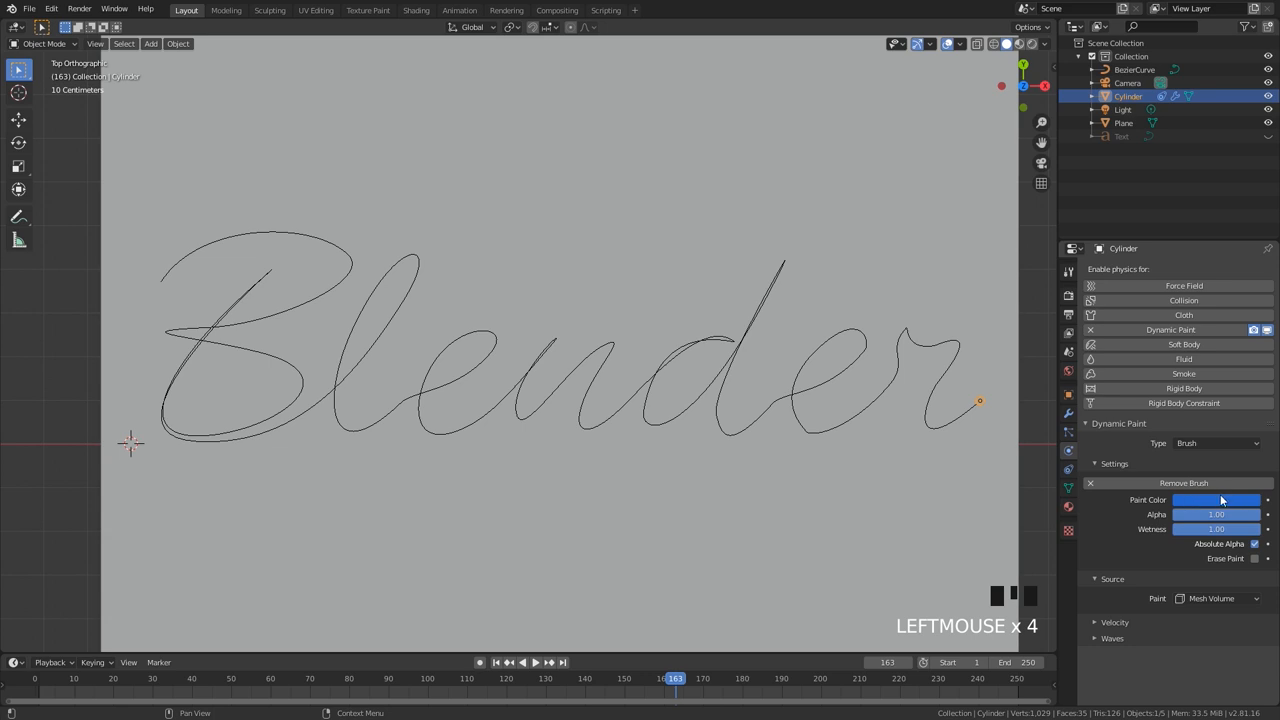
mouse_move(1220, 500)
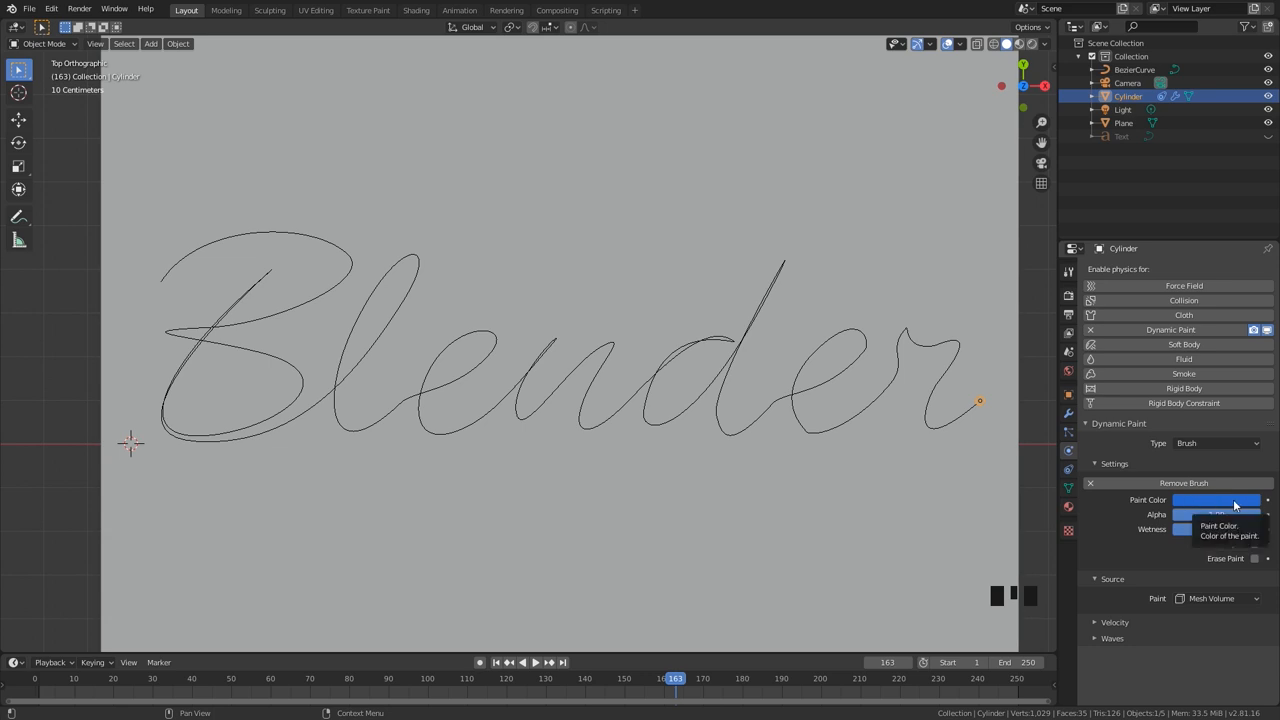
left_click(1217, 500)
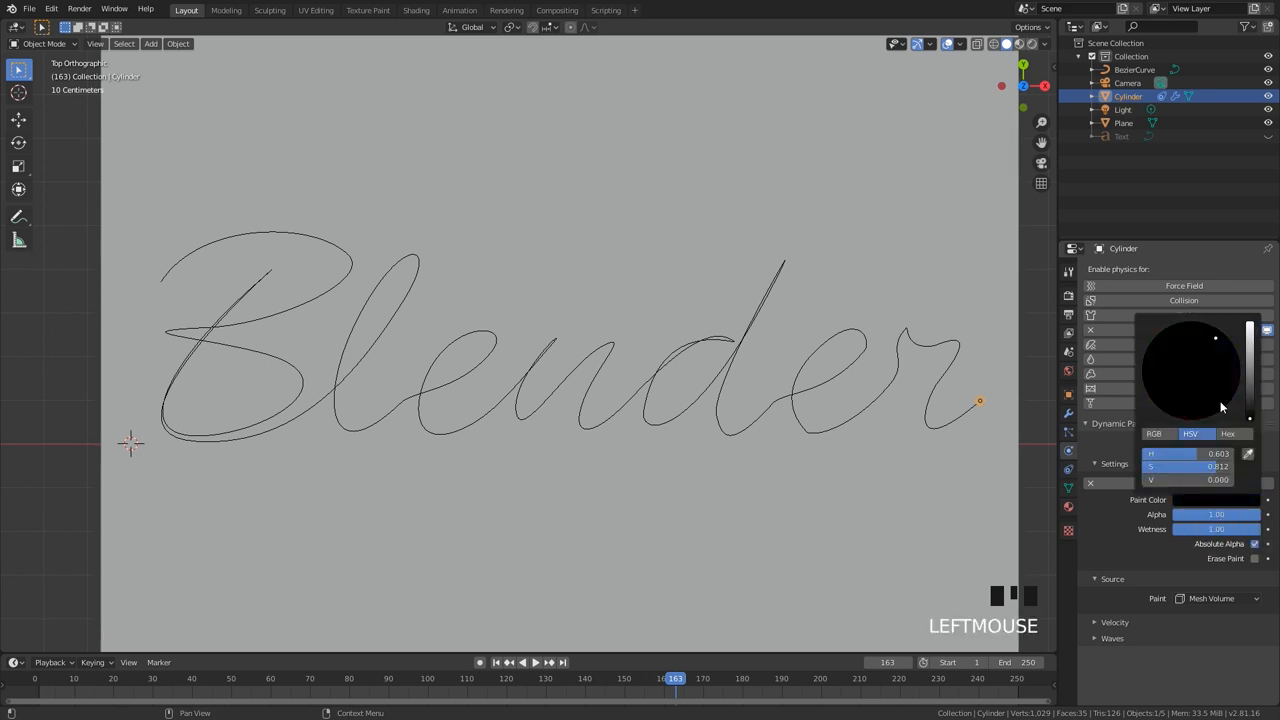
left_click(1124, 123)
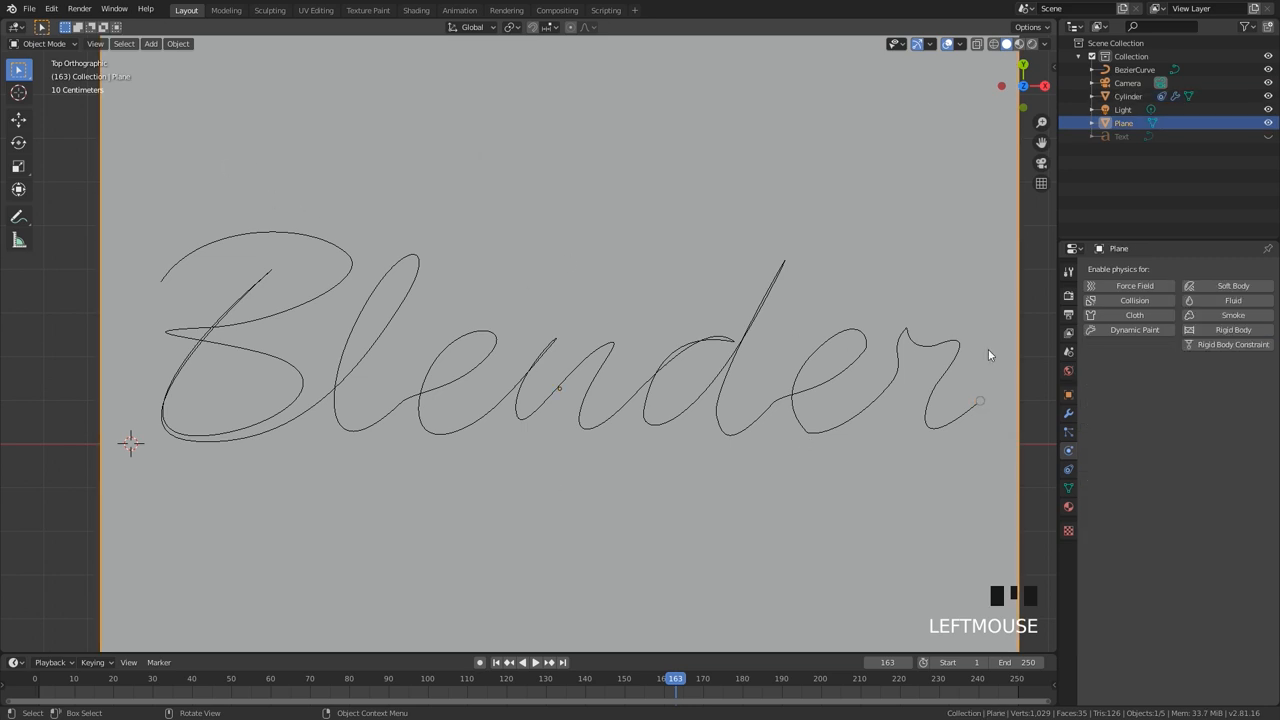
Make the plane a Dynamic Paint canvas with Image Sequence format.
left_click(1135, 330)
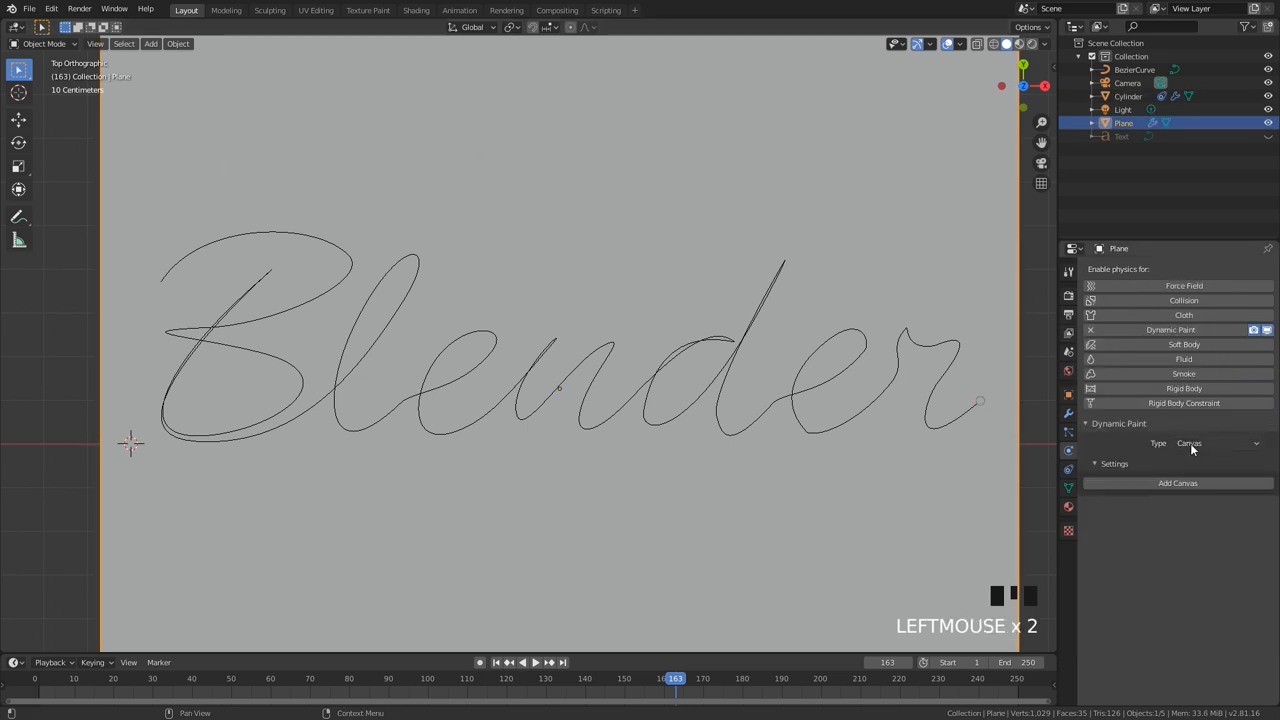
left_click(1177, 483)
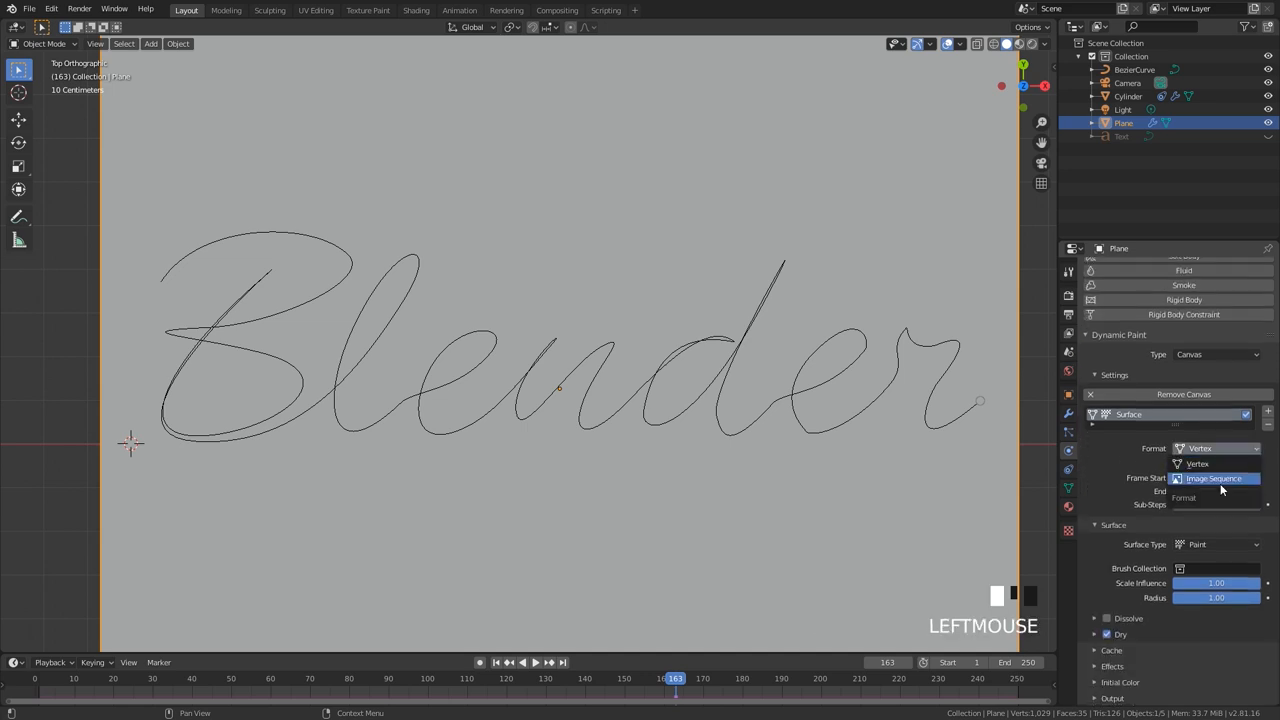
left_click(1214, 478)
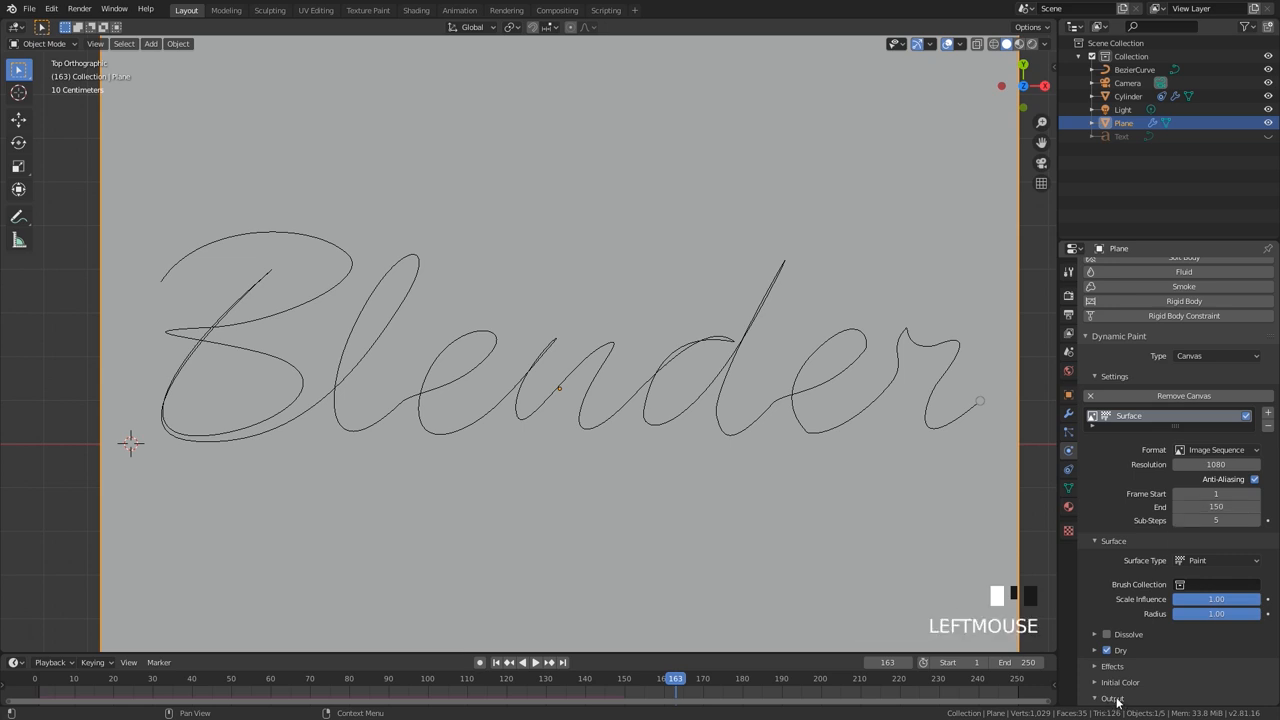
Set the canvas cache path to the Tutorial 2 folder and the UV map to UVMap.
scroll("down", 3)
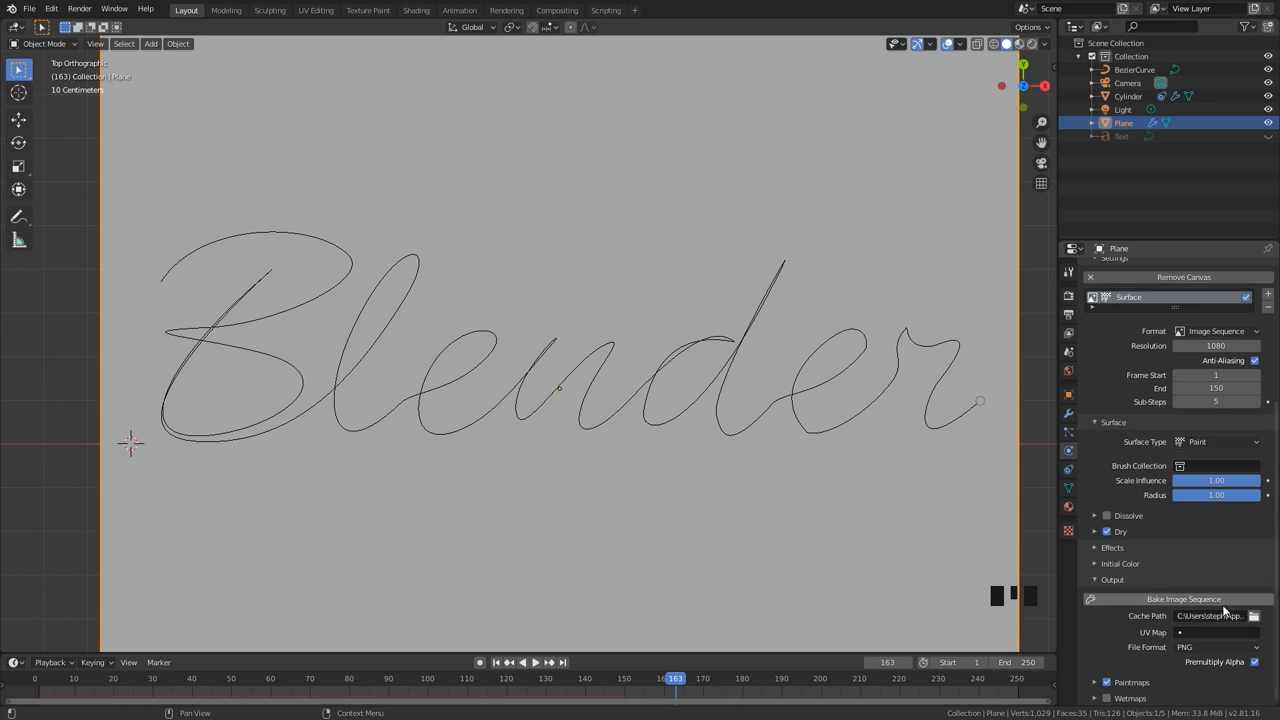
left_click(1254, 615)
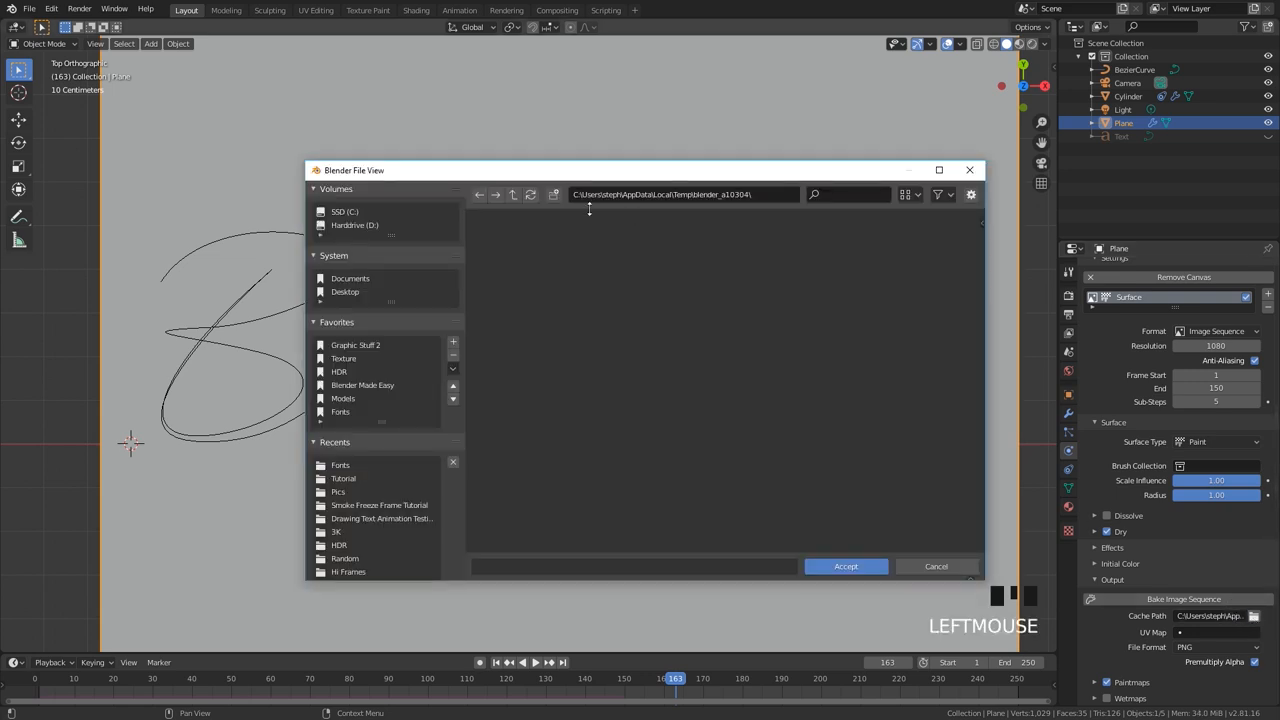
left_click(380, 518)
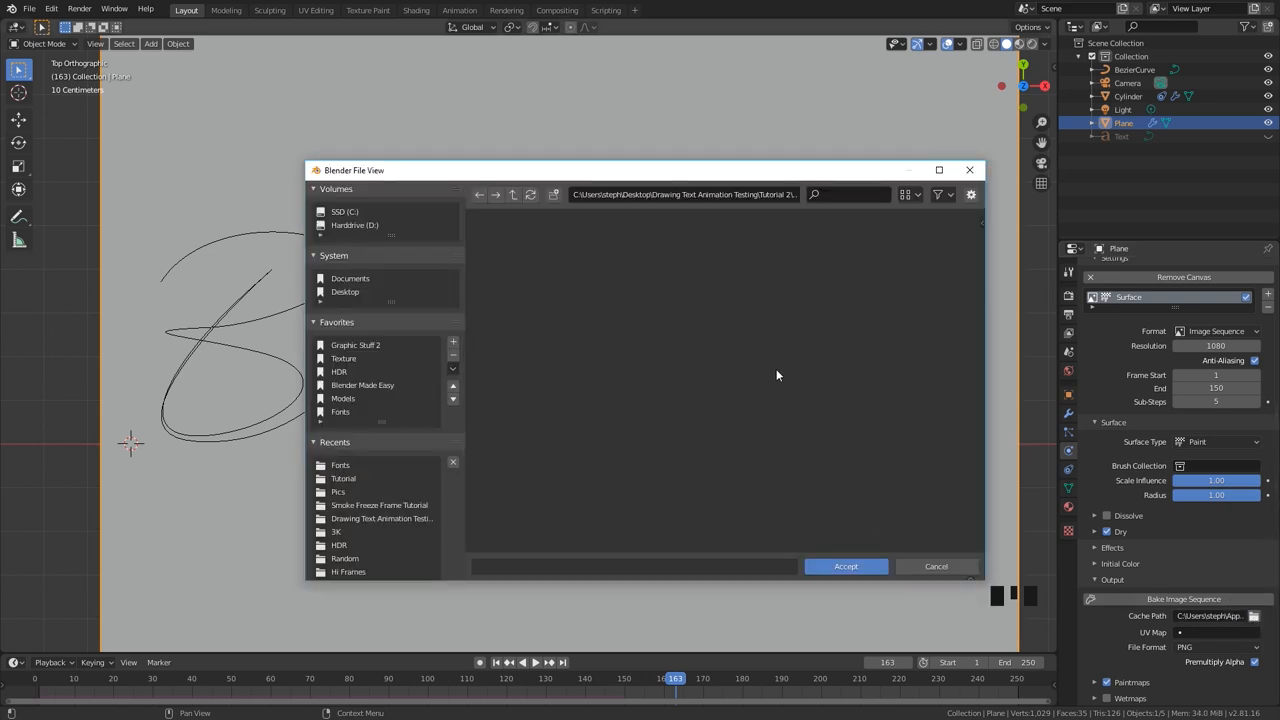
left_click(845, 566)
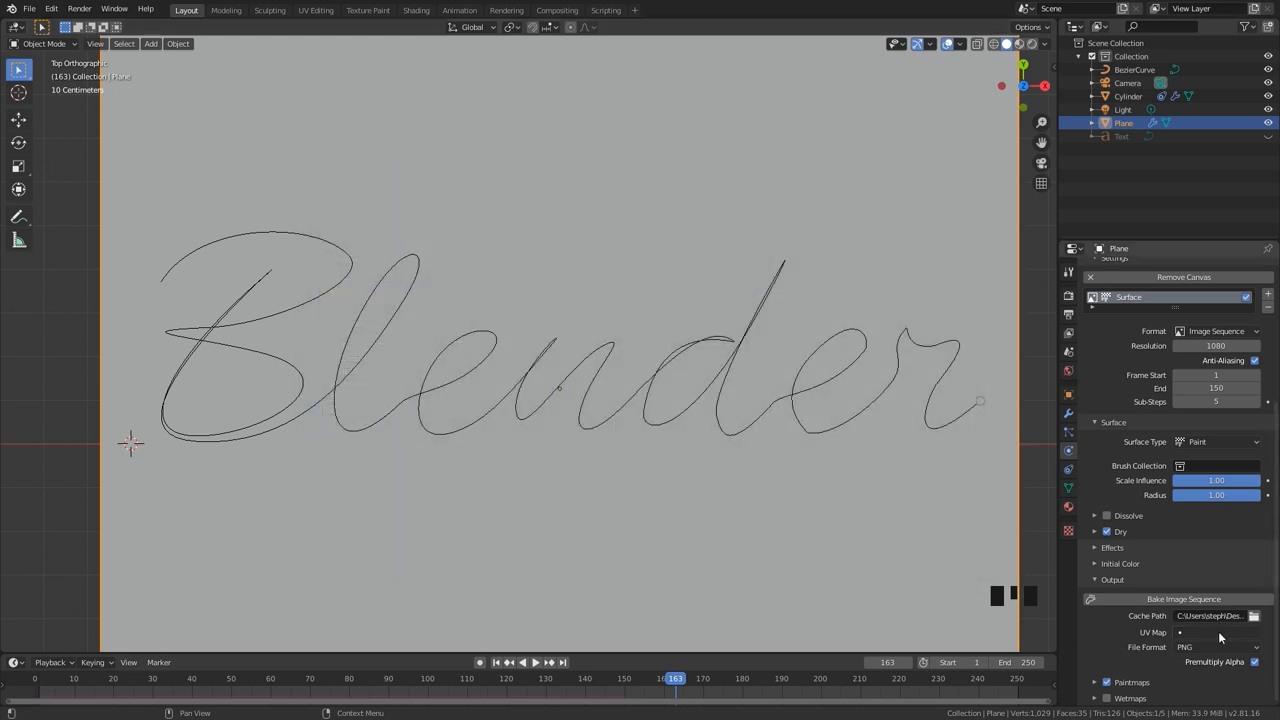
left_click(1215, 632)
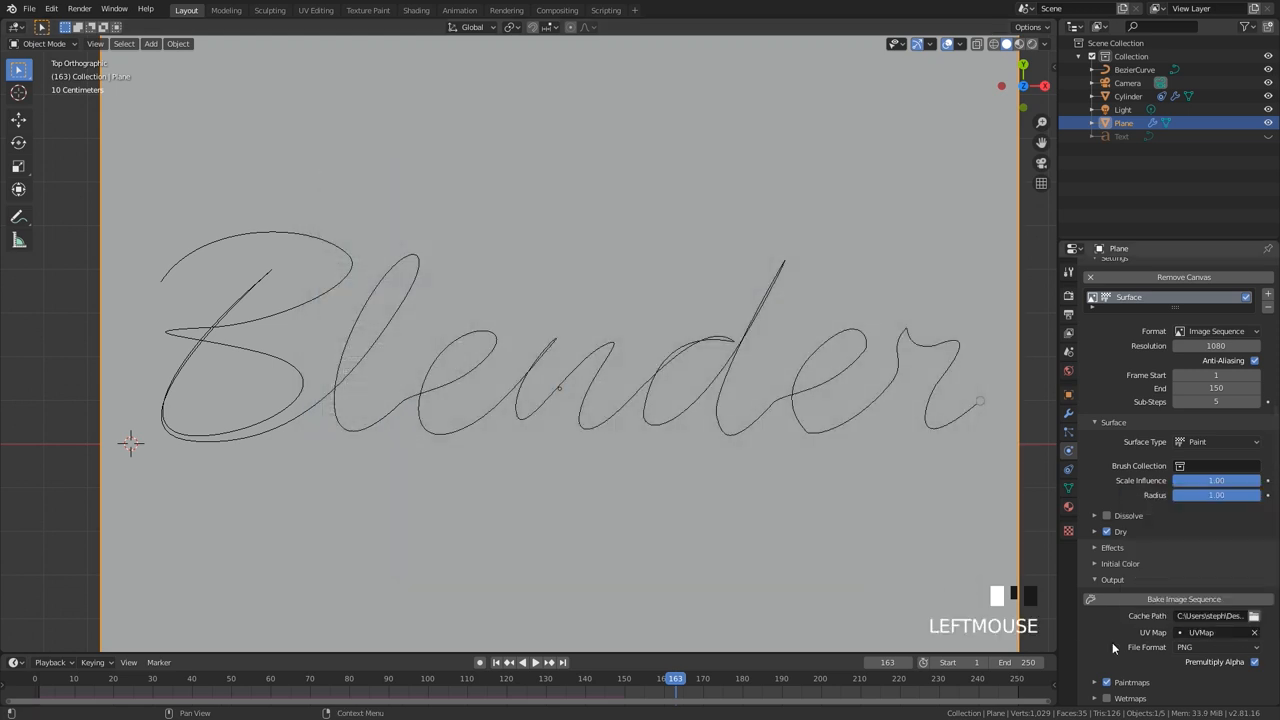
Bake the canvas paint into a PNG image sequence.
scroll("down", 3)
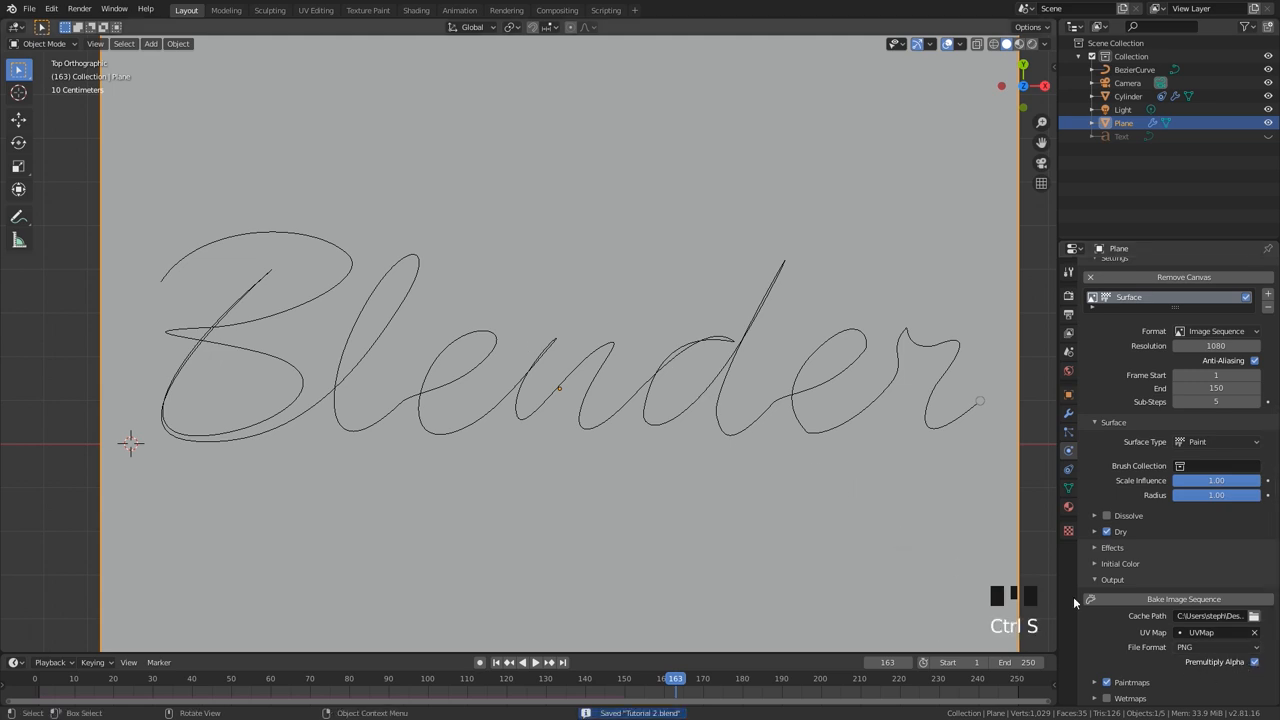
left_click(1183, 599)
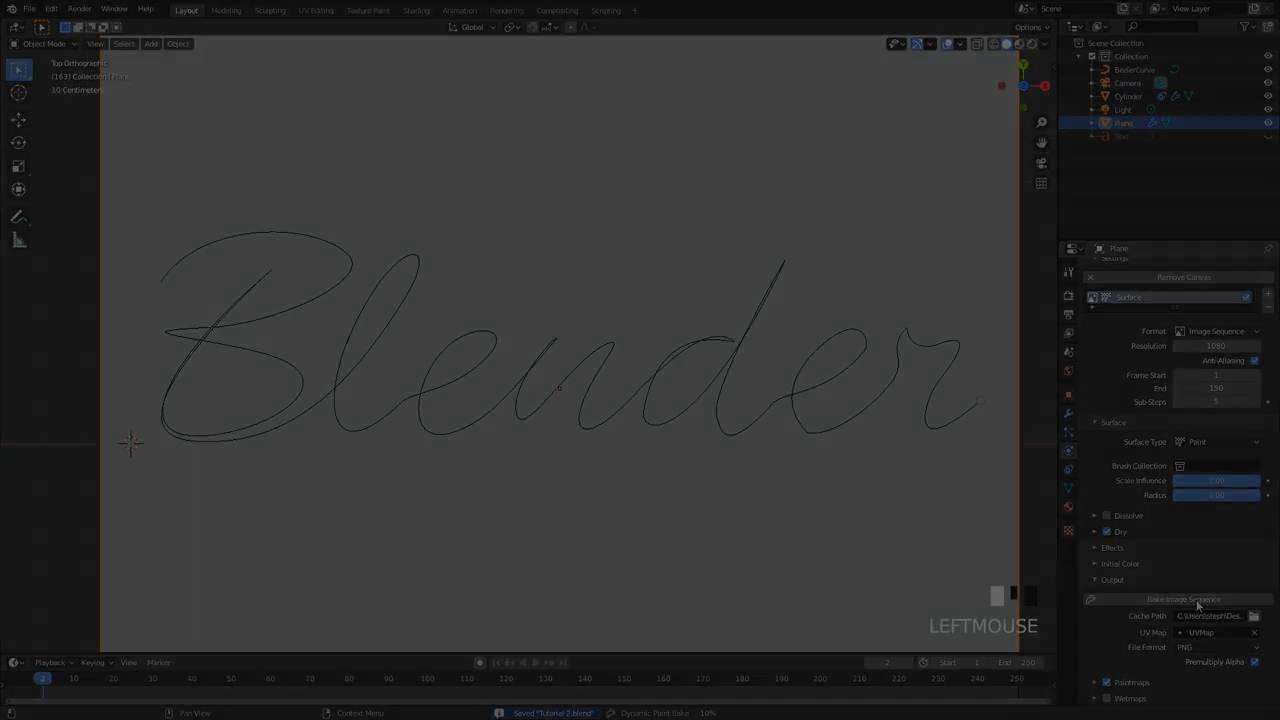
scroll("down", 3)
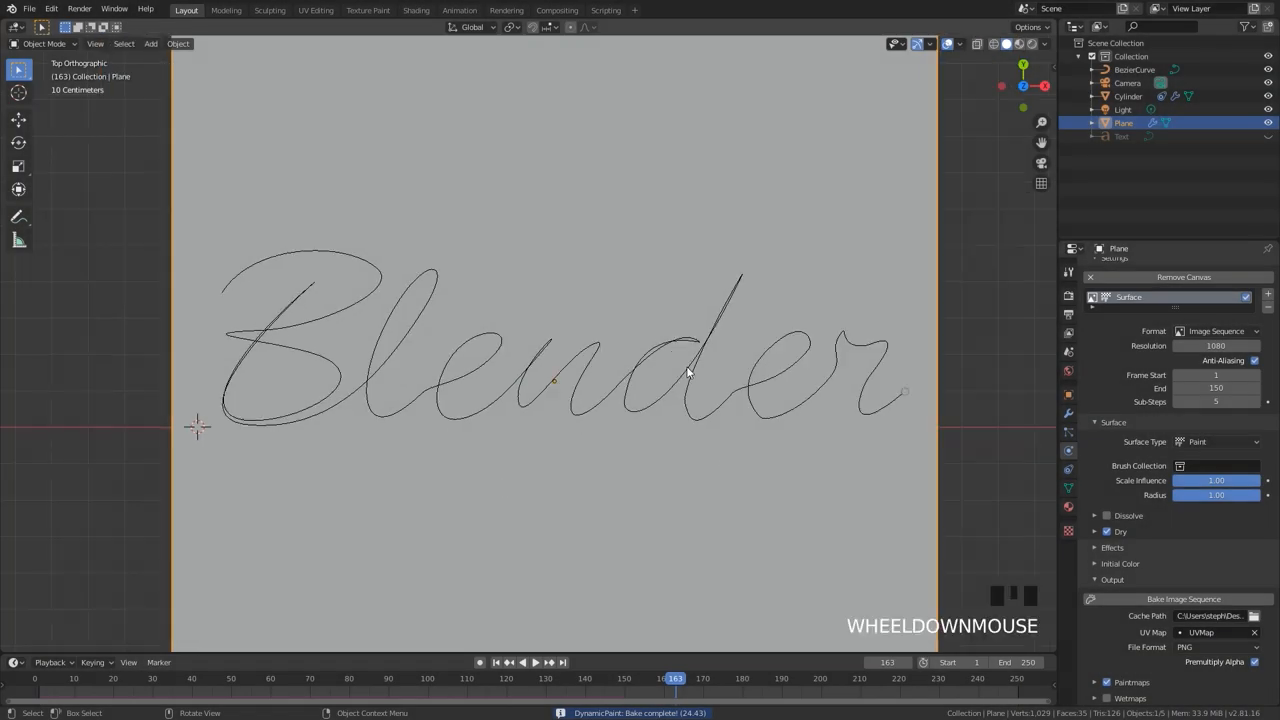
scroll("down", 3)
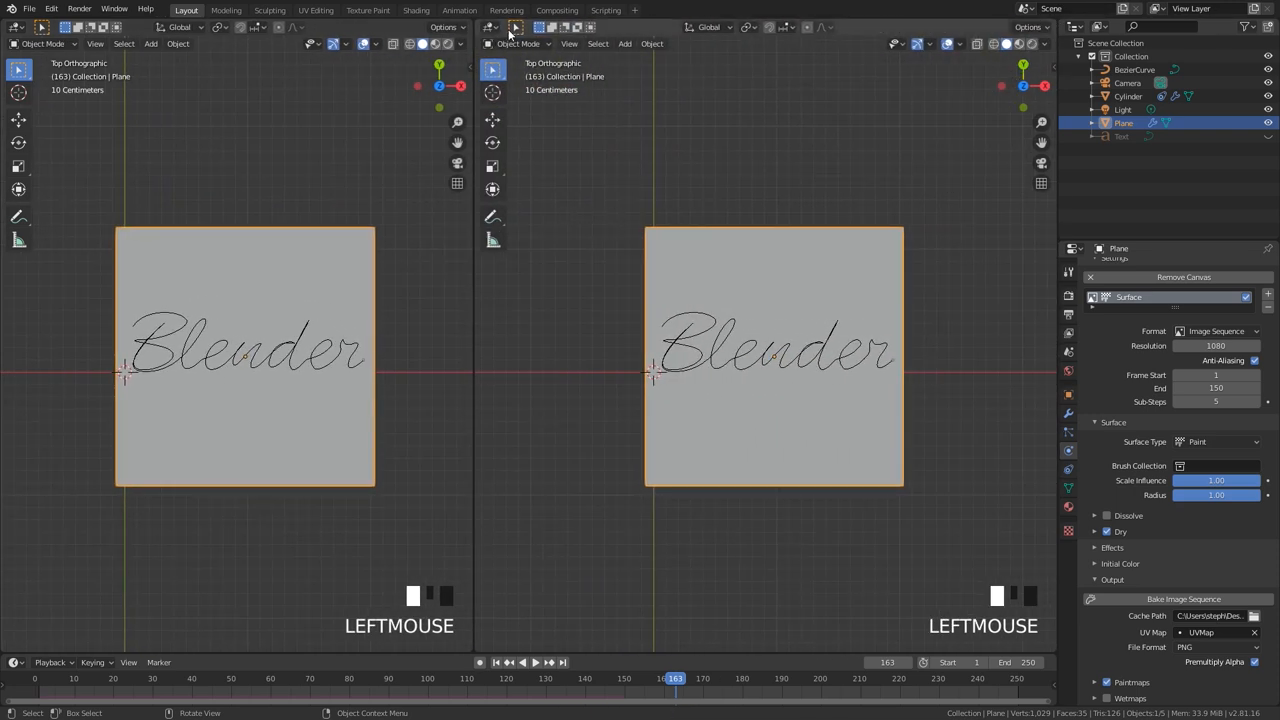
Turn the second viewport into a Shader Editor and create a new material for the plane.
left_click(491, 27)
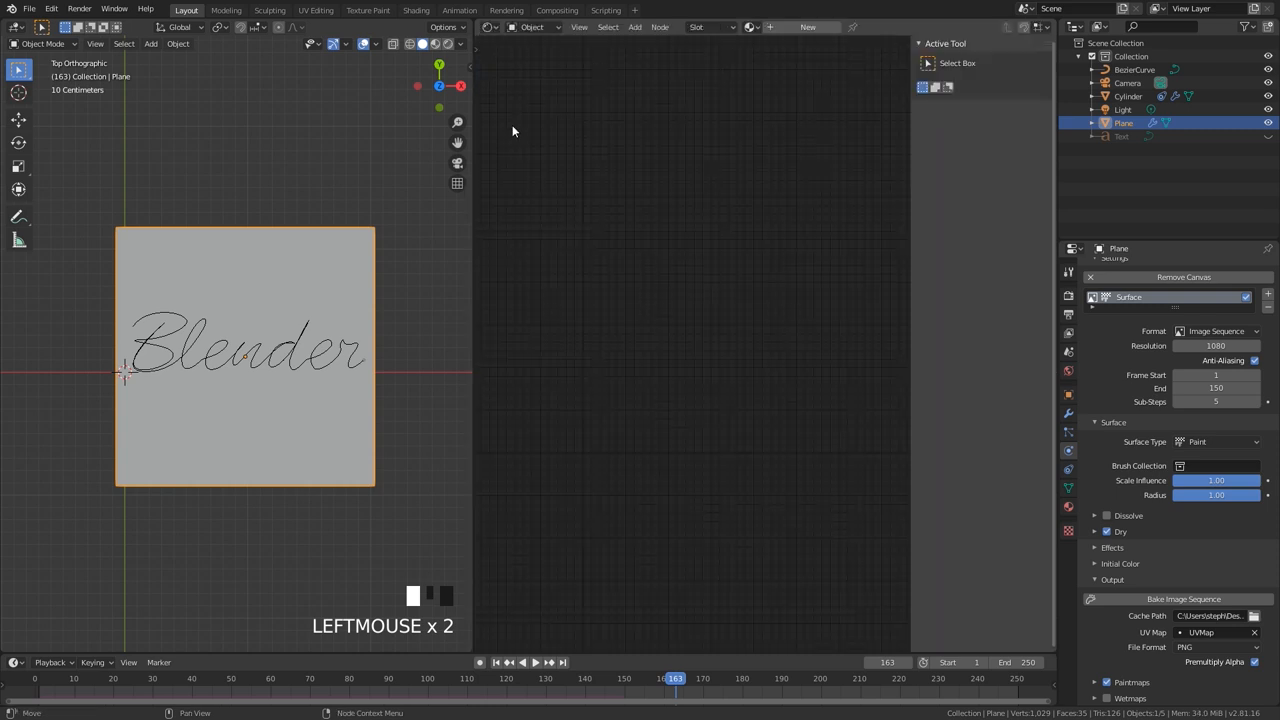
key("n")
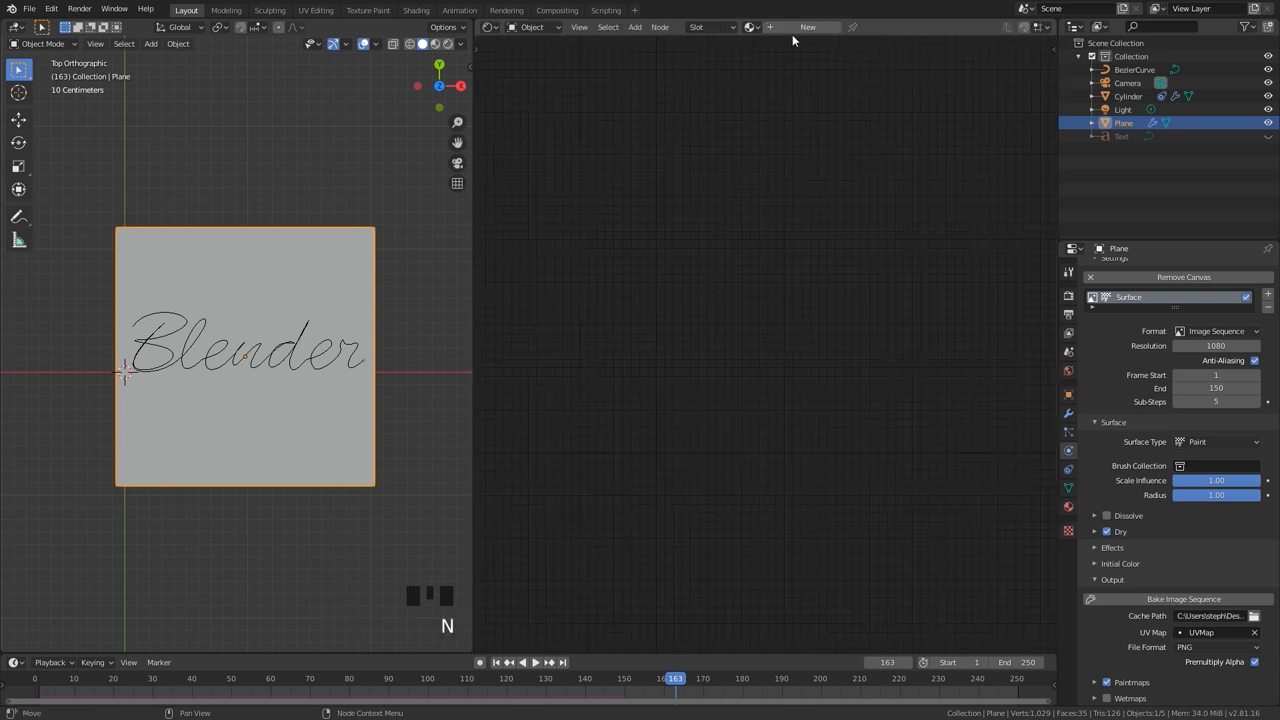
left_click(808, 27)
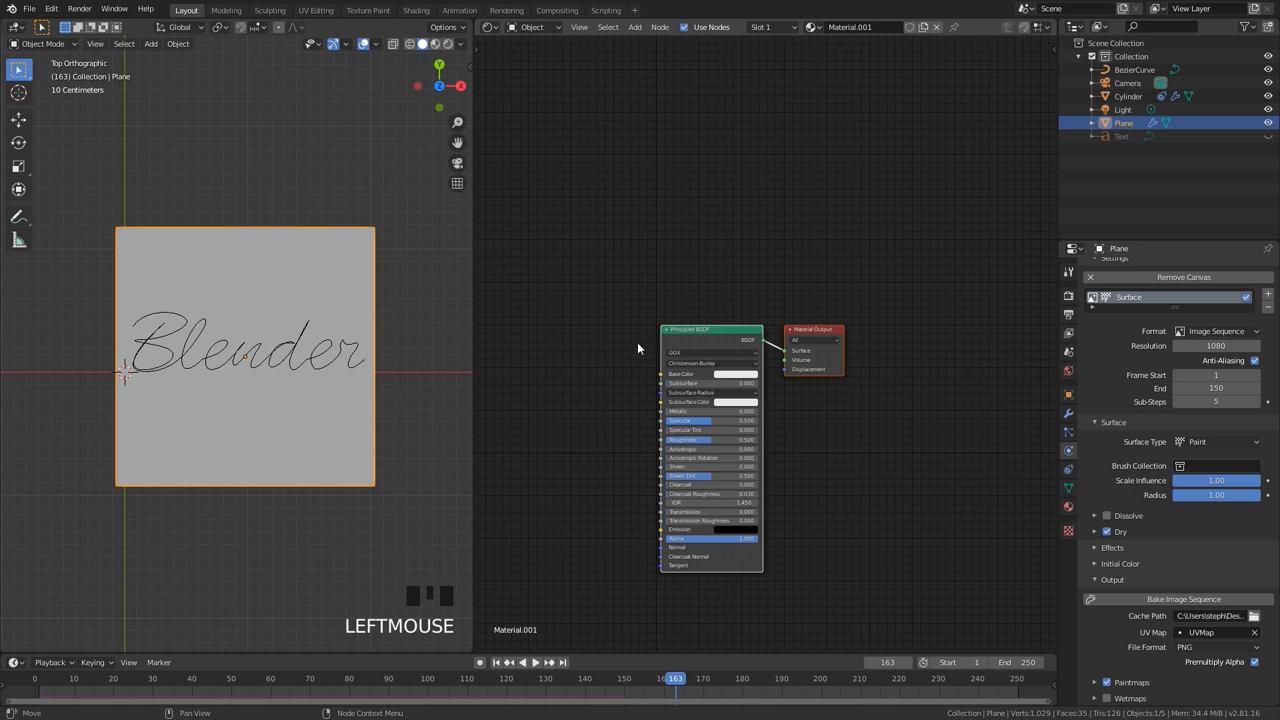
Load the baked paintmap sequence from Pics as an Image Texture left of the Principled BSDF.
key("shift+a")
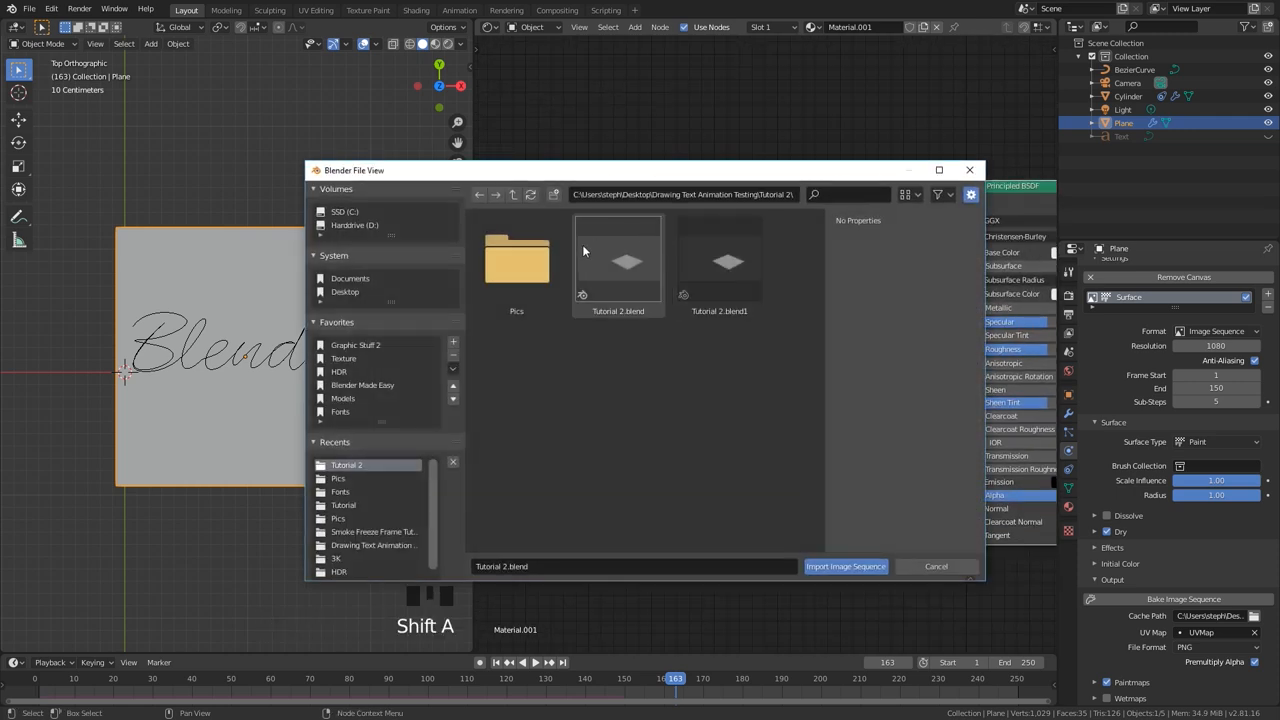
left_click(516, 258)
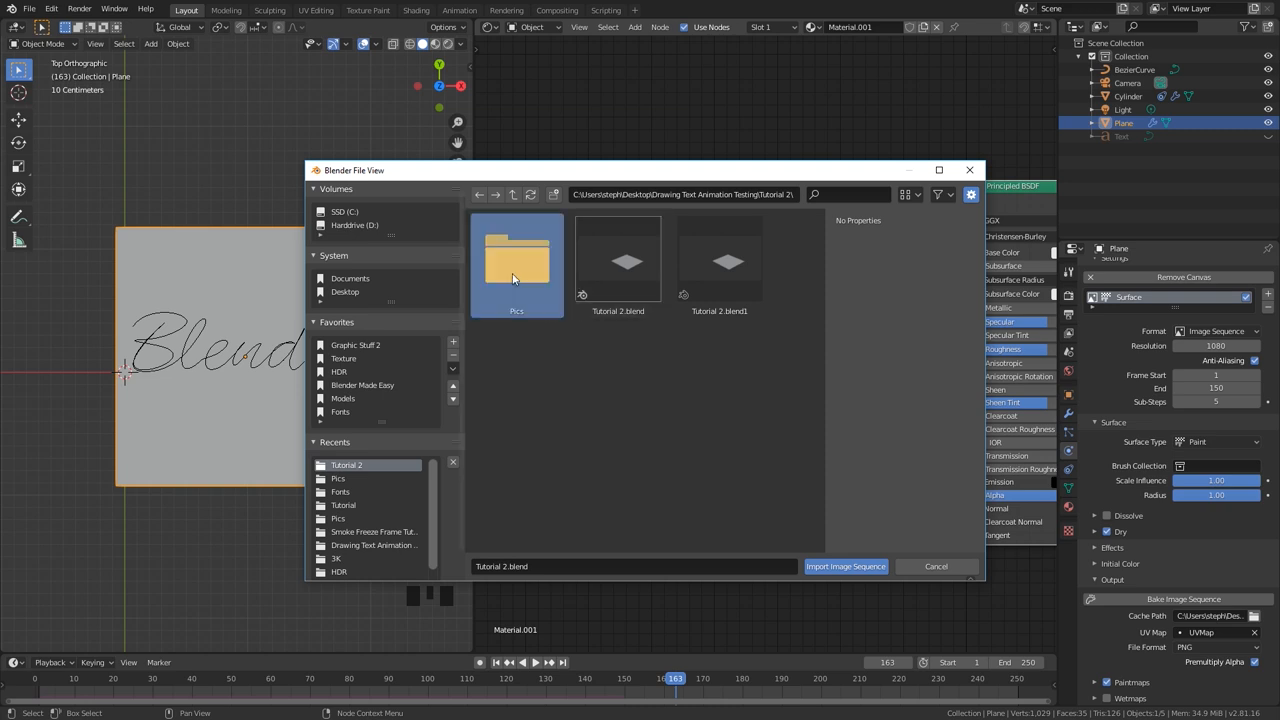
double_click(517, 255)
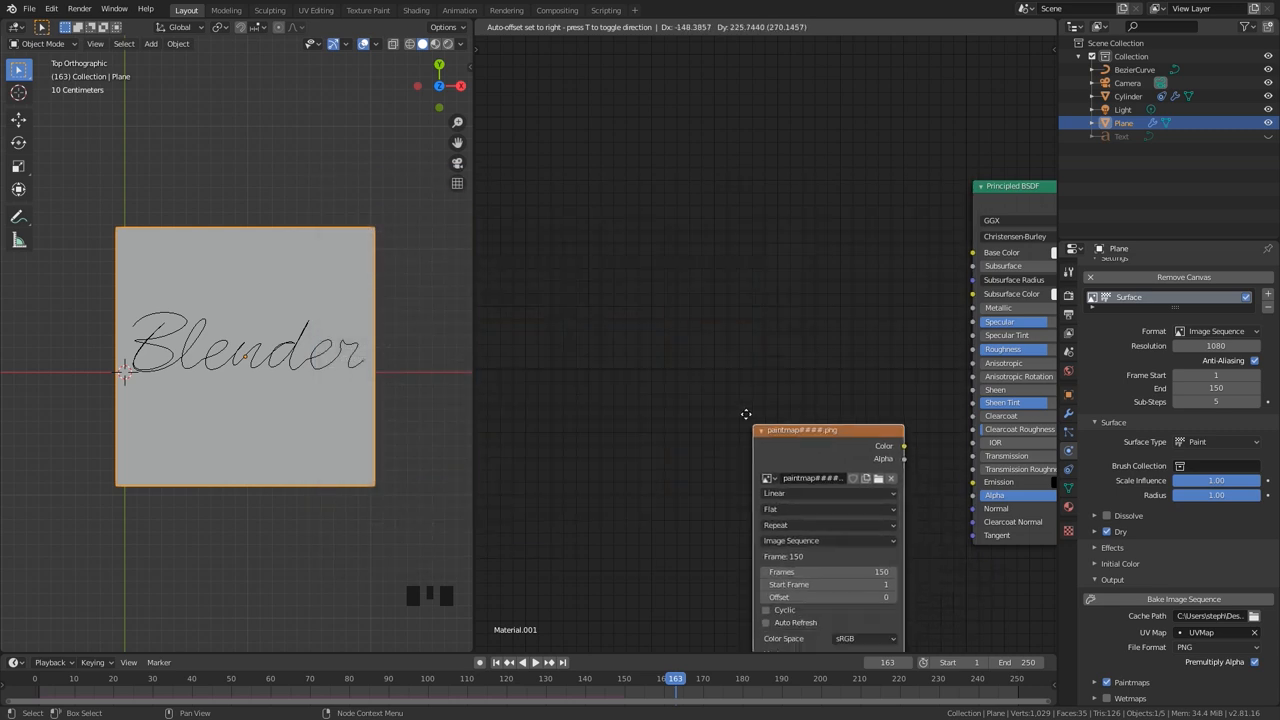
left_click_drag(827, 430, 695, 218)
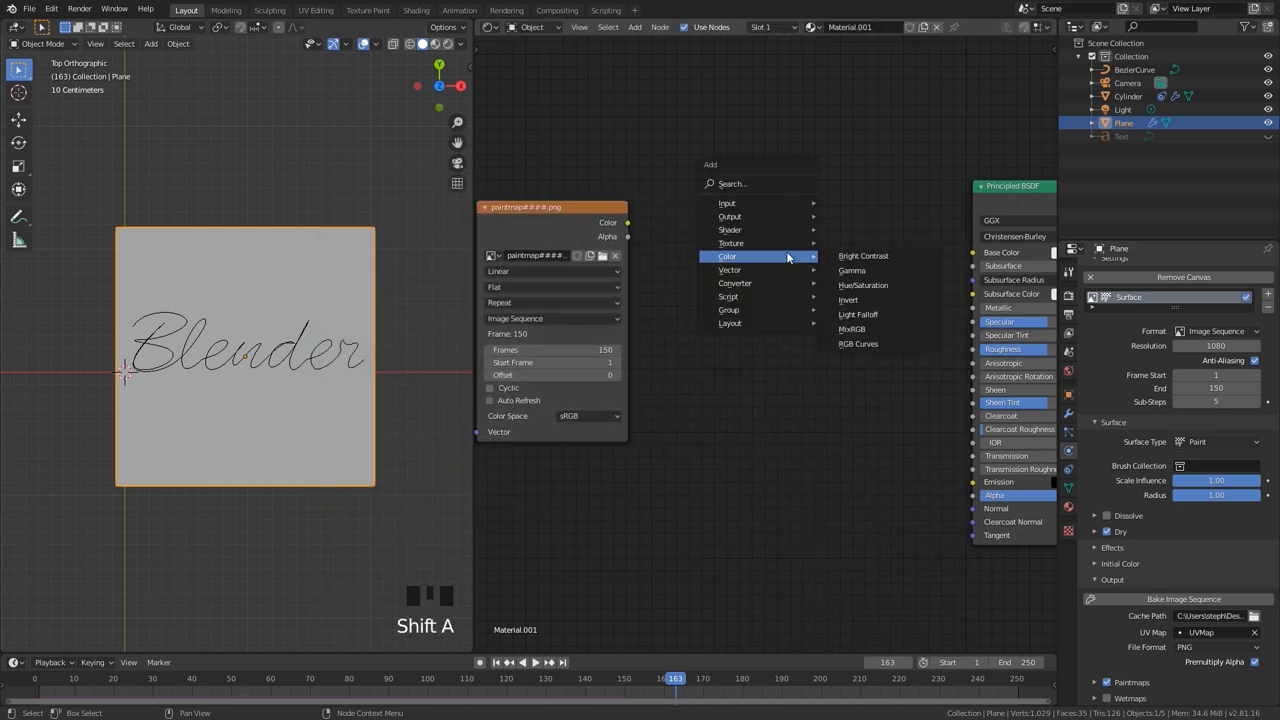
Add a MixRGB node feeding image alpha and colour into the shader's Base Color.
left_click(851, 328)
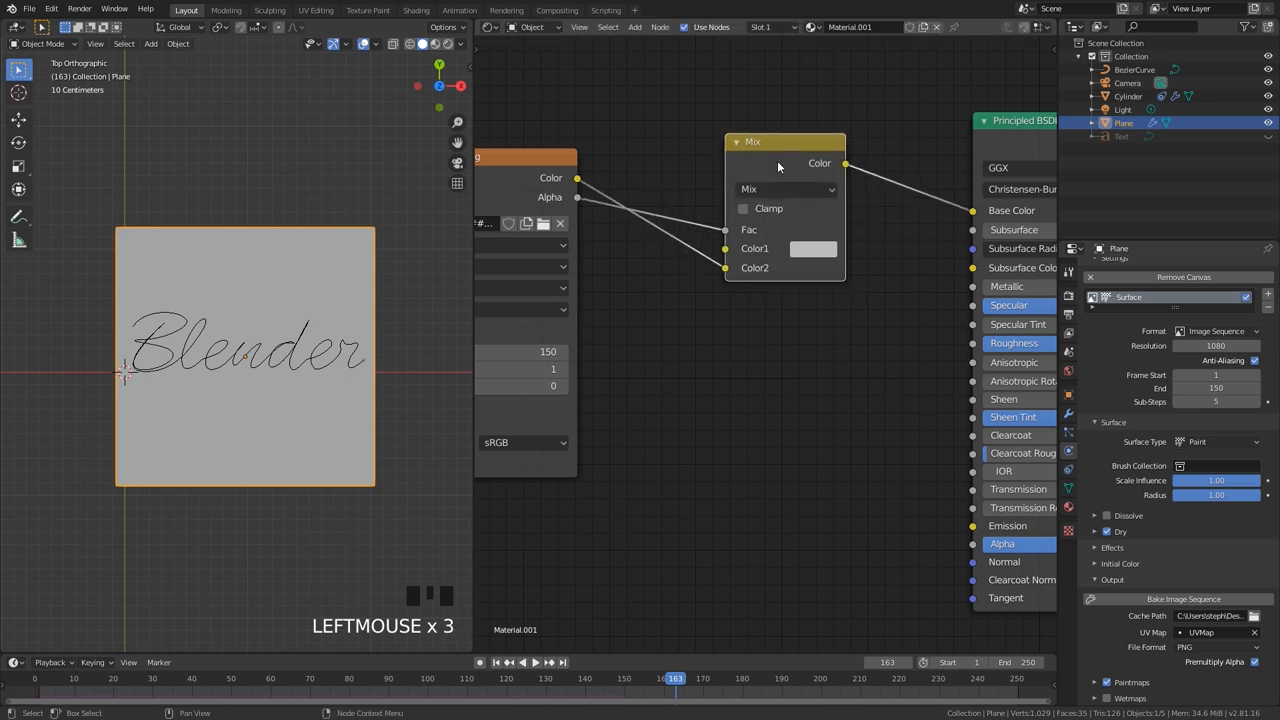
scroll("up", 3)
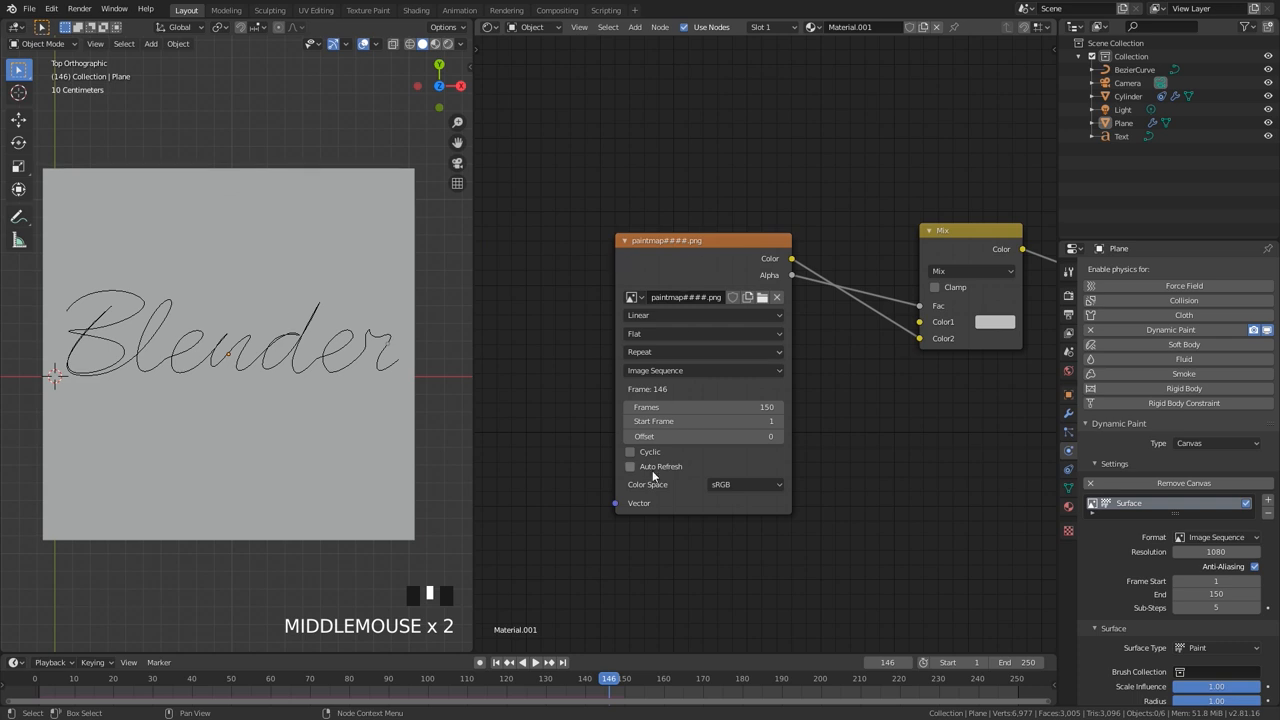
Enable Auto Refresh on the paintmap node, hide the text and curve, and play.
left_click(630, 466)
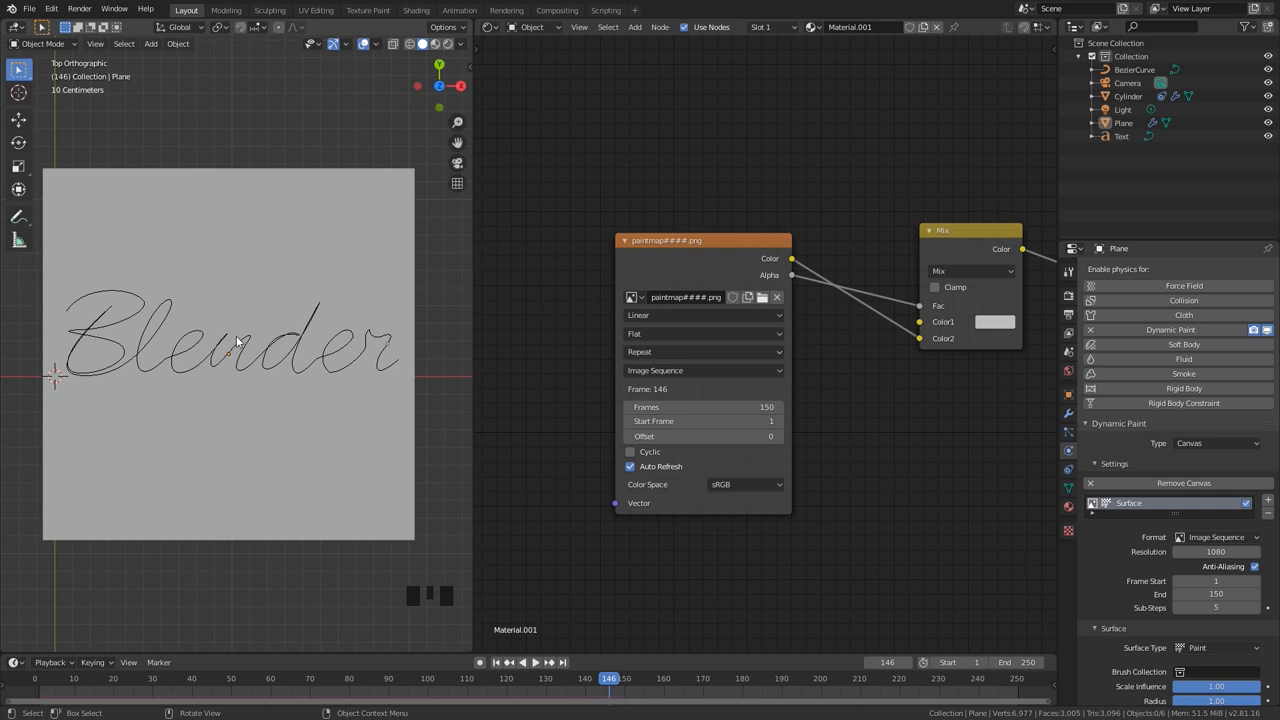
mouse_move(249, 410)
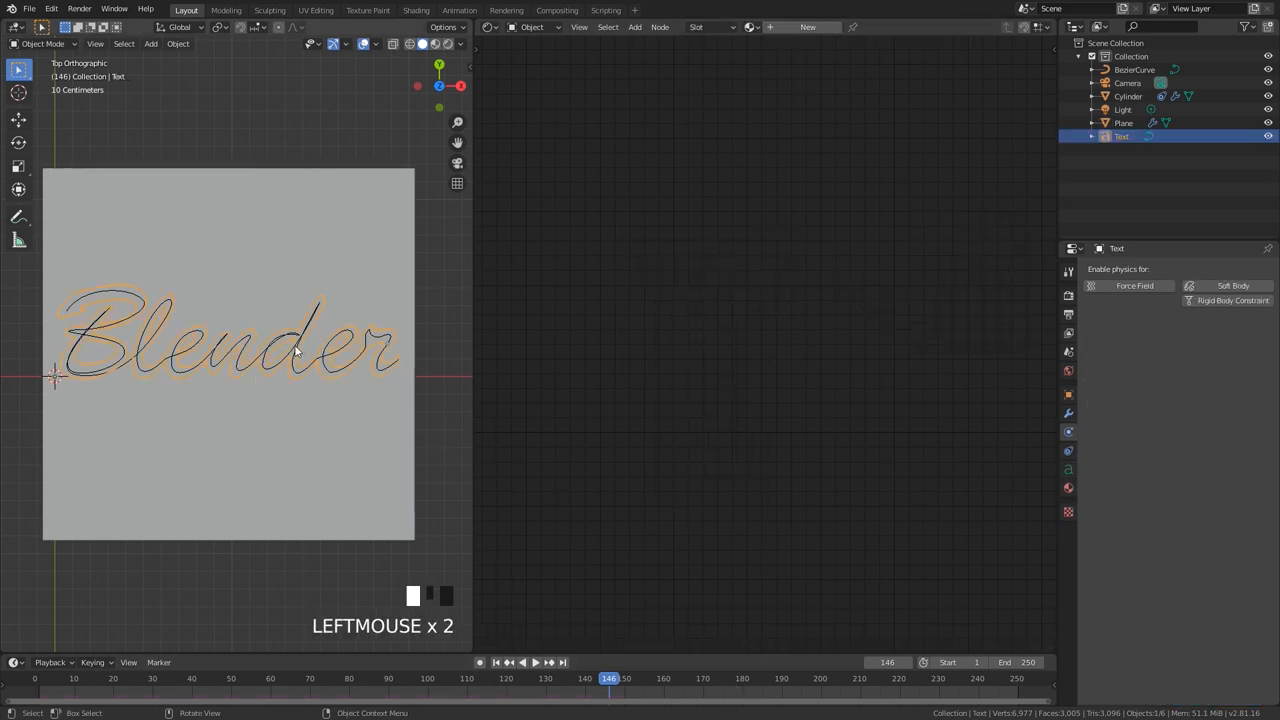
key("h")
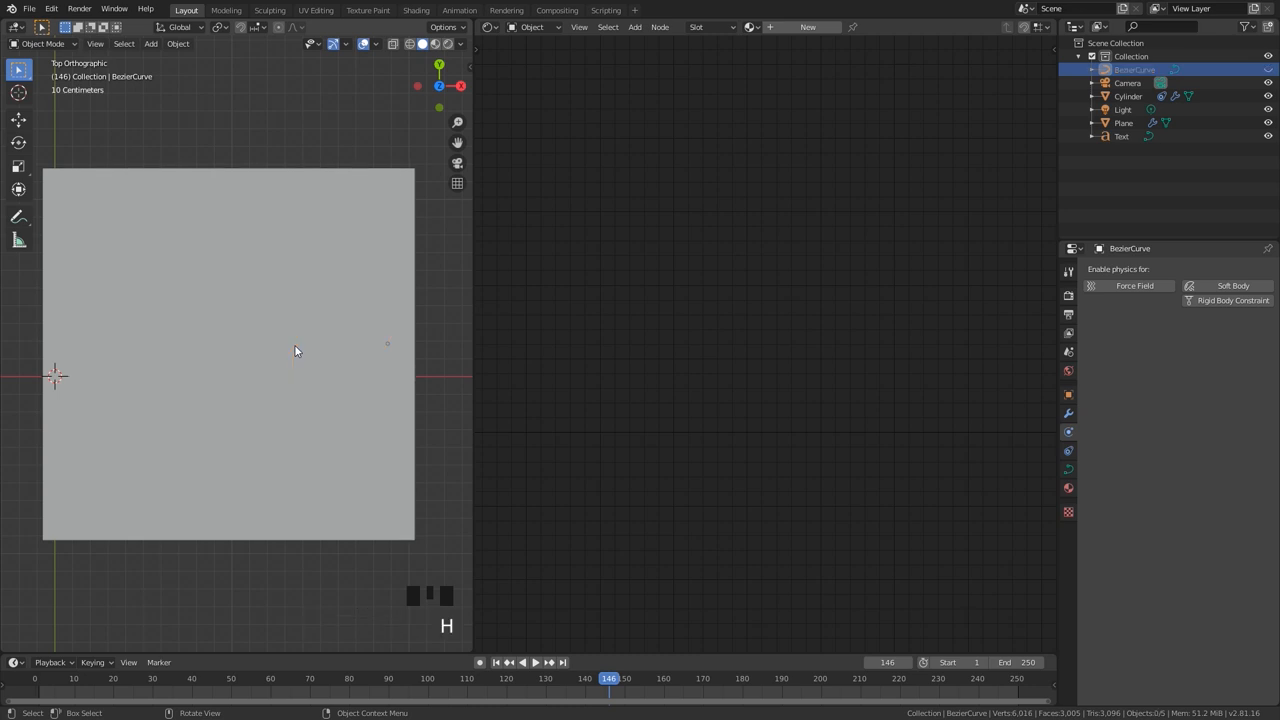
key("z")
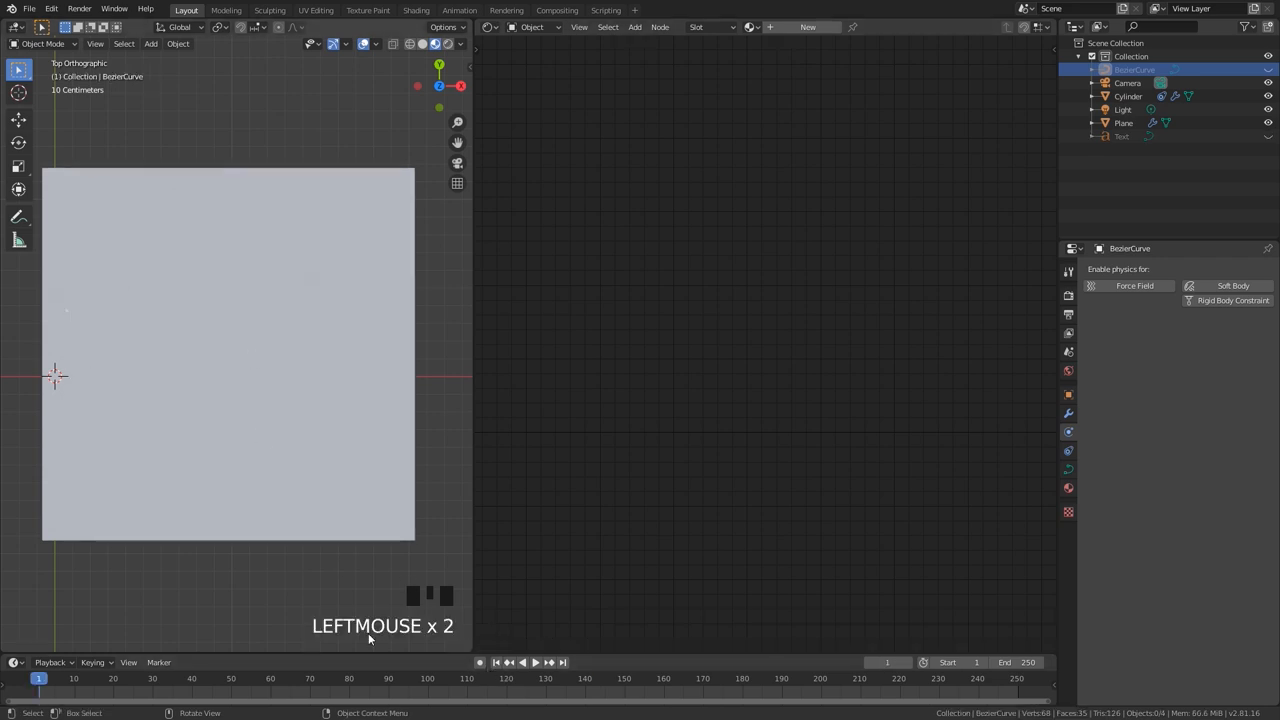
key("space")
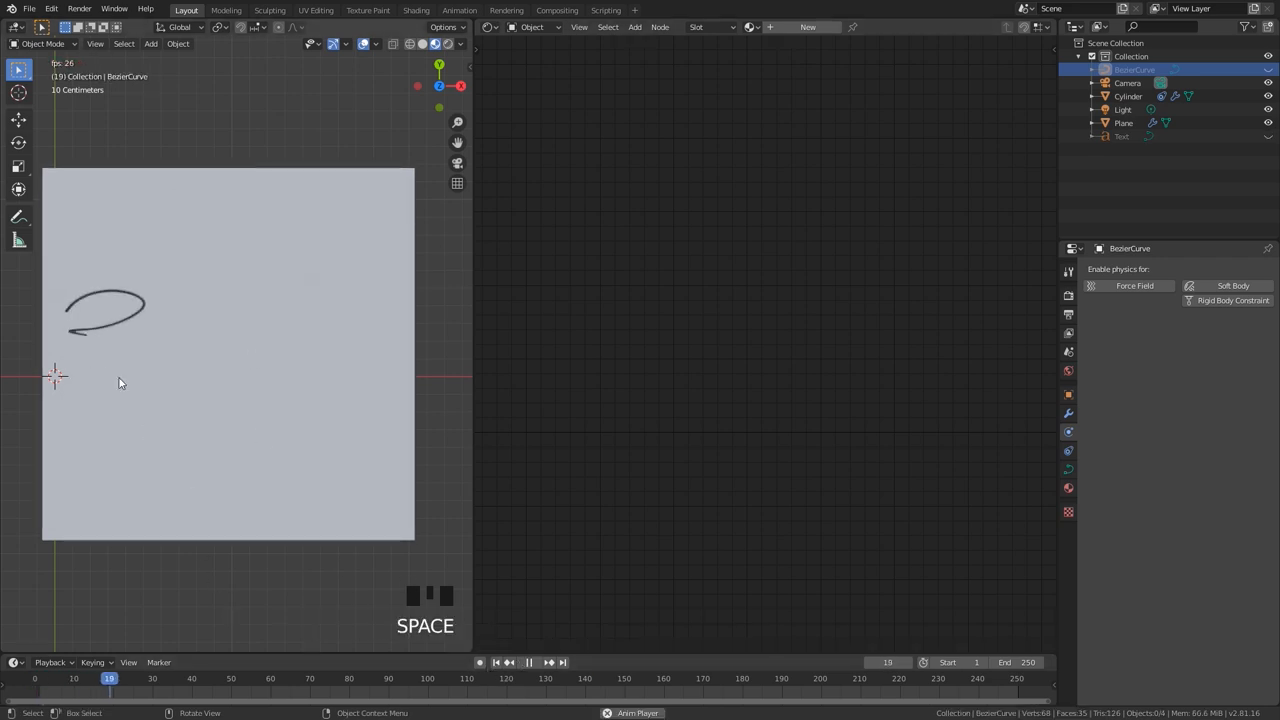
Stop the handwriting playback and rewind the animation to frame 1.
scroll("up", 3)
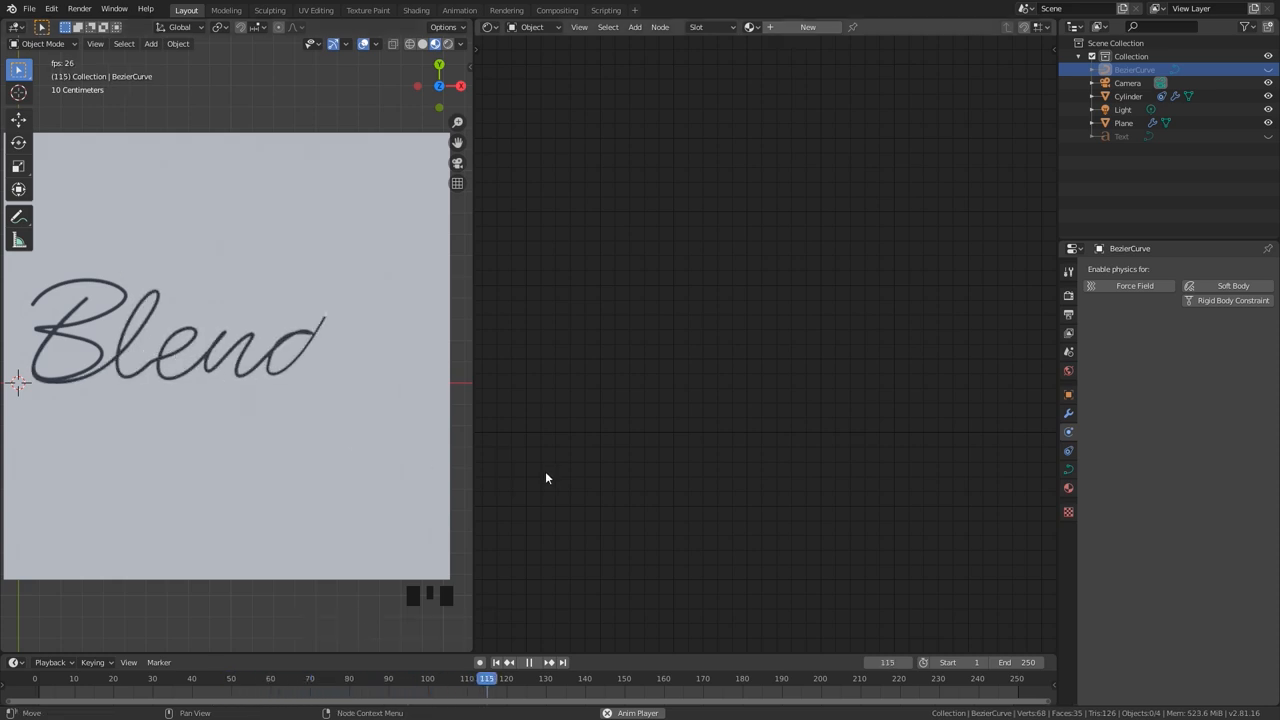
key("space")
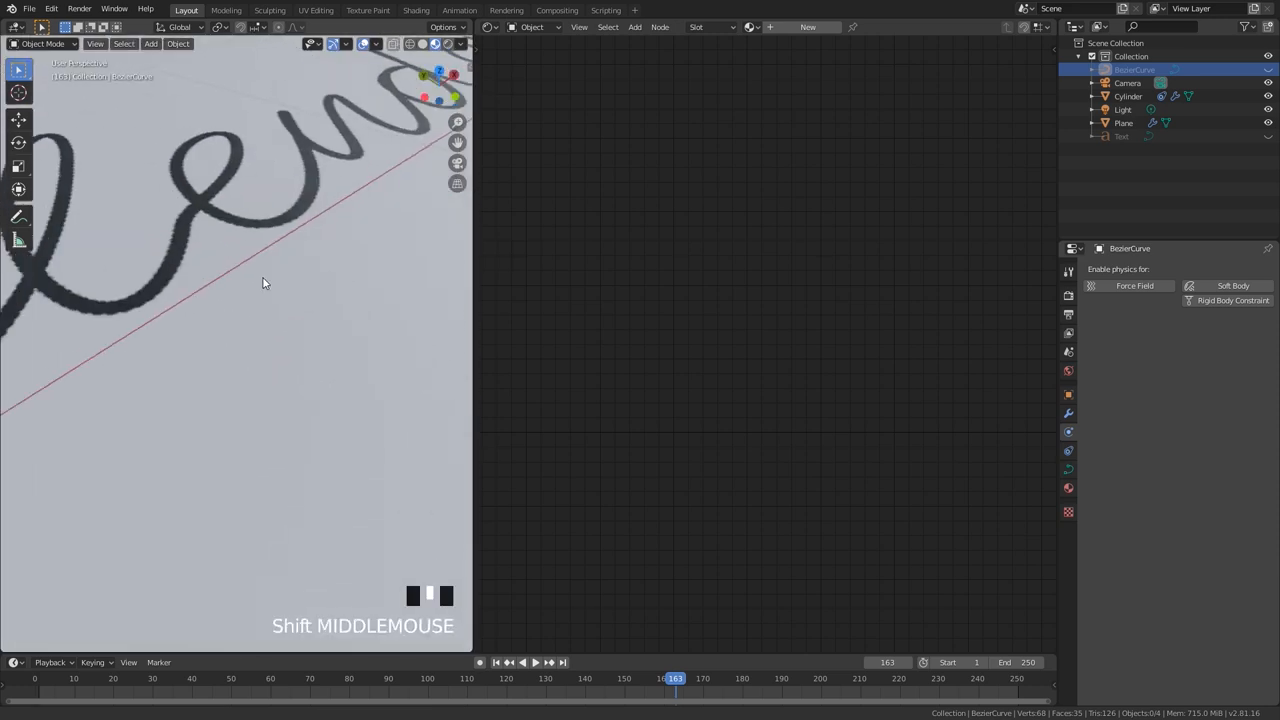
scroll("down", 3)
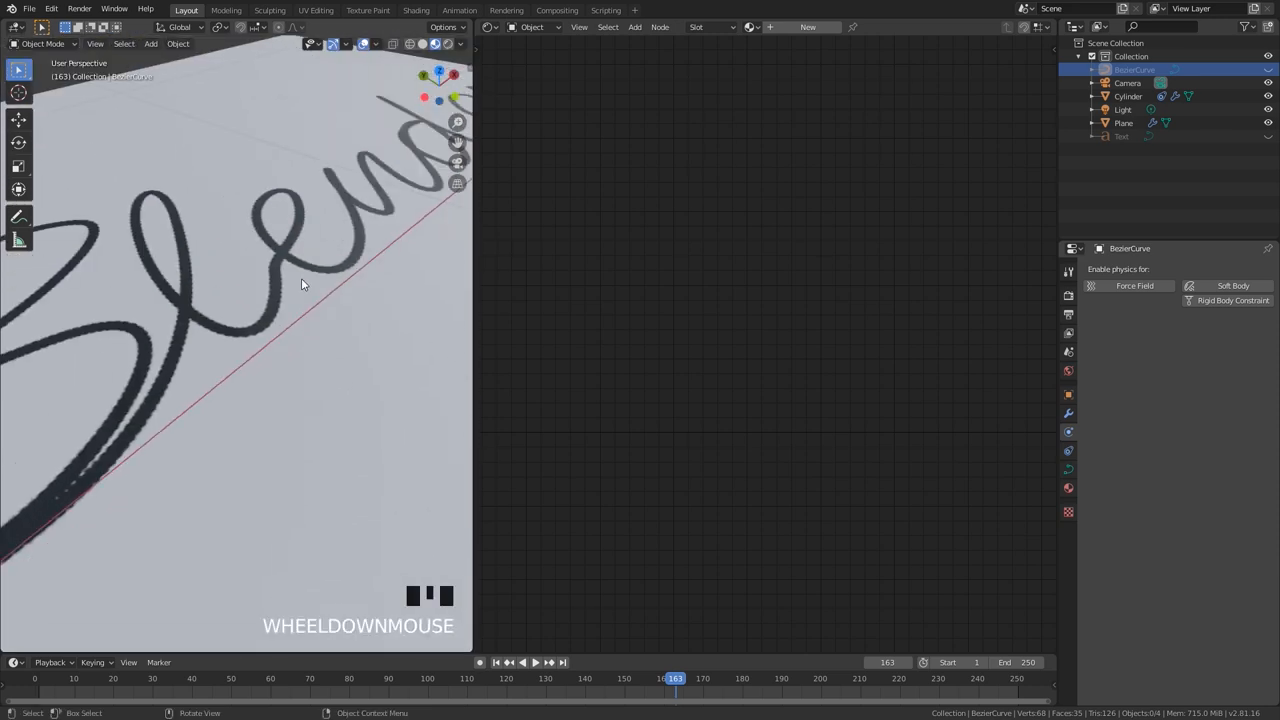
scroll("down", 3)
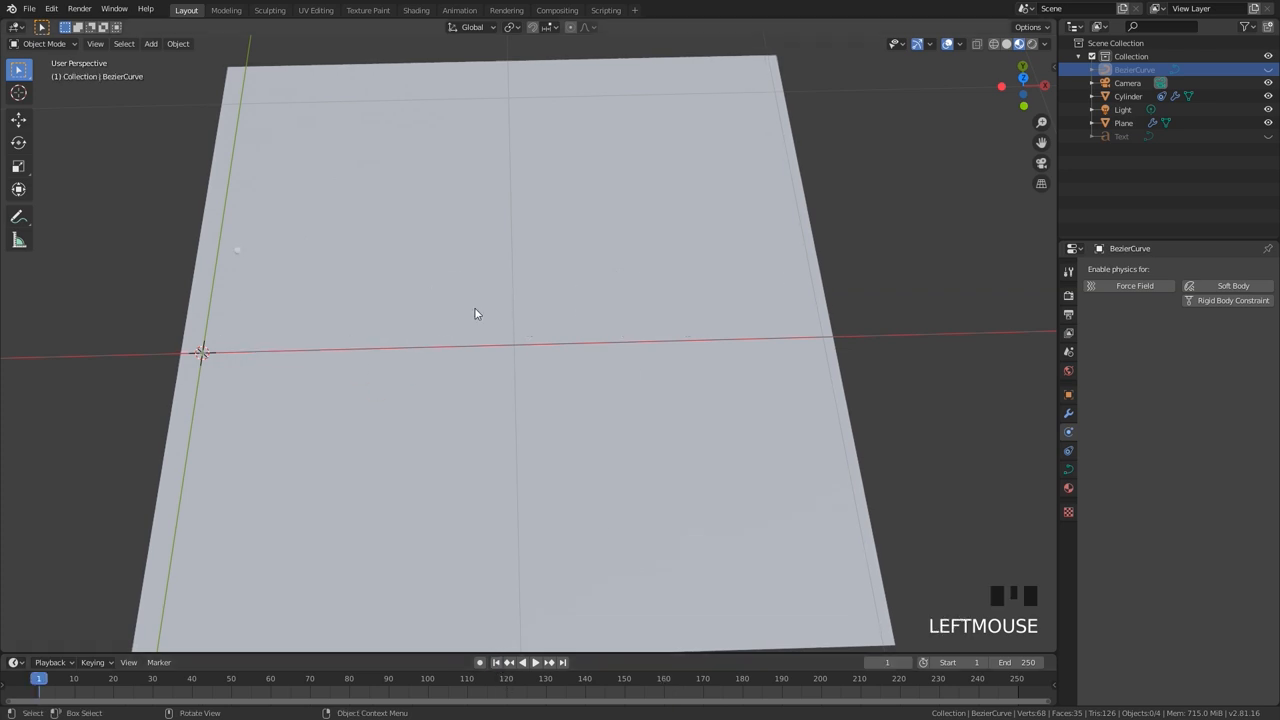
mouse_move(352, 284)
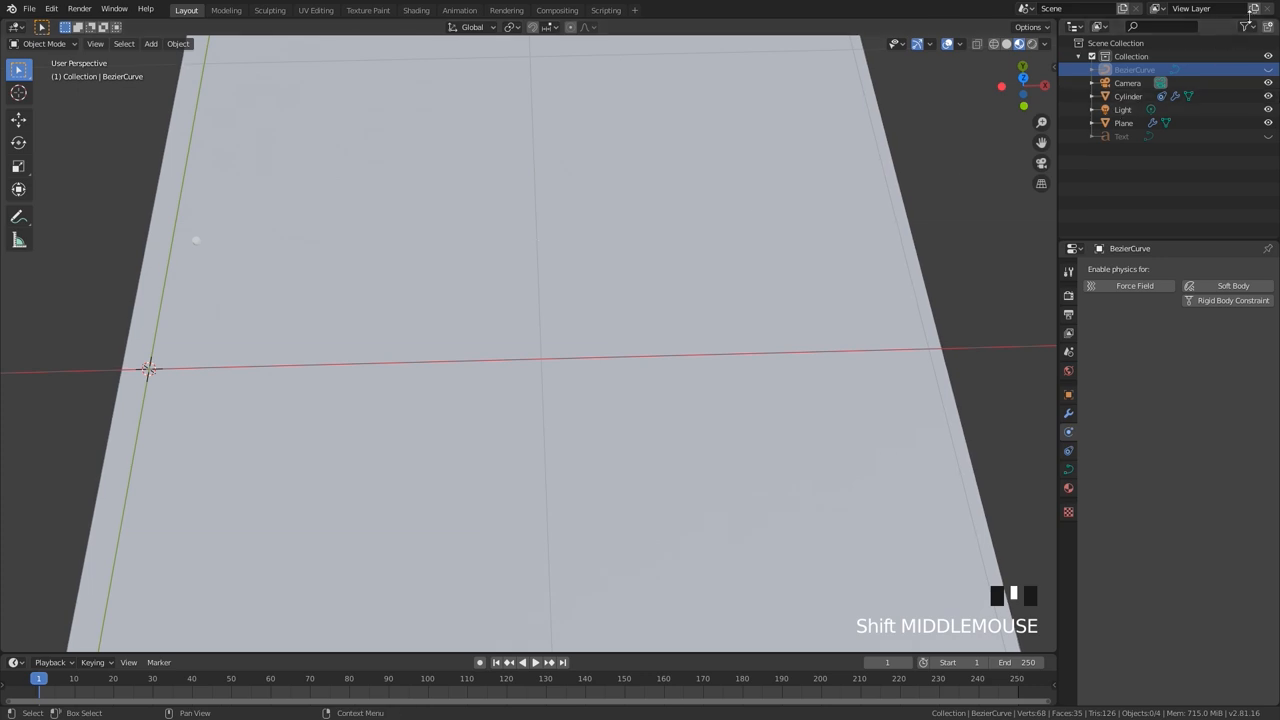
Enable the Outliner's render restriction toggles and disable rendering for the Text object.
left_click(1245, 27)
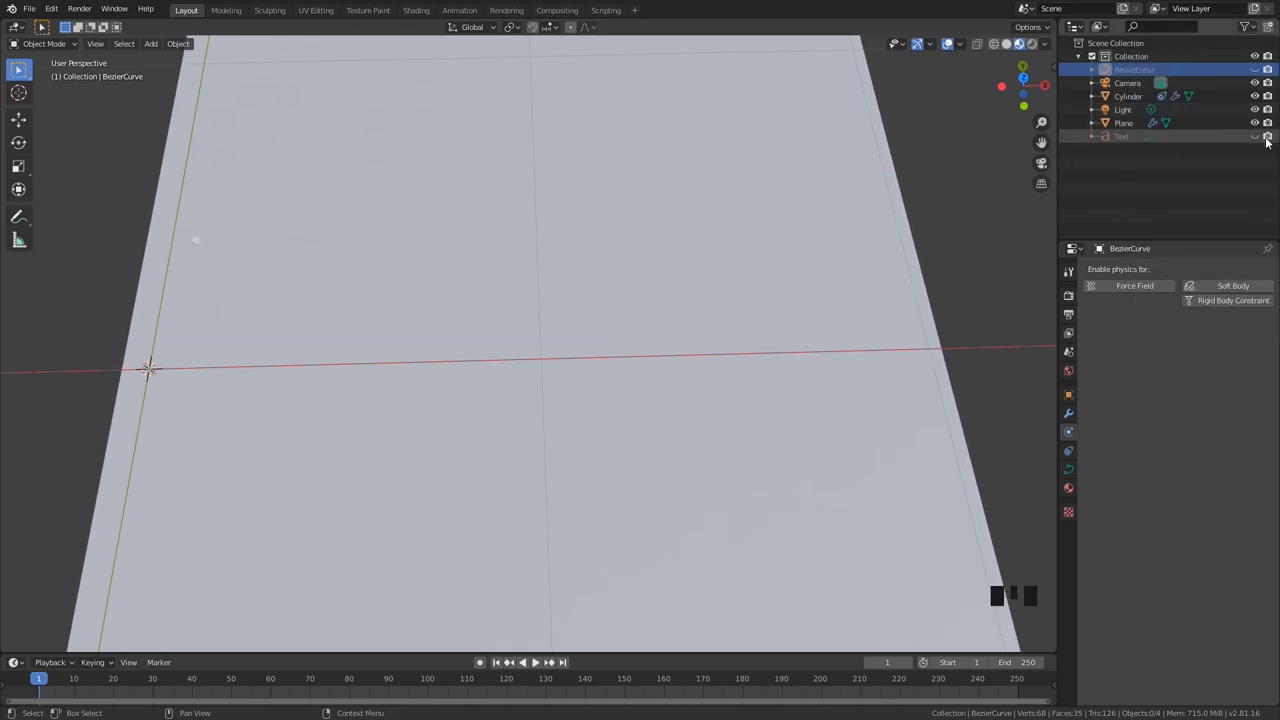
left_click(1255, 136)
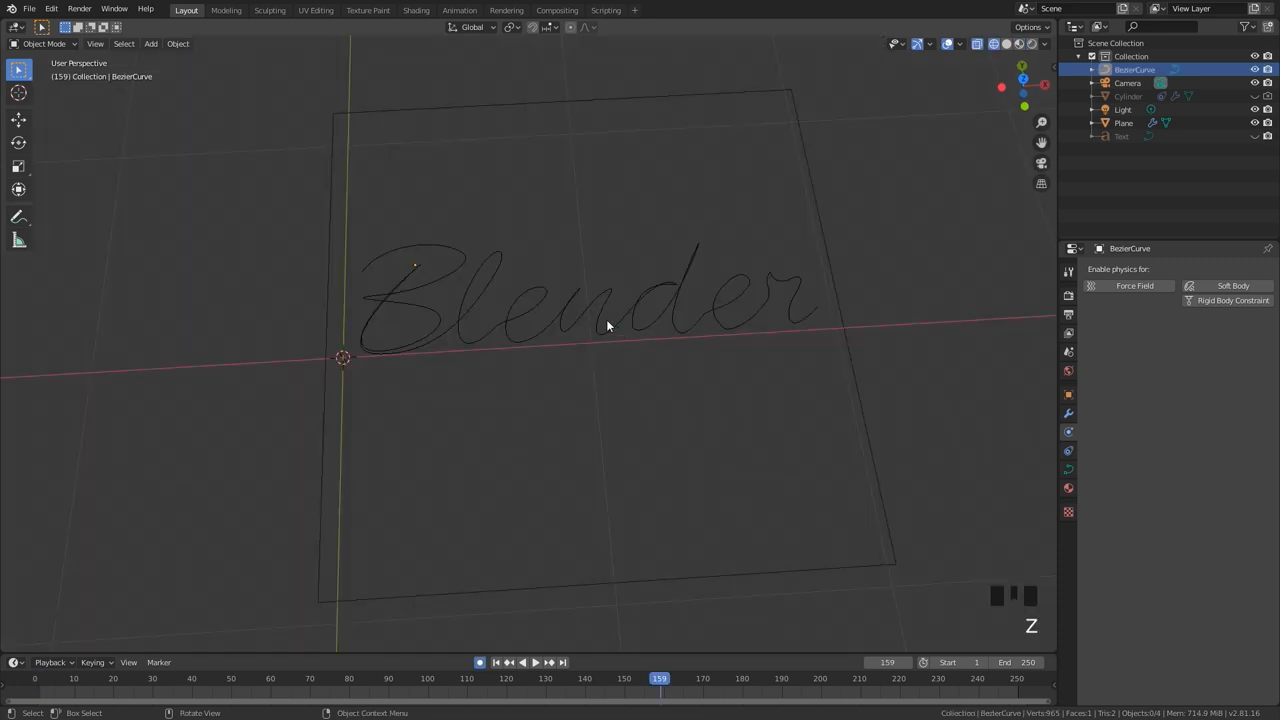
Select the handwriting curve and move a control point near the 'B', constrained to Z.
scroll("up", 3)
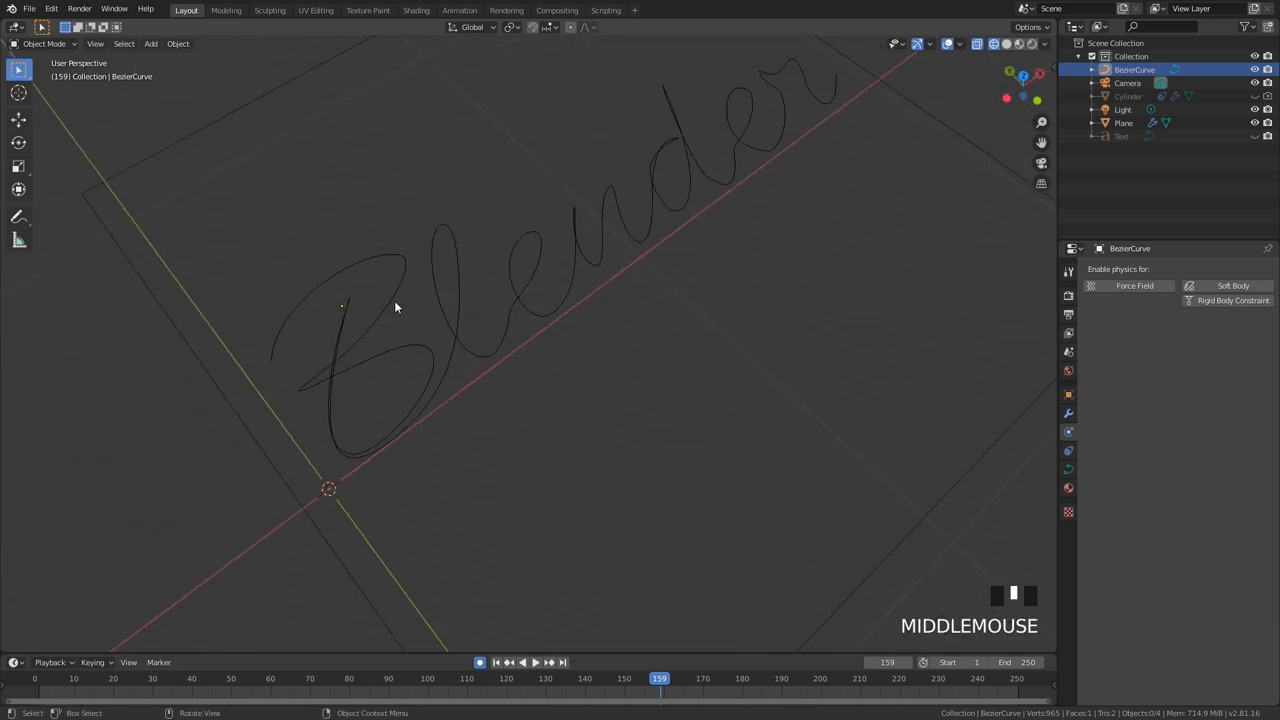
scroll("up", 3)
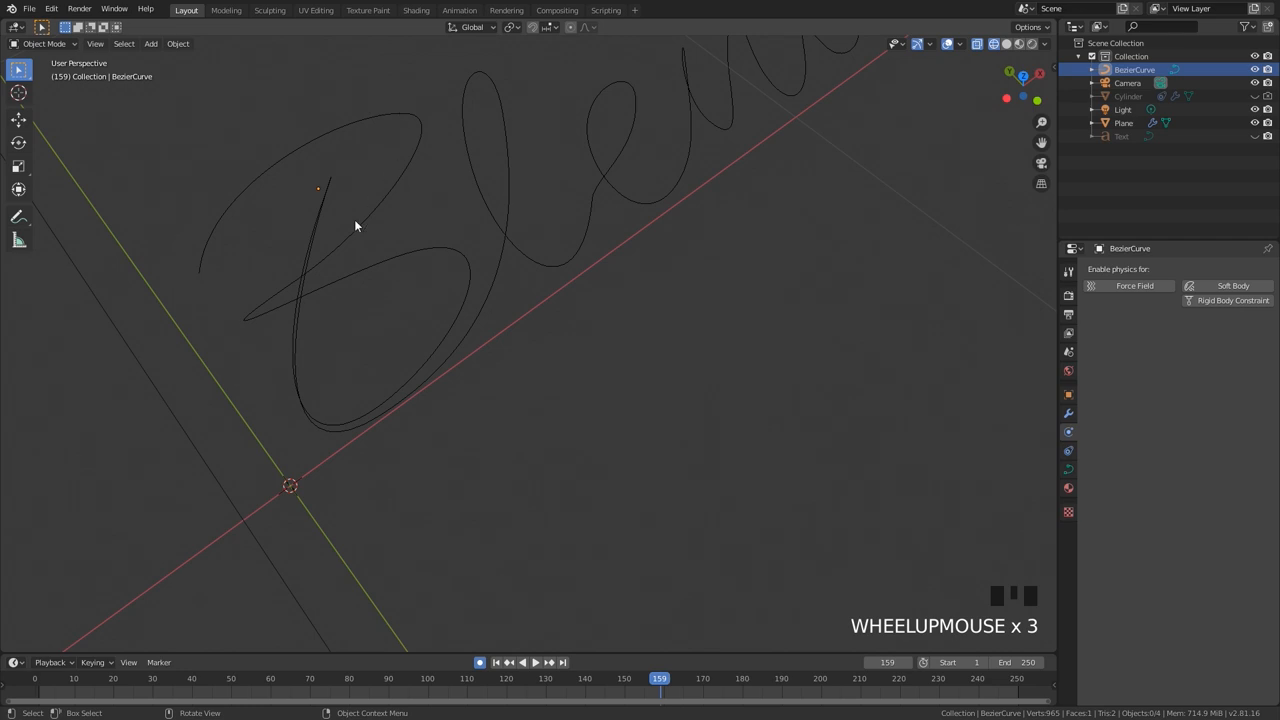
mouse_move(330, 180)
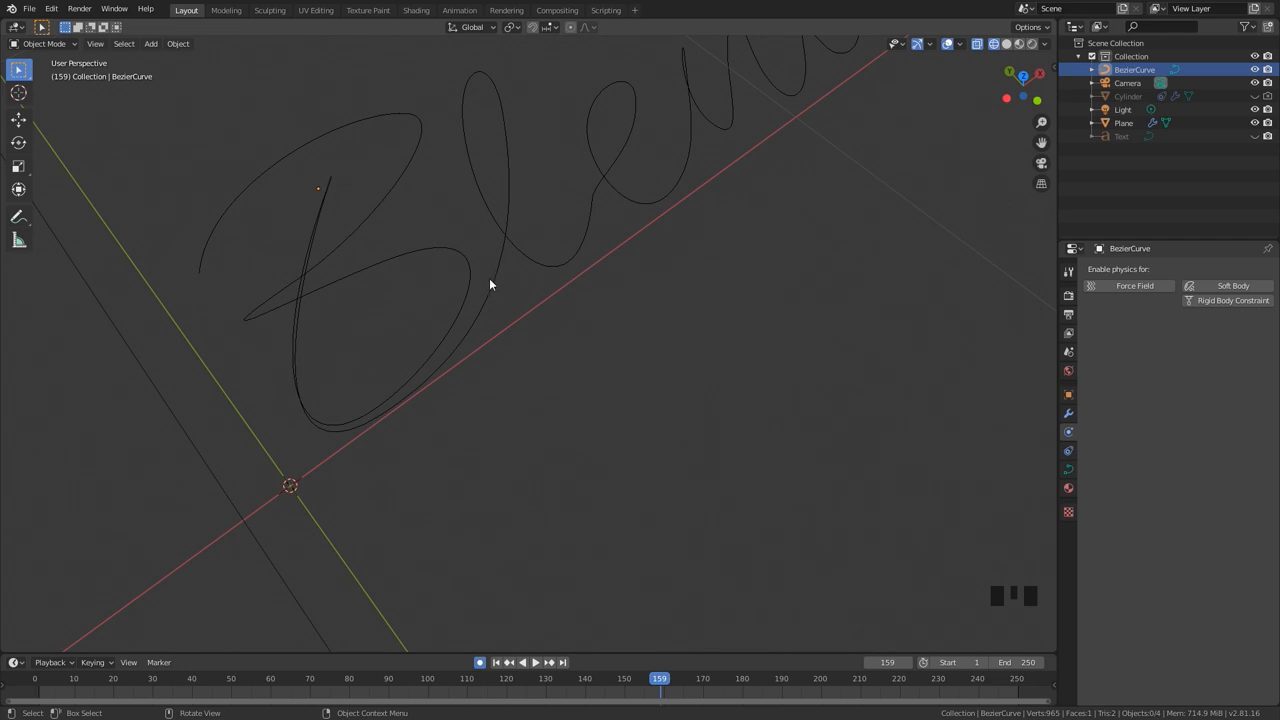
left_click(490, 285)
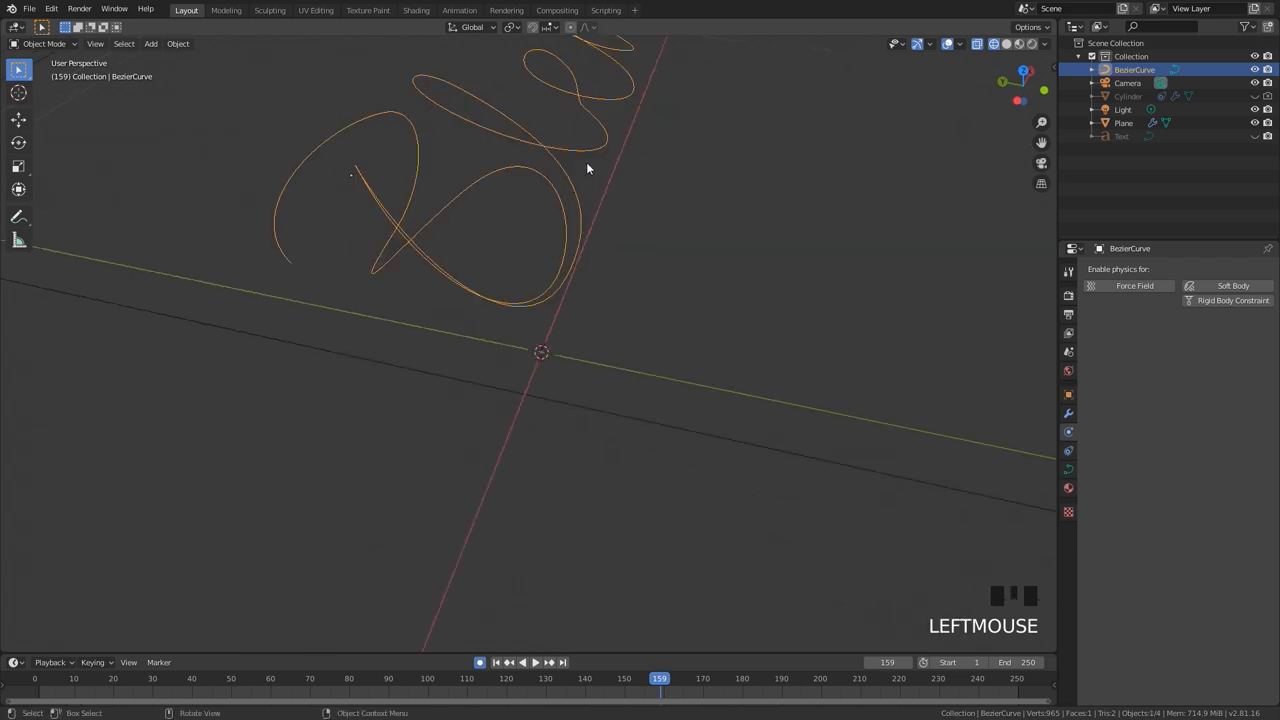
scroll("up", 3)
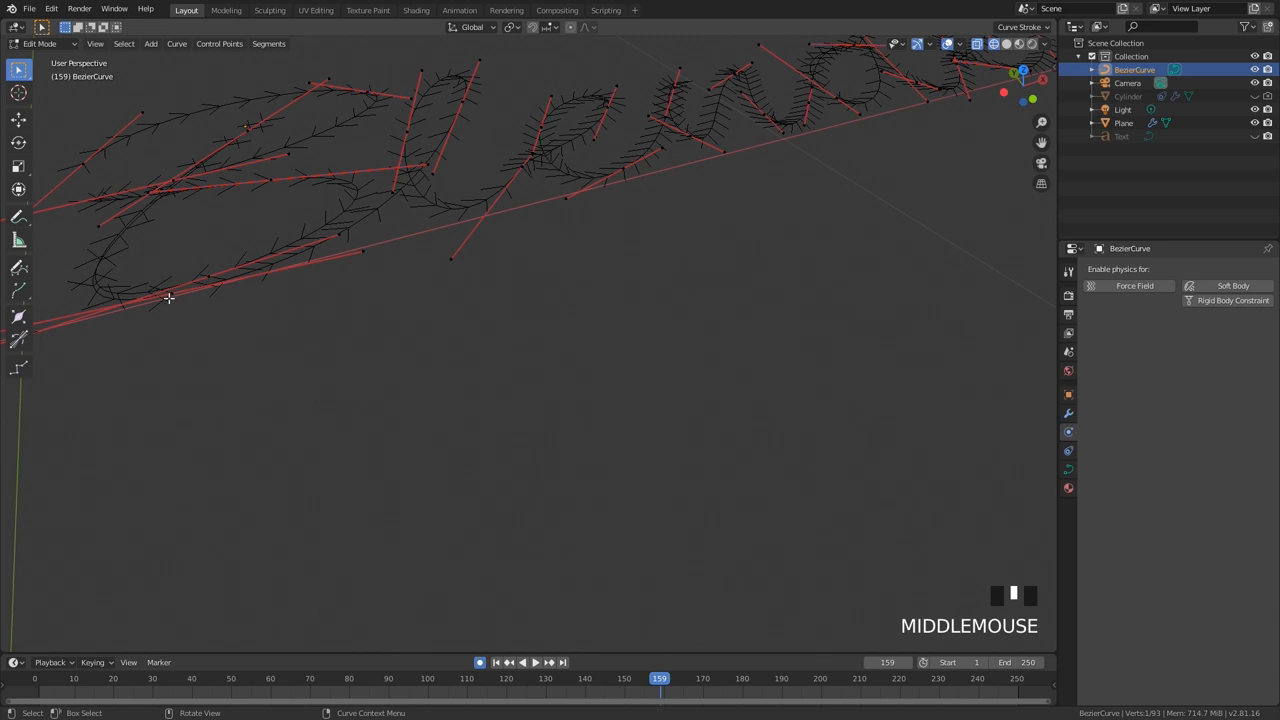
key("g")
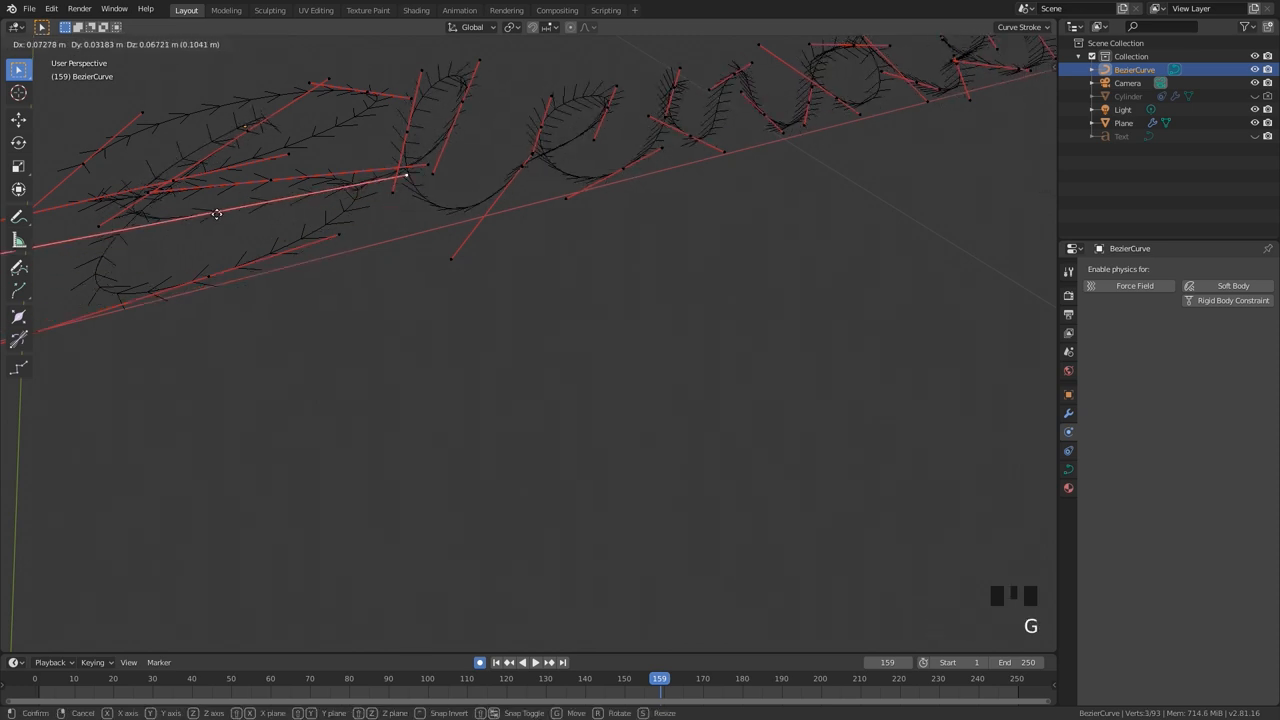
key("z")
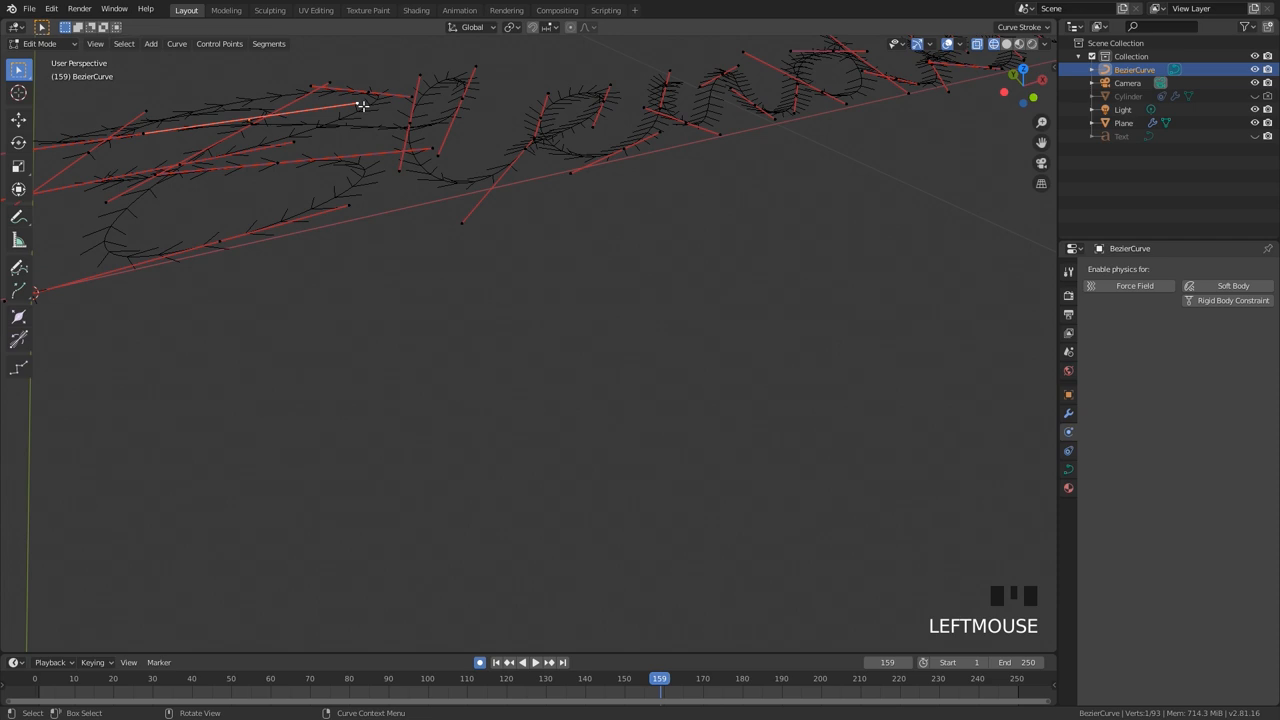
key("g")
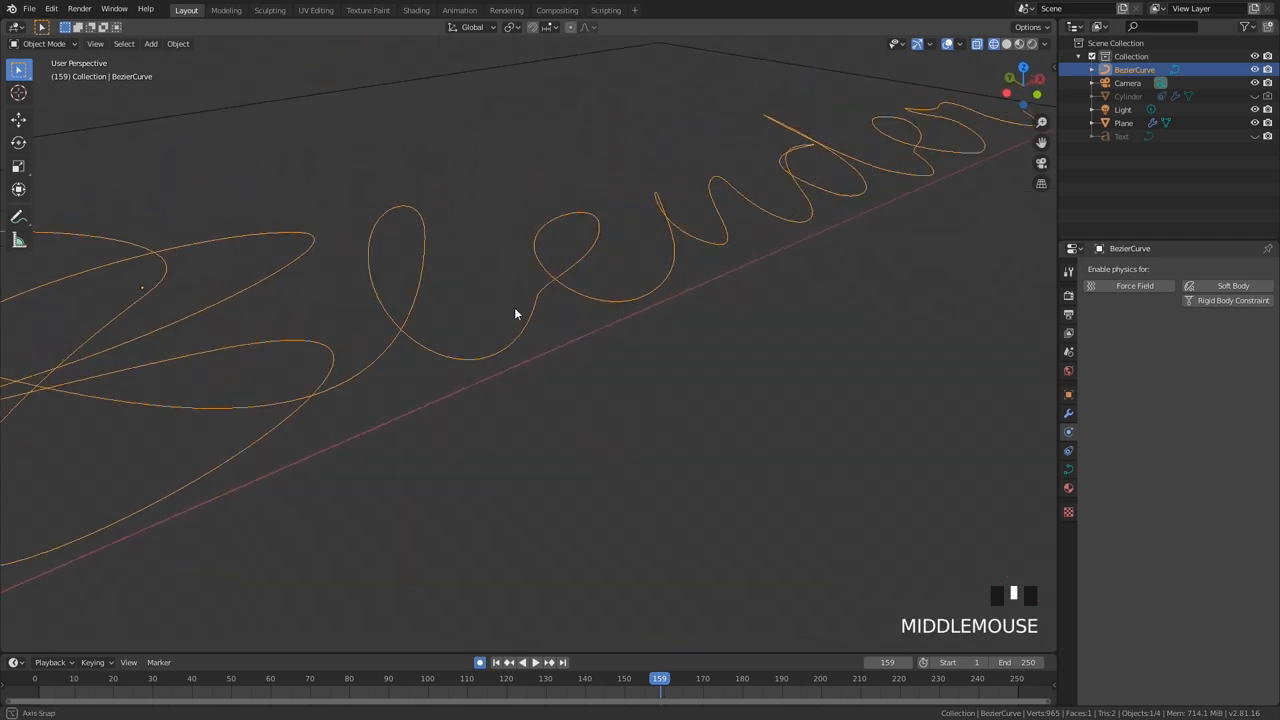
Move another handwriting curve control point, then view the painted lettering on the plane.
scroll("down", 3)
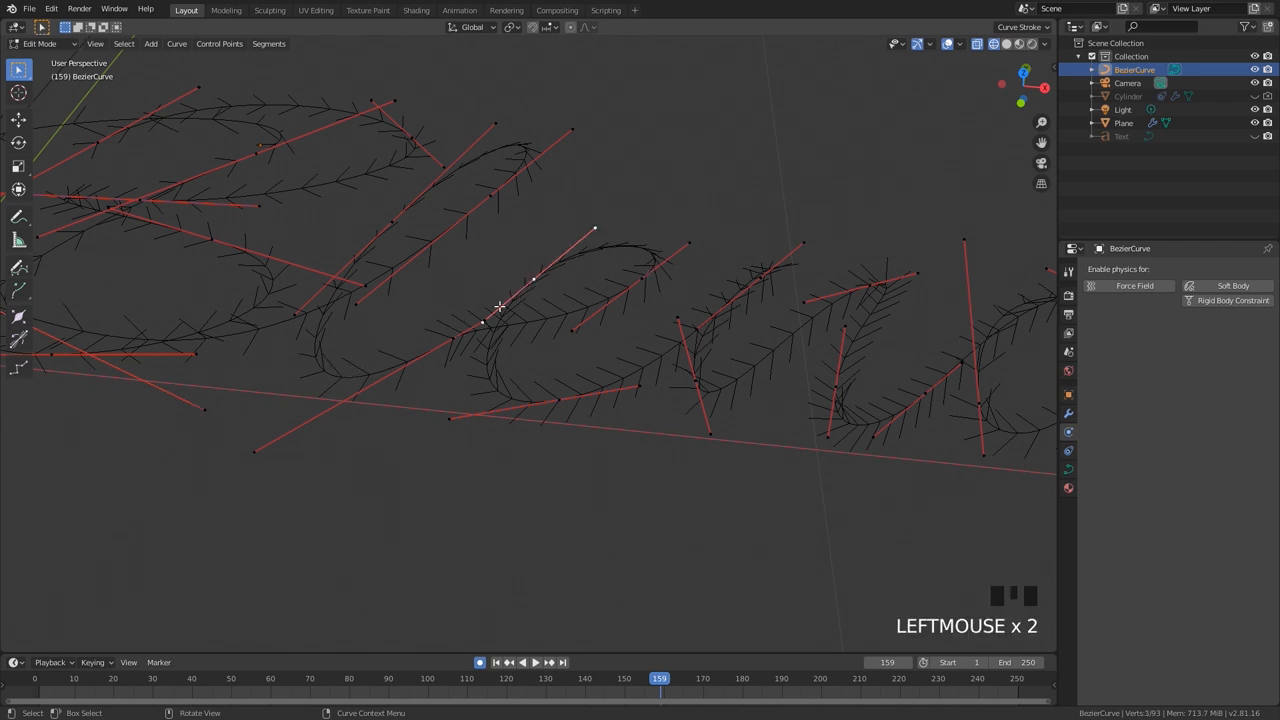
key("g")
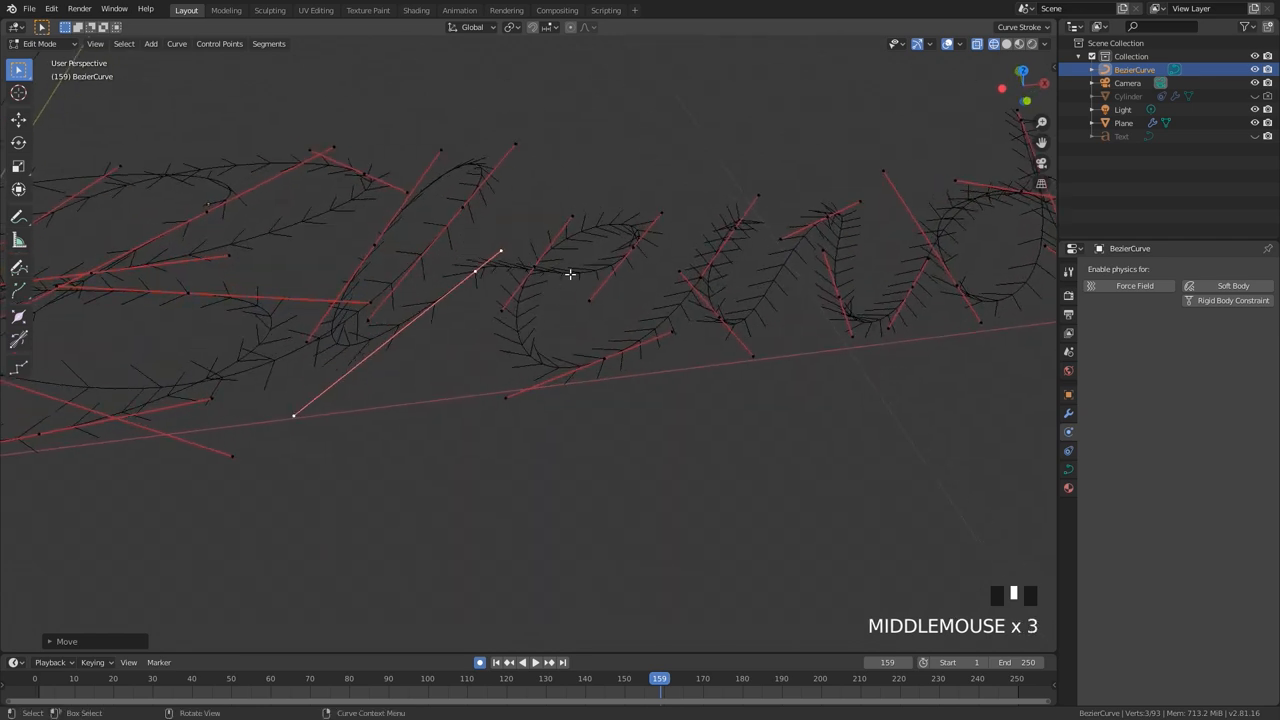
scroll("up", 3)
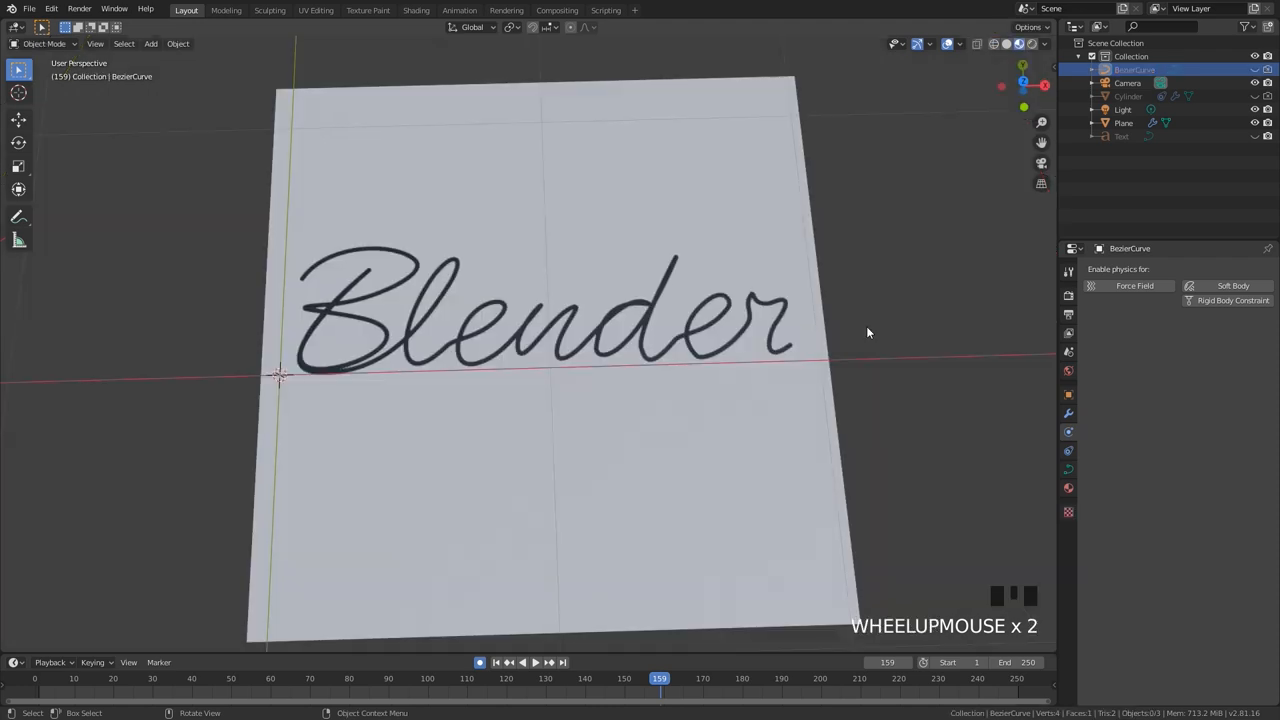
scroll("up", 3)
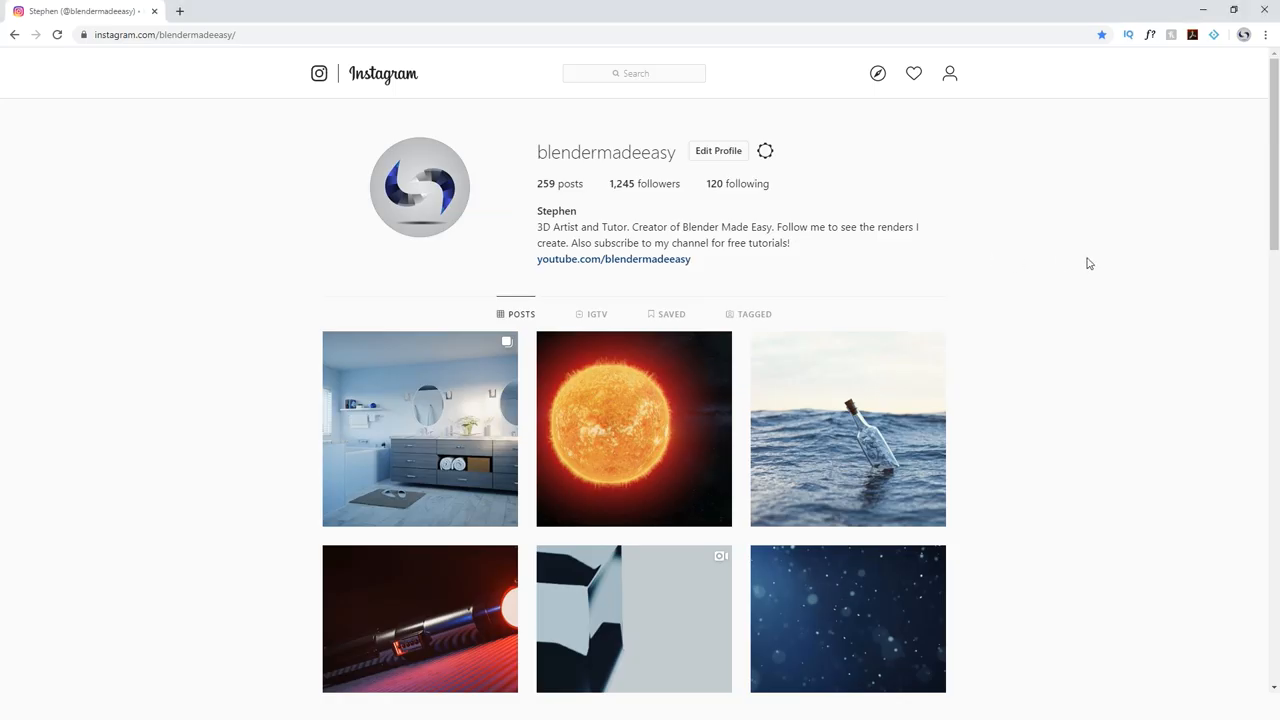
scroll("down", 3)
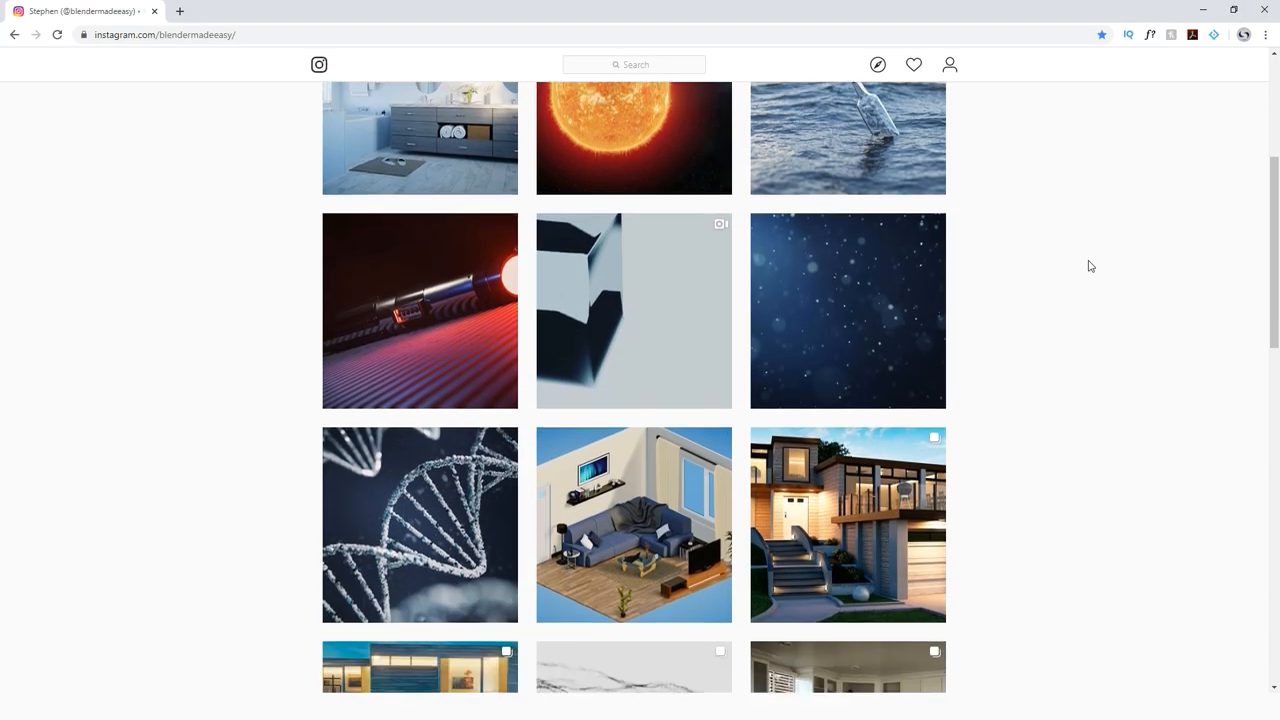
scroll("down", 3)
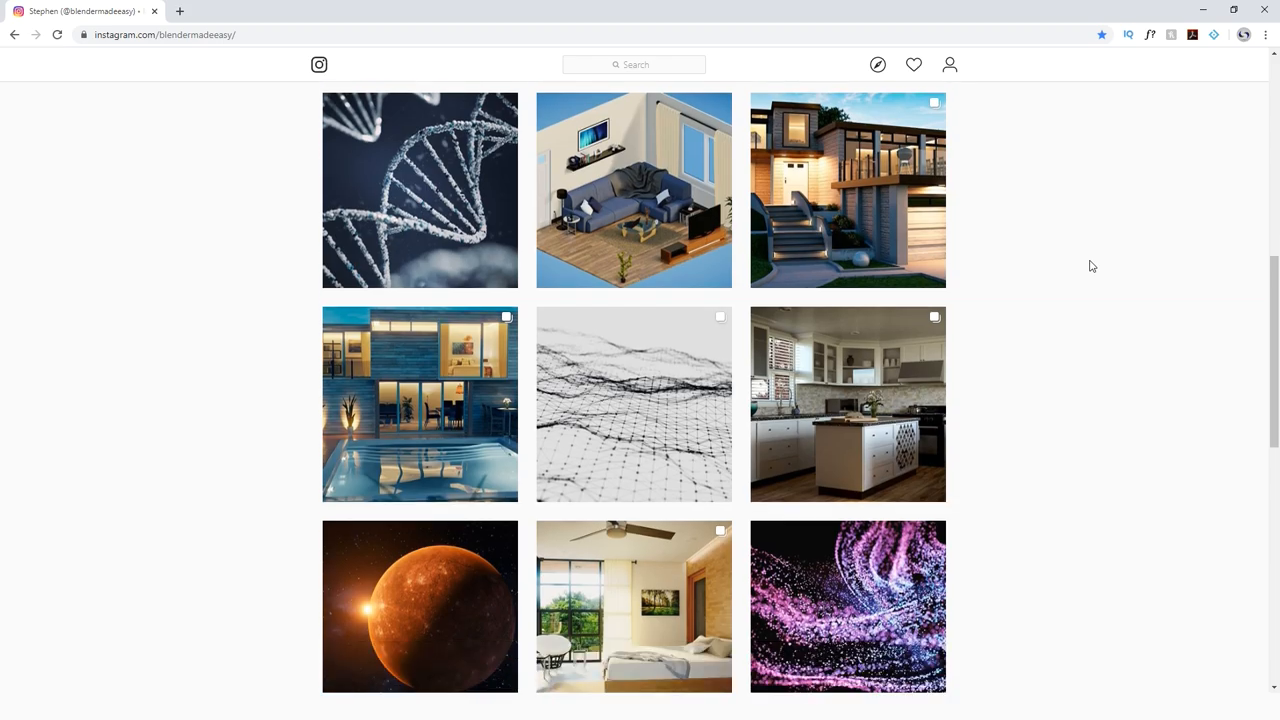